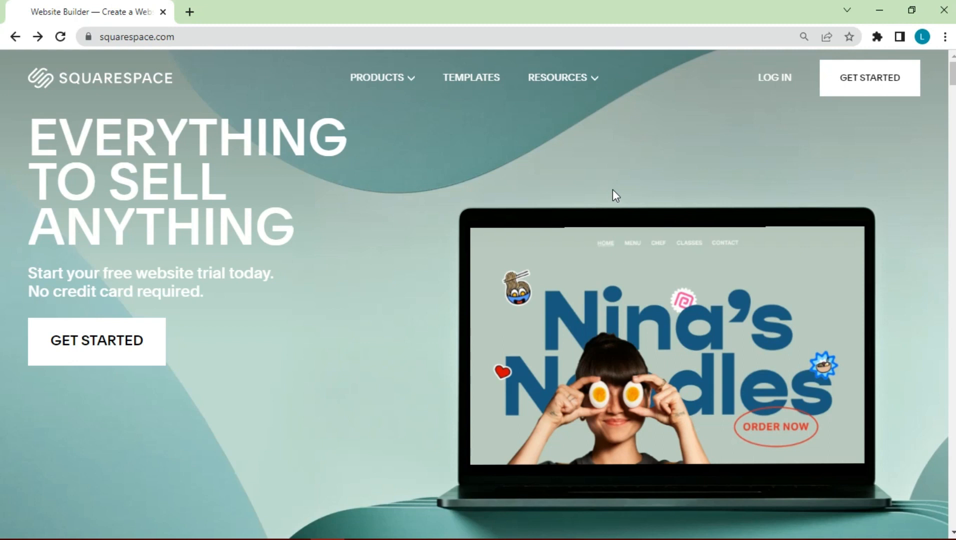
Browse the Squarespace home page, then go to the Templates questionnaire.
scroll("down", 3)
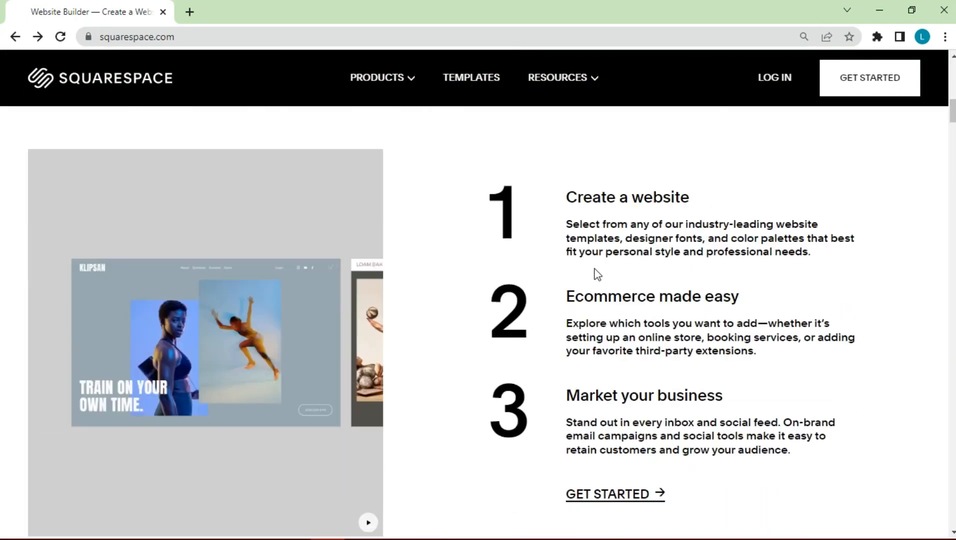
scroll("up", 3)
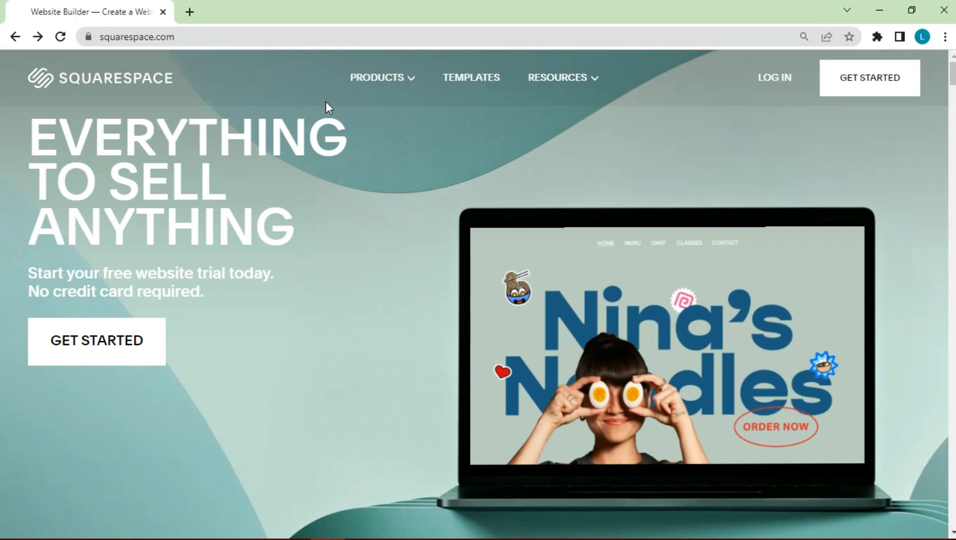
left_click(137, 37)
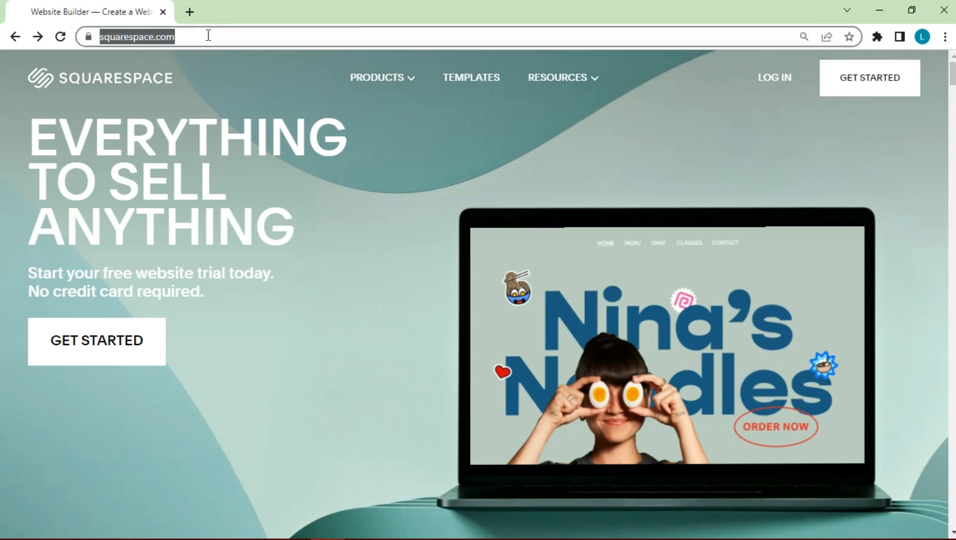
mouse_move(237, 91)
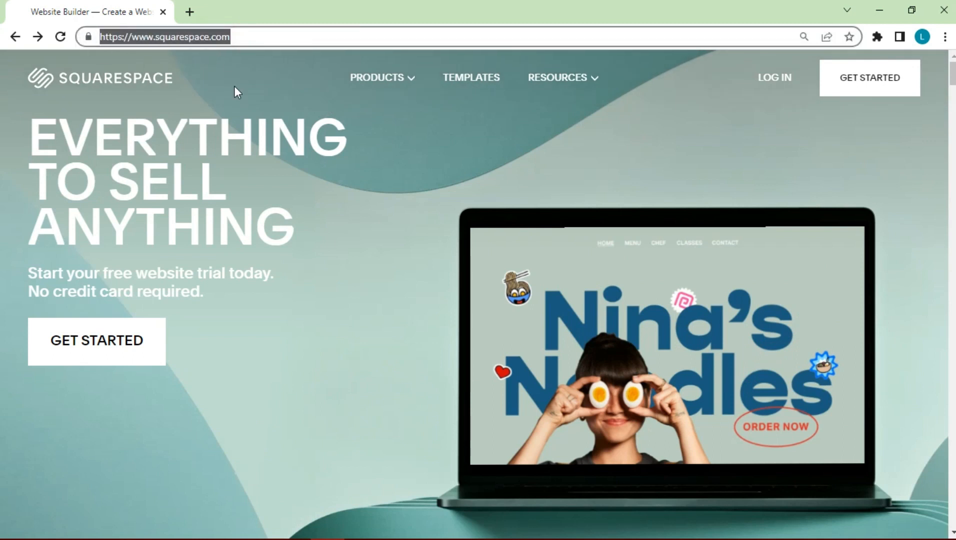
mouse_move(436, 124)
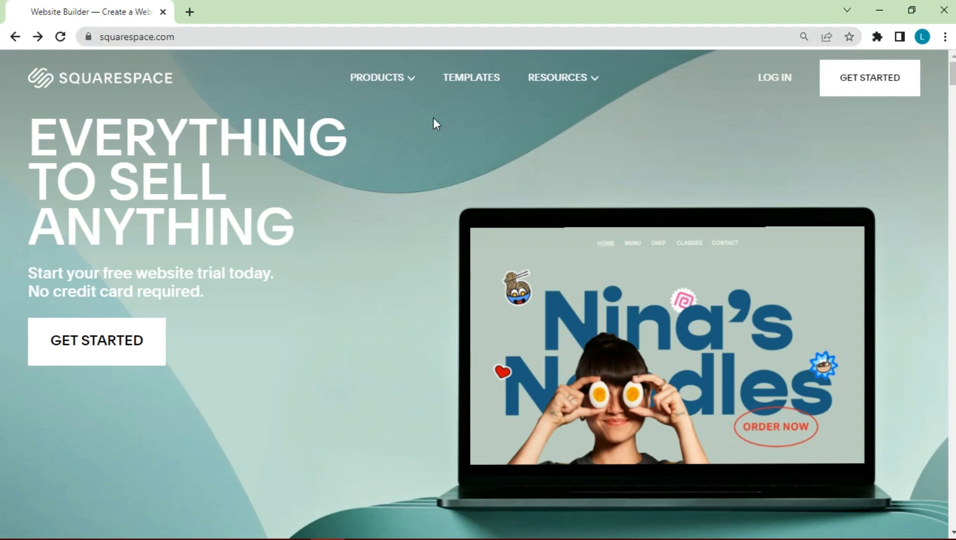
scroll("down", 3)
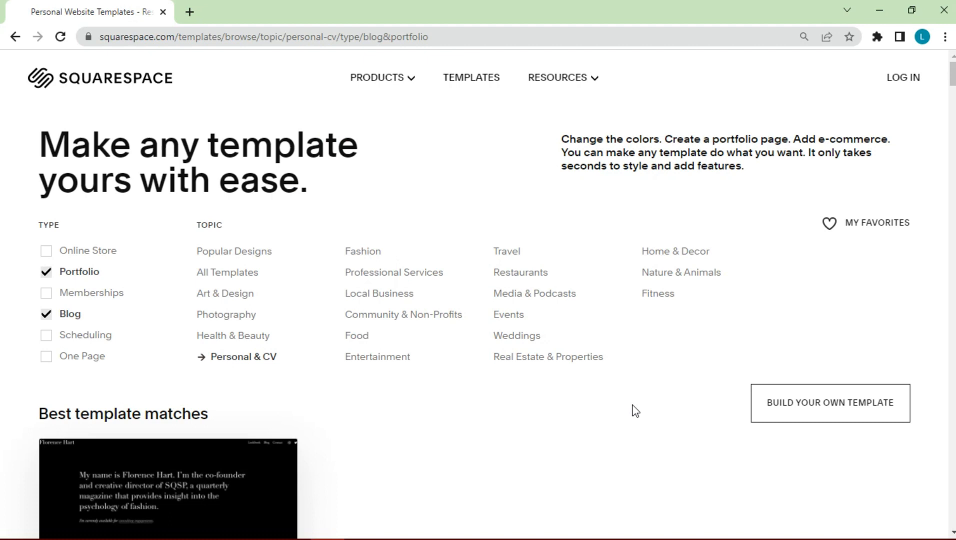
scroll("down", 3)
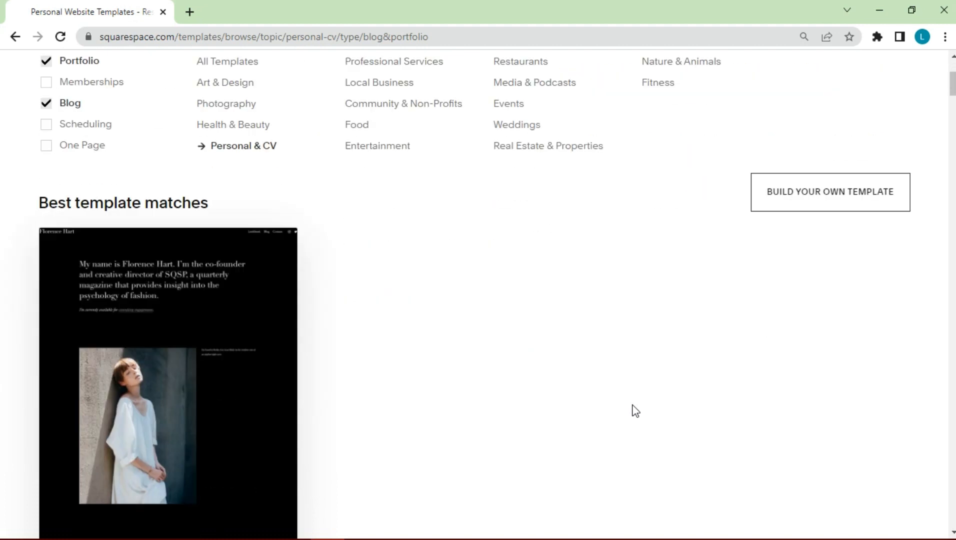
scroll("down", 3)
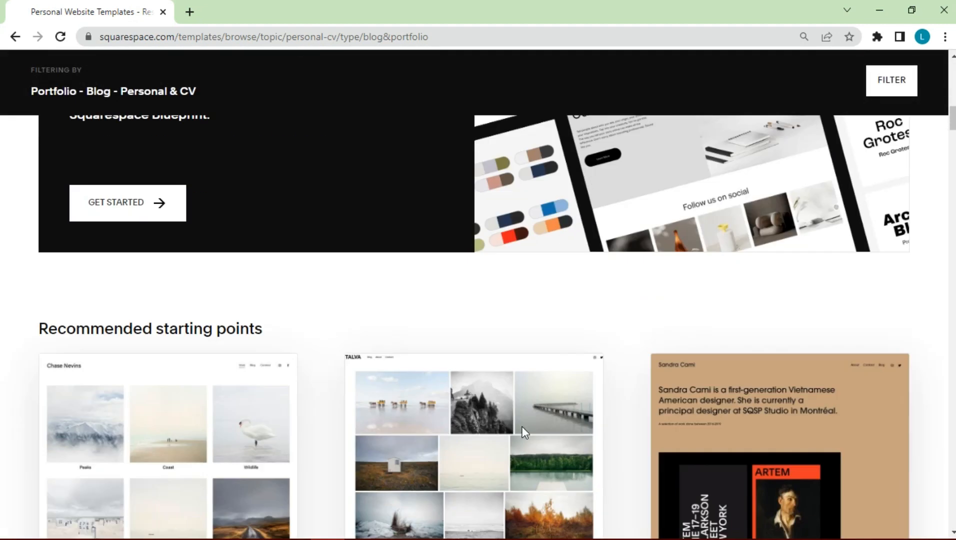
scroll("down", 3)
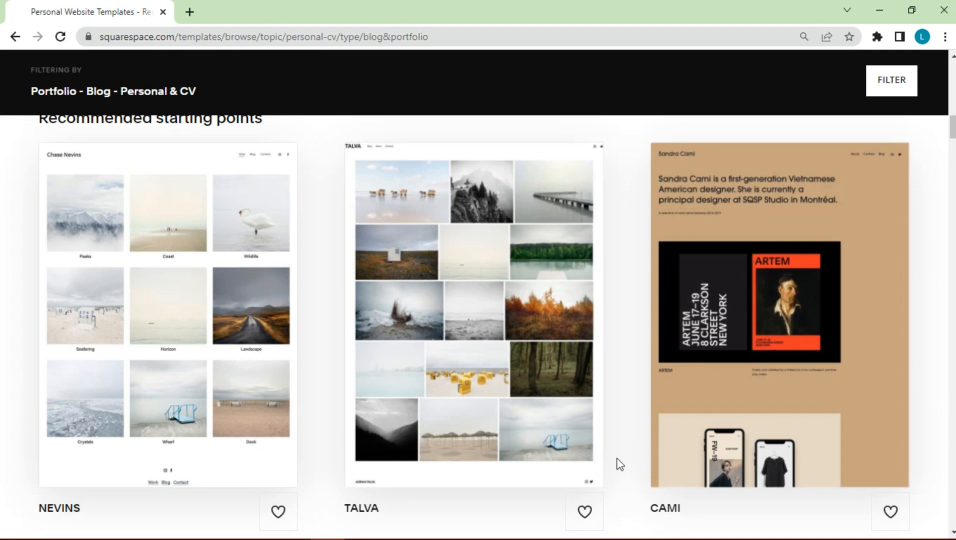
scroll("down", 3)
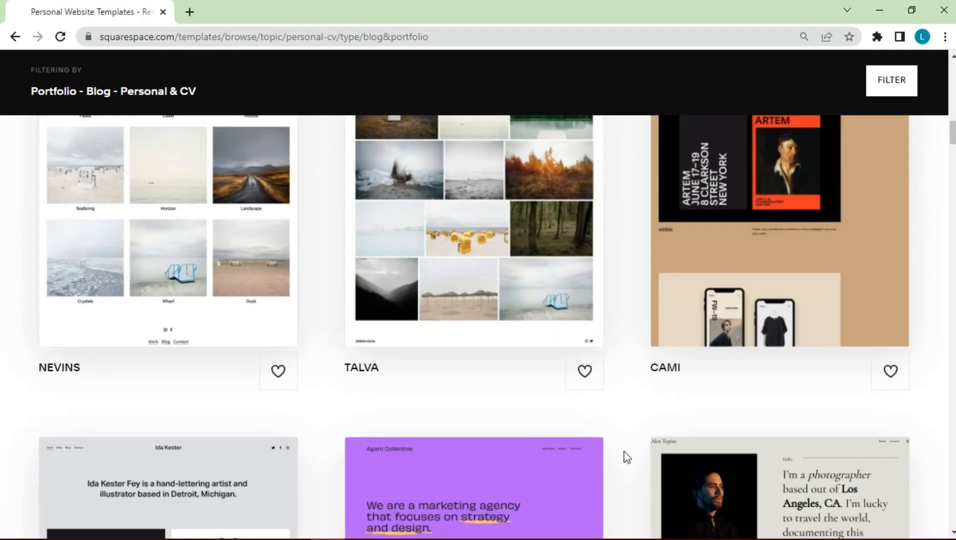
scroll("down", 3)
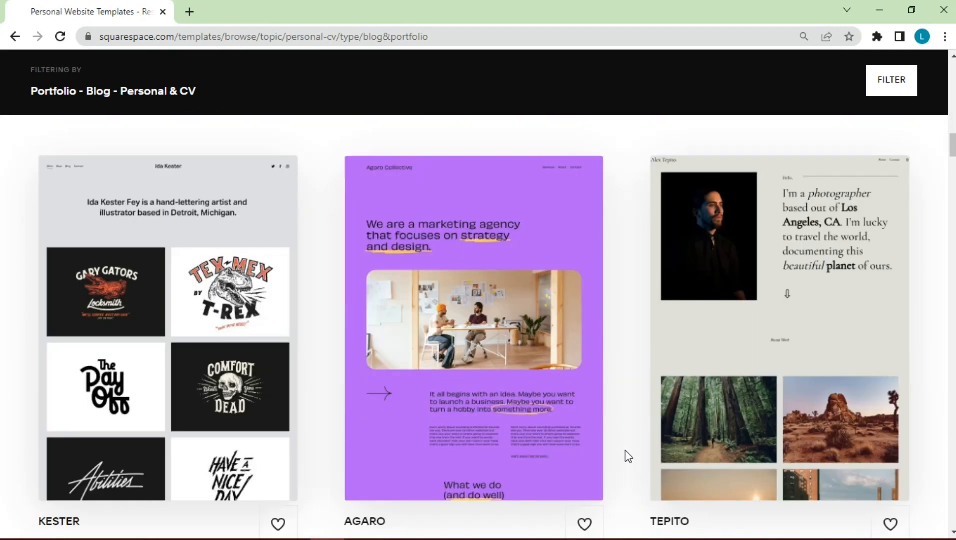
scroll("down", 3)
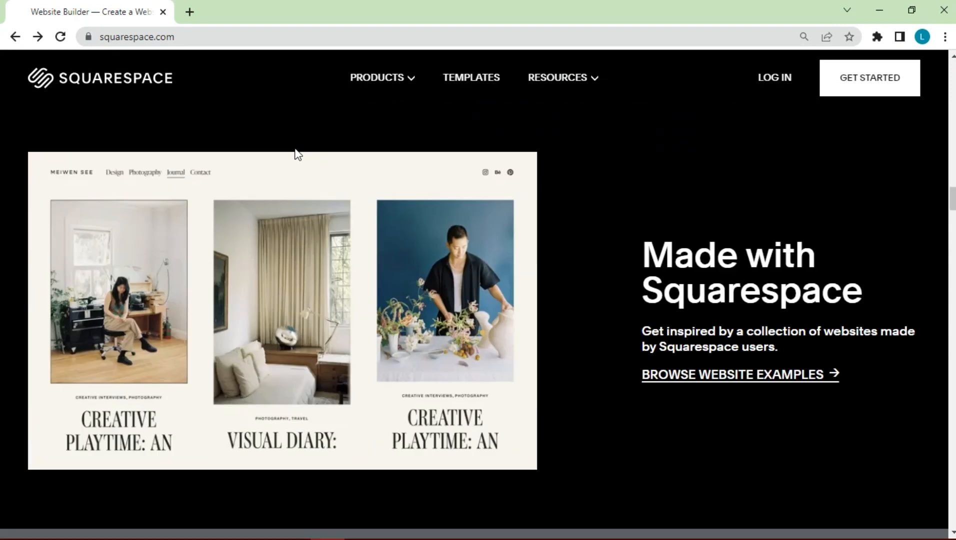
scroll("down", 3)
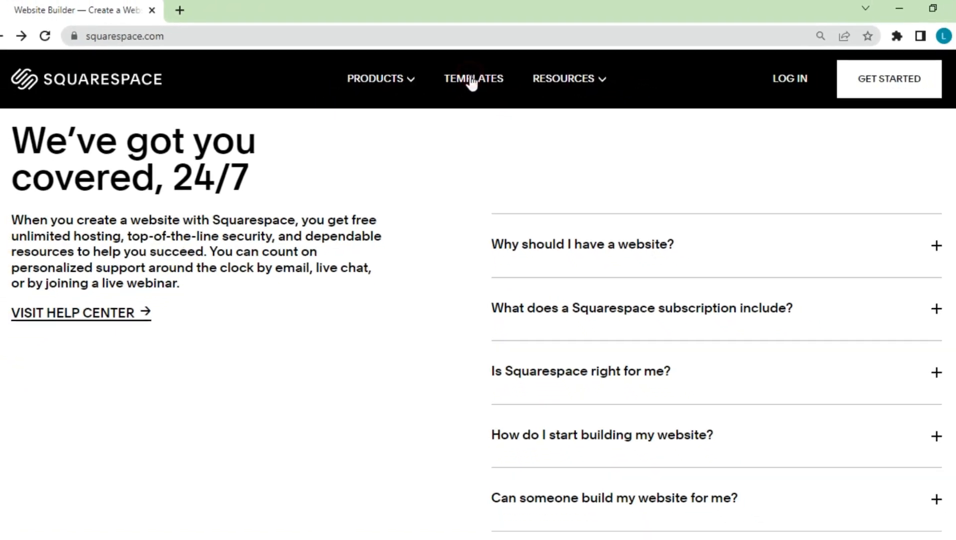
left_click(472, 78)
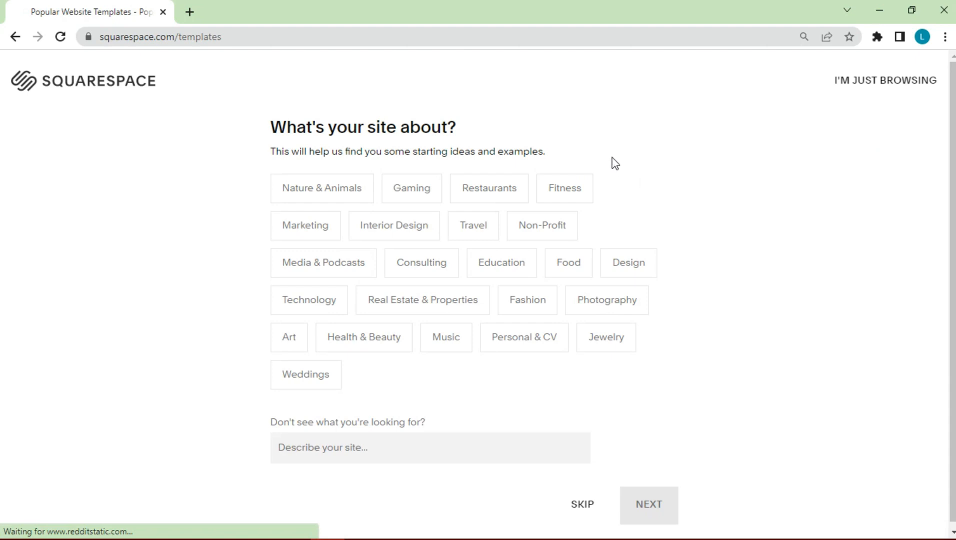
mouse_move(523, 349)
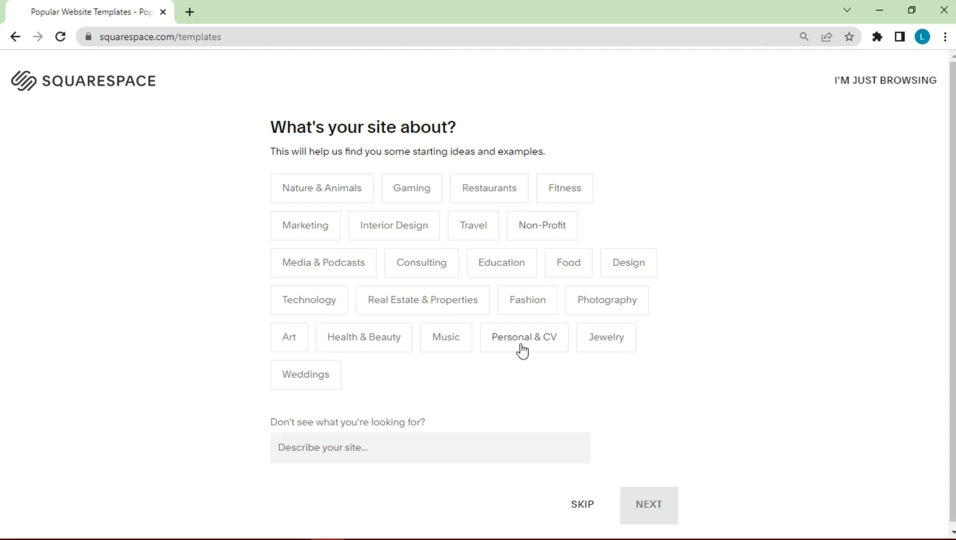
Describe the site as 'Persinal' and finish the questionnaire to see matching templates.
type("Persinal")
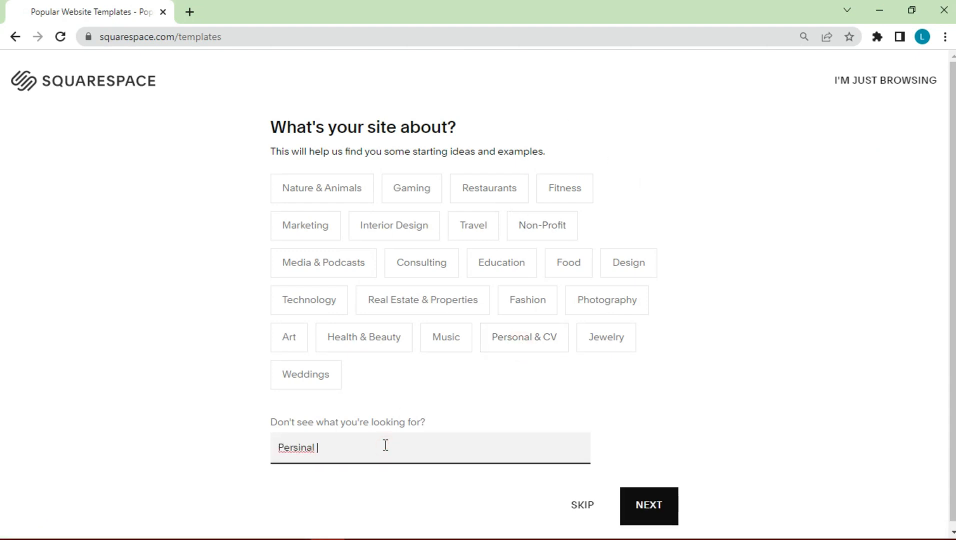
left_click(648, 506)
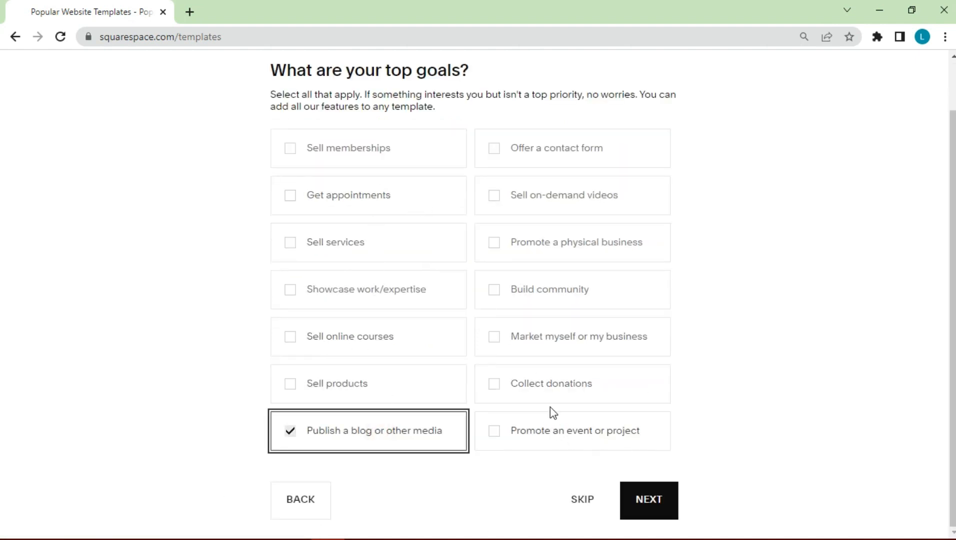
left_click(648, 500)
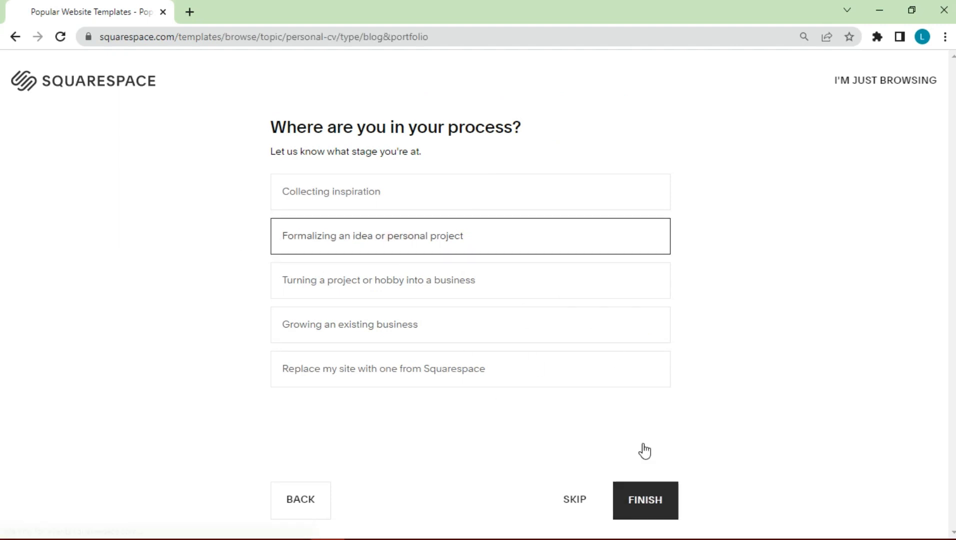
left_click(645, 500)
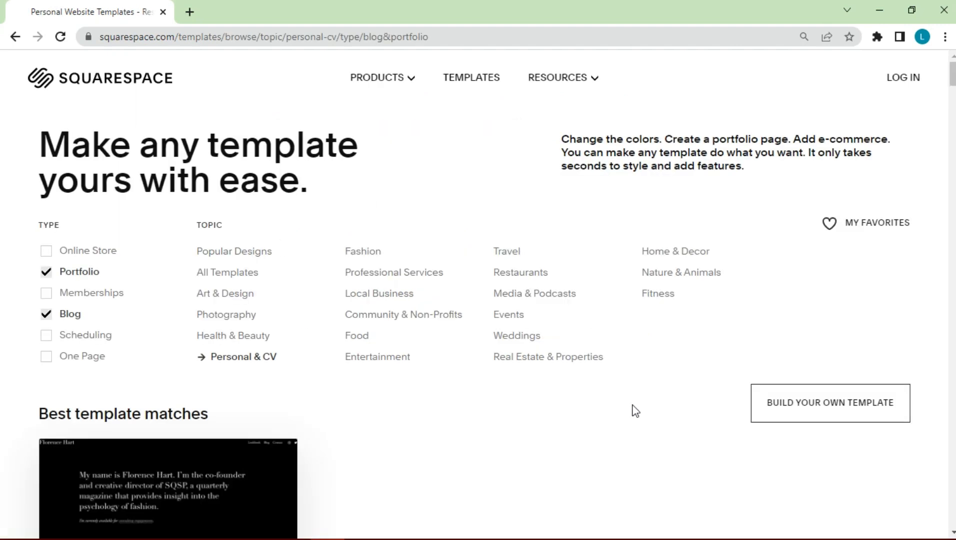
Look through the recommended templates and start a site with Almar.
scroll("down", 3)
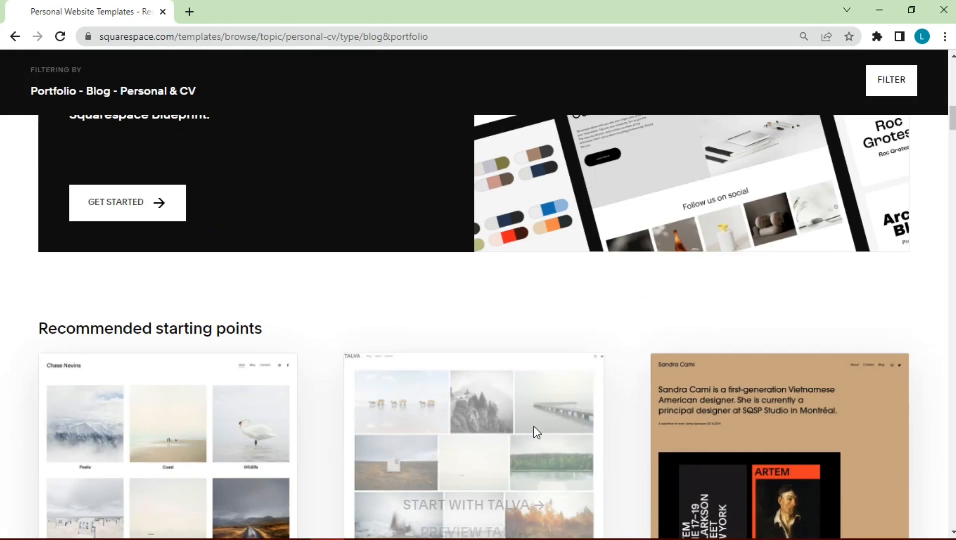
scroll("down", 3)
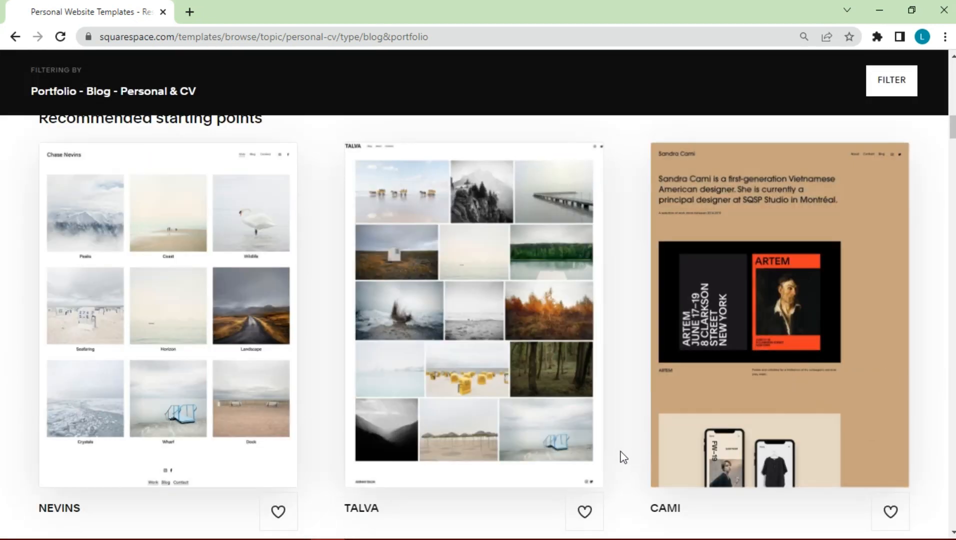
scroll("down", 3)
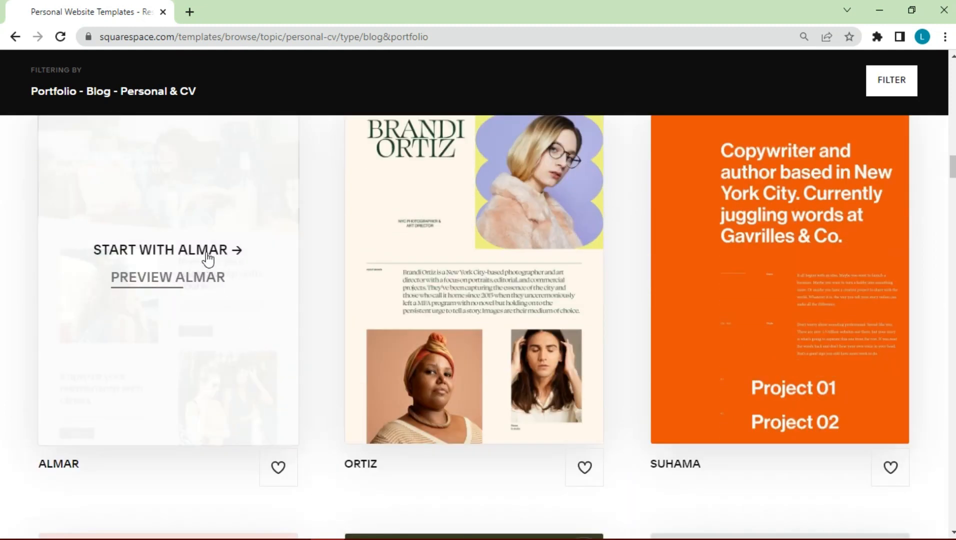
left_click(159, 250)
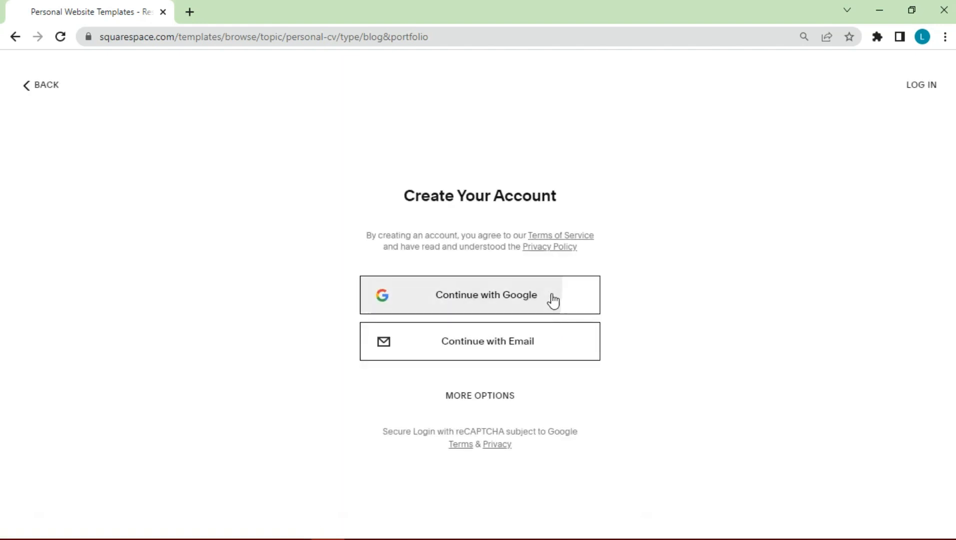
Sign up using Google, picking the Google account in the popup.
left_click(536, 295)
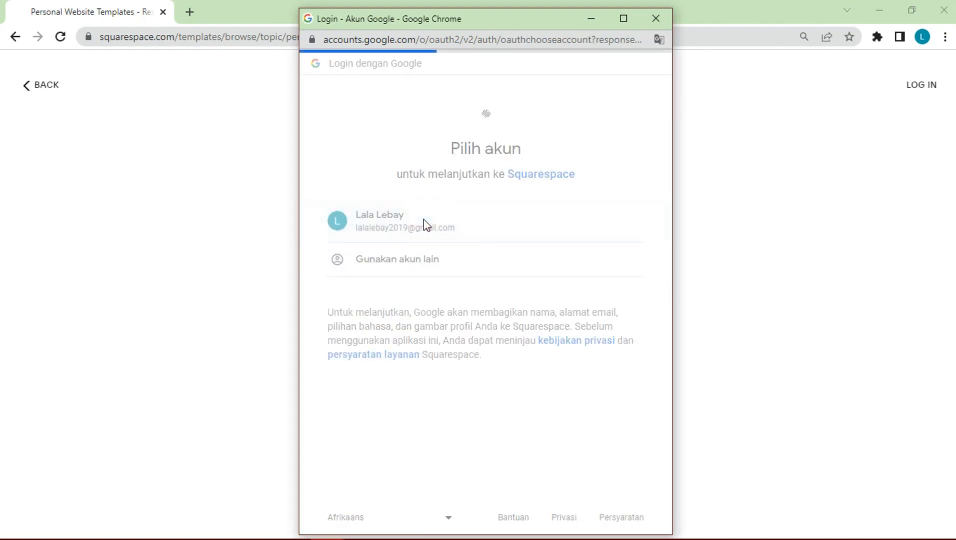
left_click(404, 221)
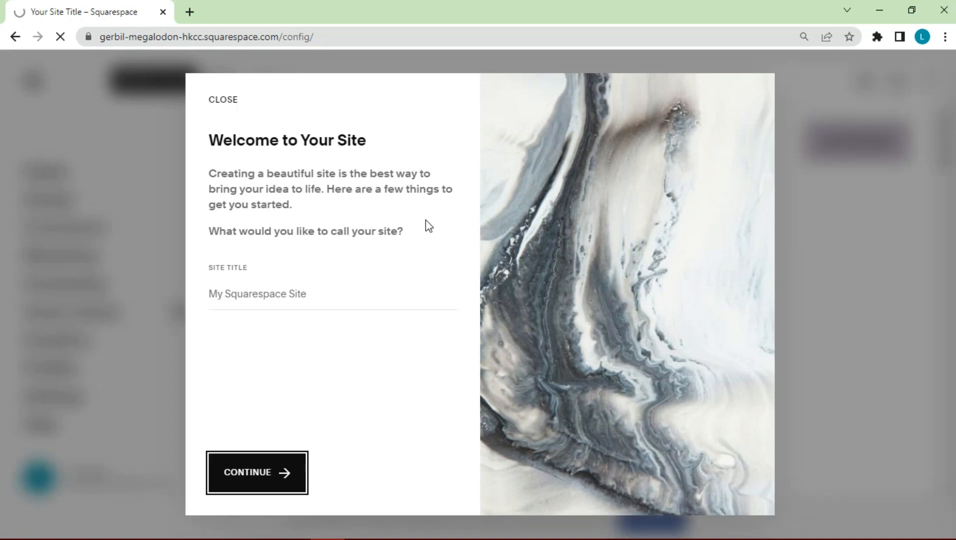
Set the site title to 'Personal Site' and confirm it.
left_click(256, 293)
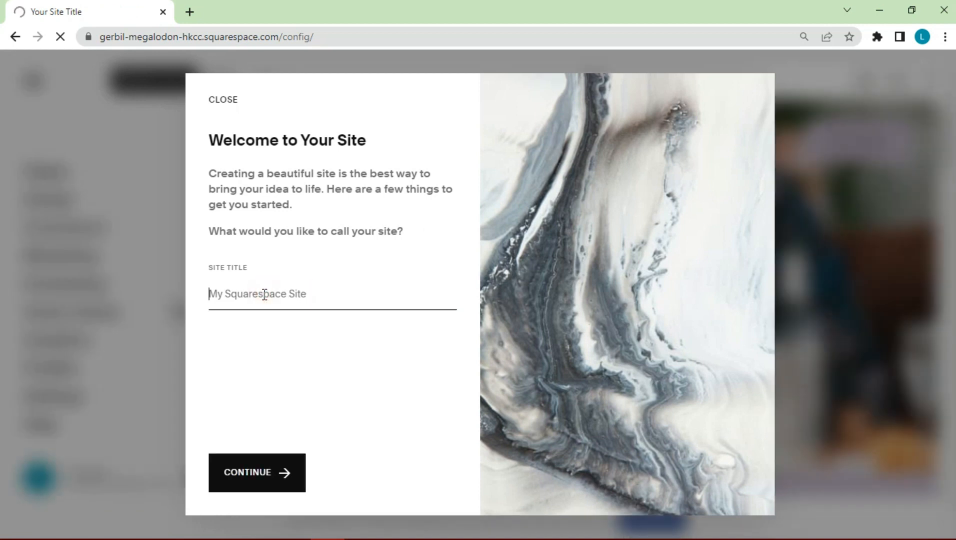
type("Personal")
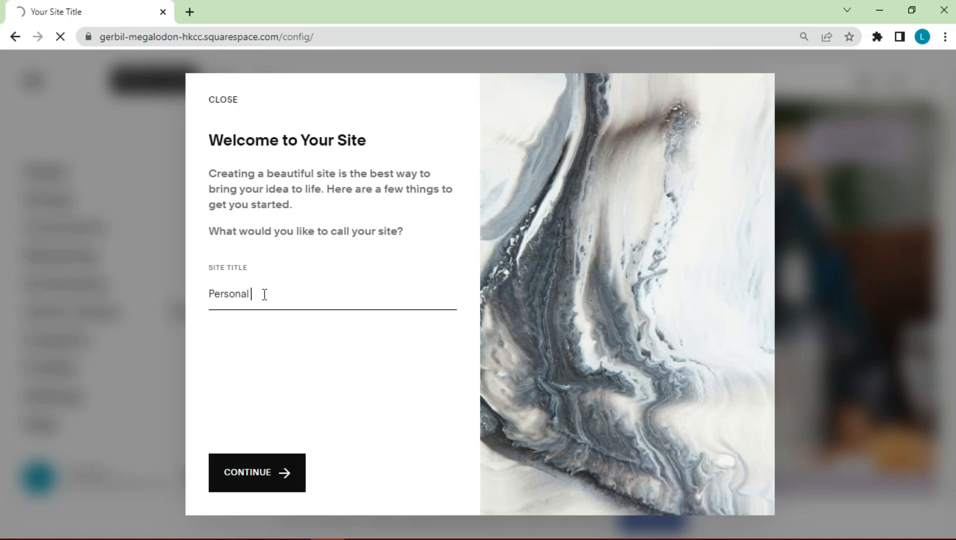
type("Site")
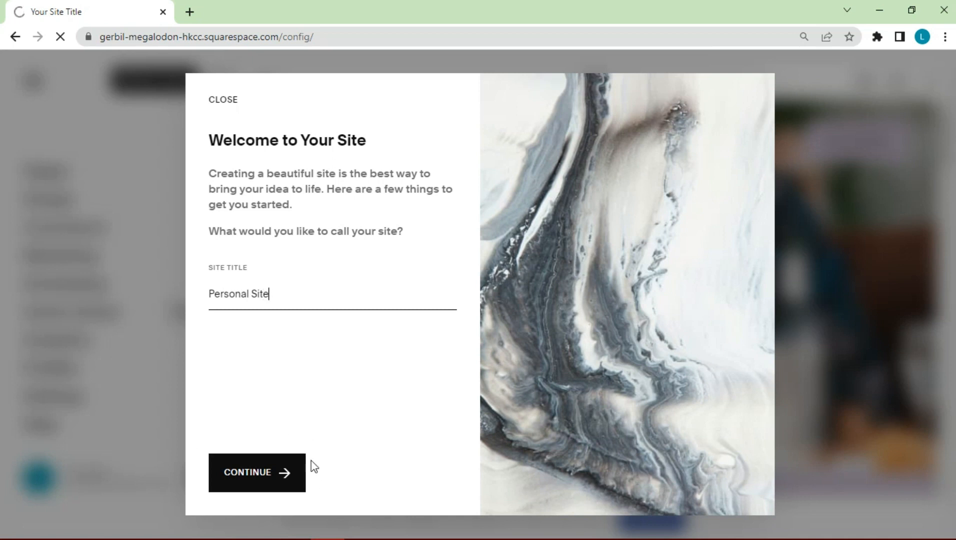
left_click(257, 473)
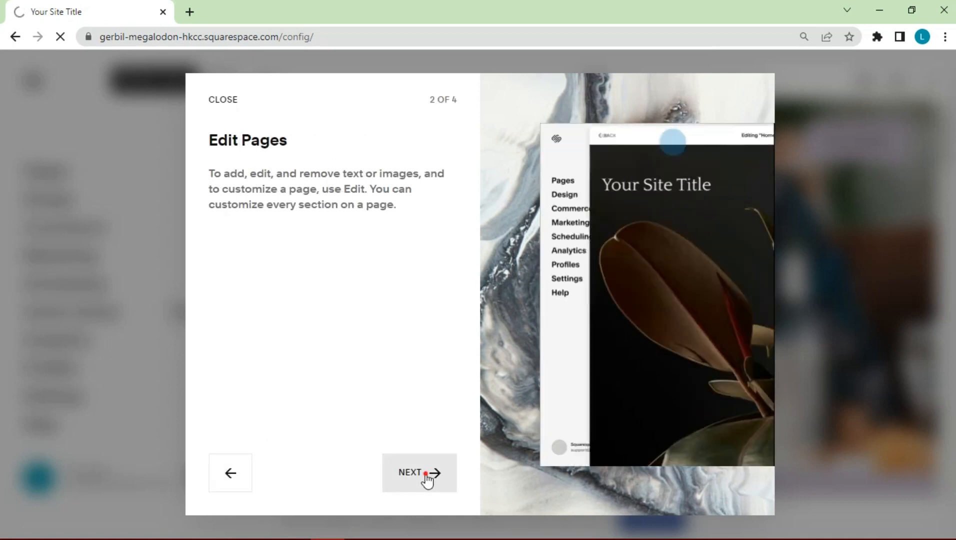
Step through the welcome tour to the end.
left_click(419, 473)
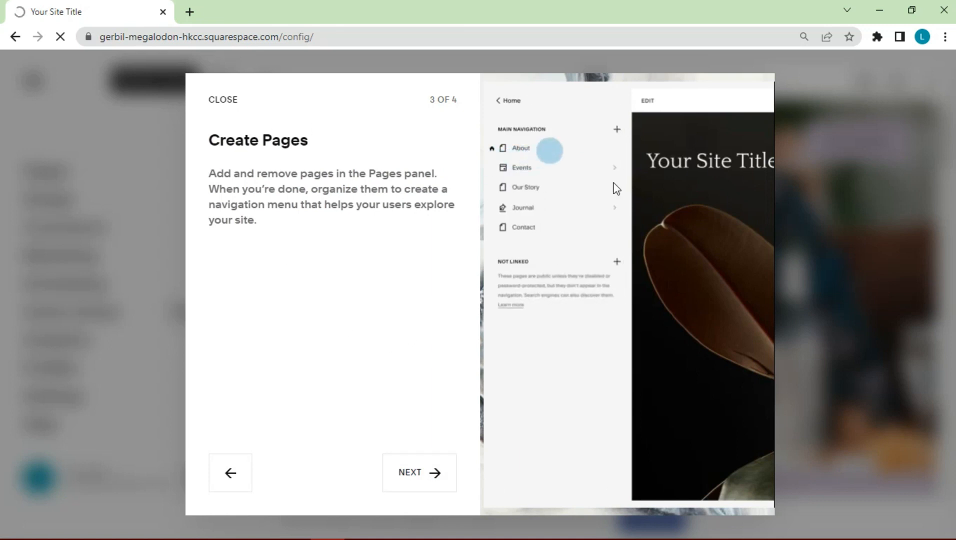
left_click(419, 473)
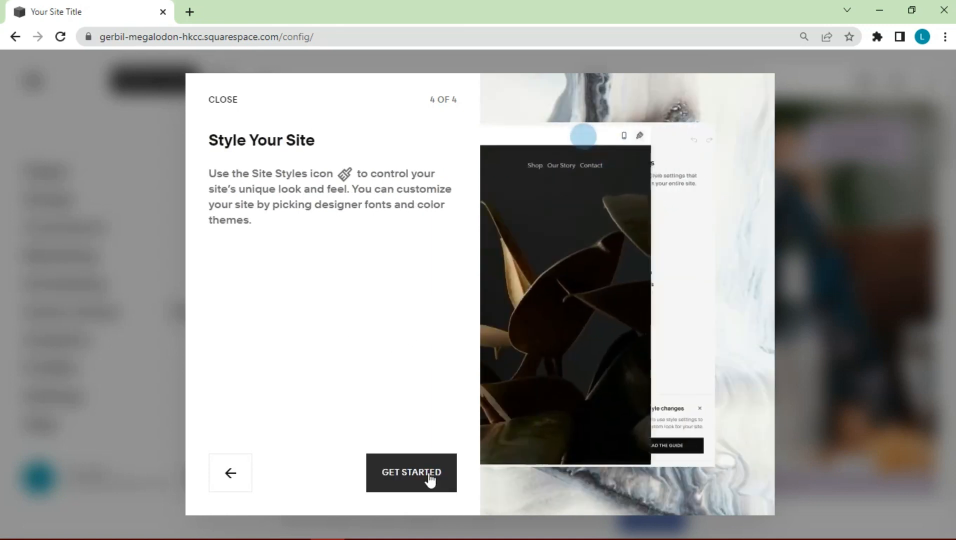
left_click(412, 472)
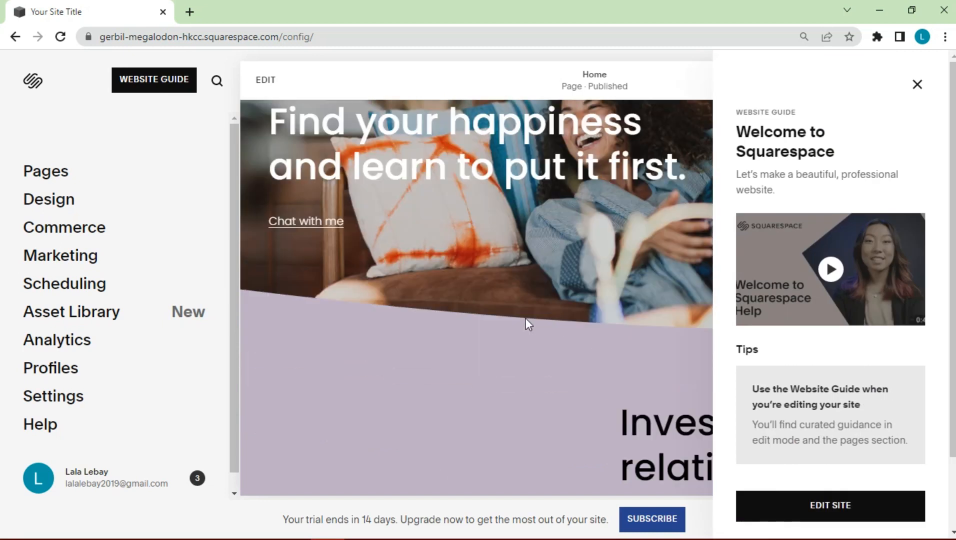
Dismiss the Website Guide, scroll the home preview, and go to Pages.
left_click(917, 84)
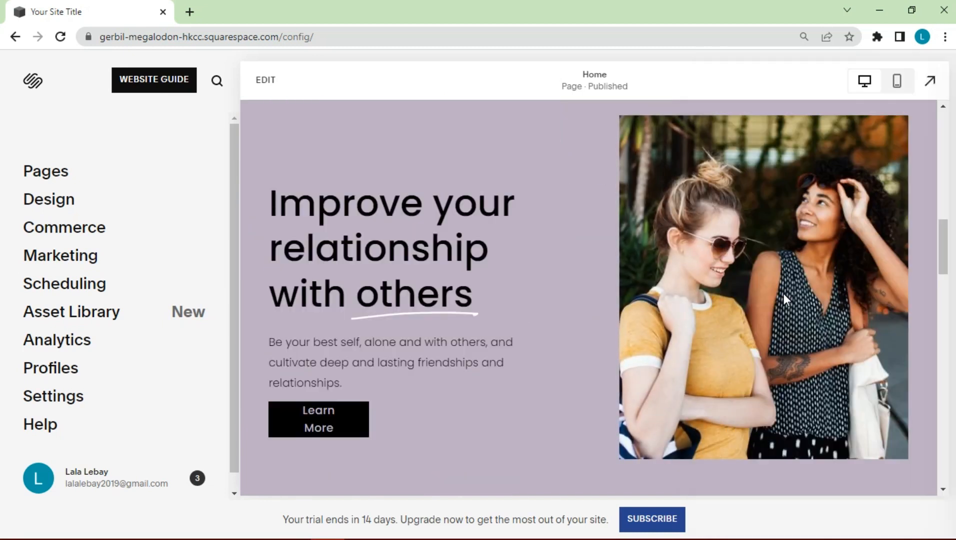
scroll("down", 3)
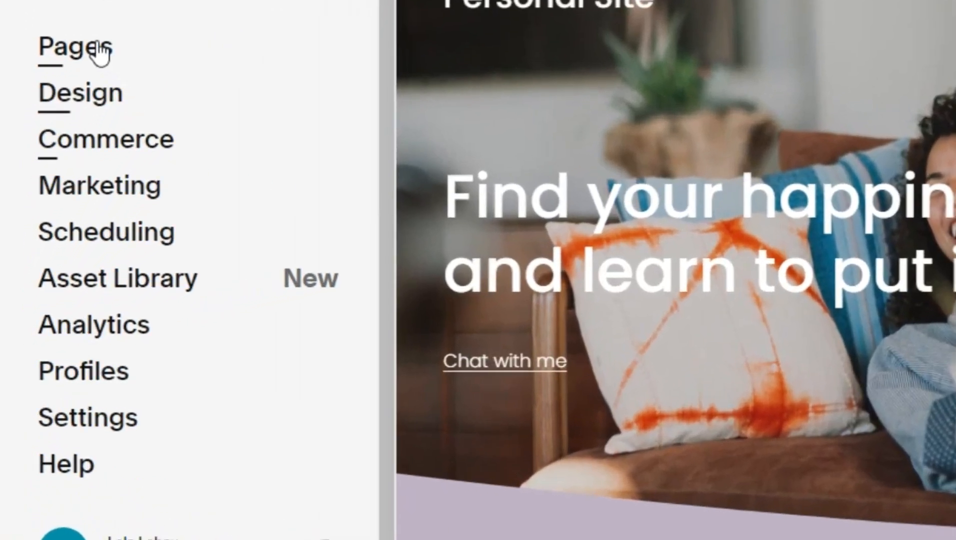
mouse_move(73, 137)
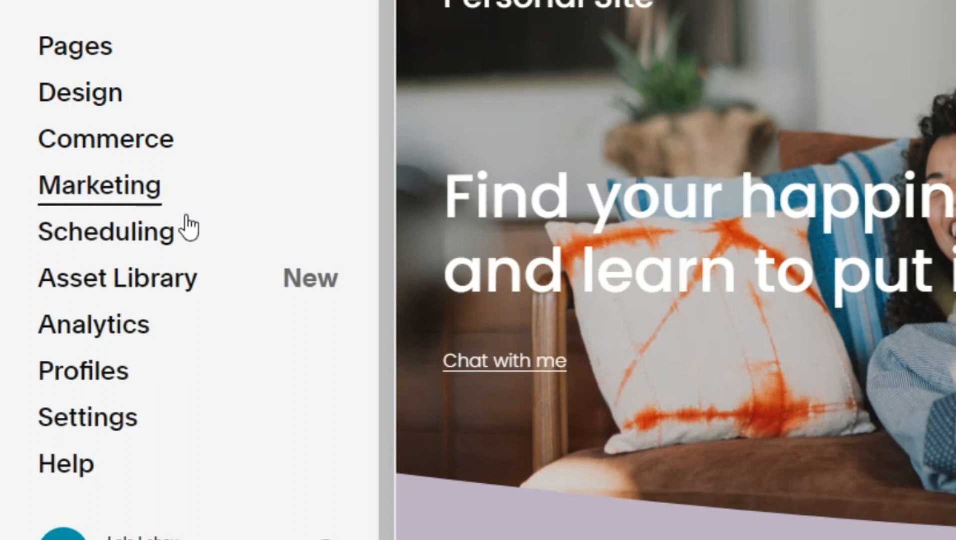
mouse_move(95, 324)
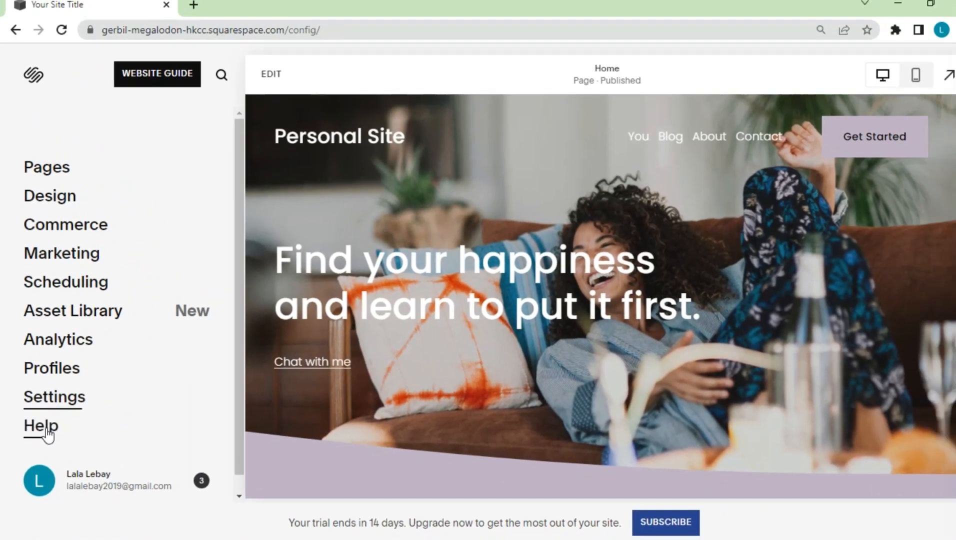
left_click(46, 167)
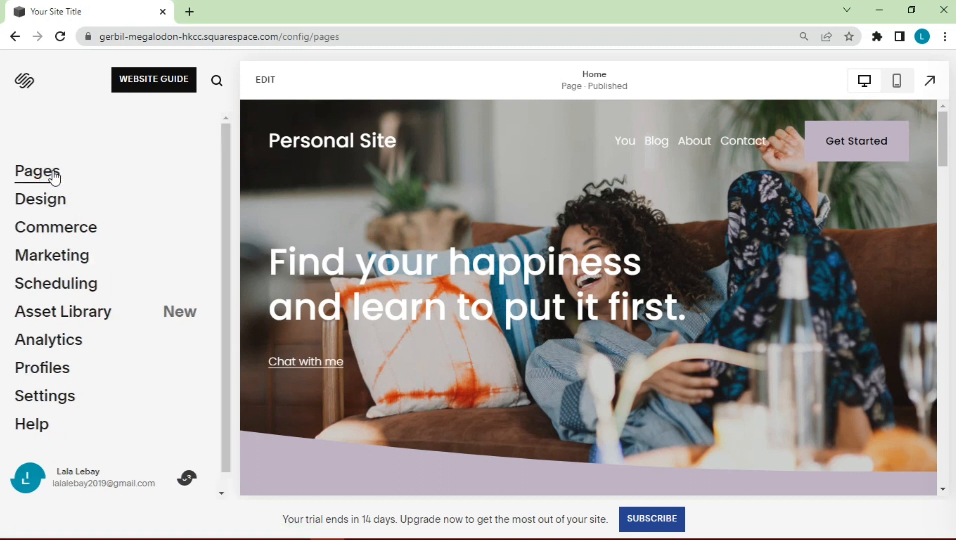
Rename the You page to 'Home' with slug /home and save.
left_click(36, 171)
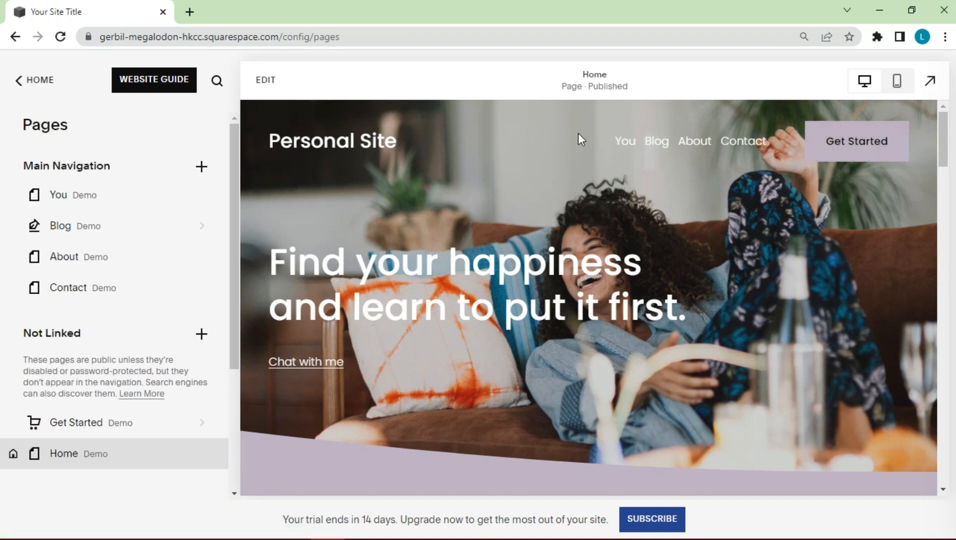
mouse_move(197, 195)
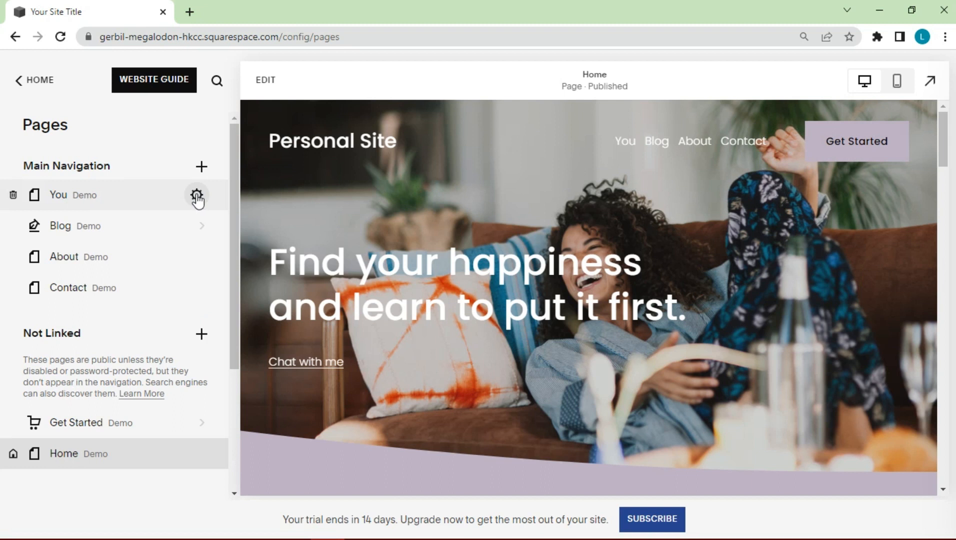
left_click(197, 195)
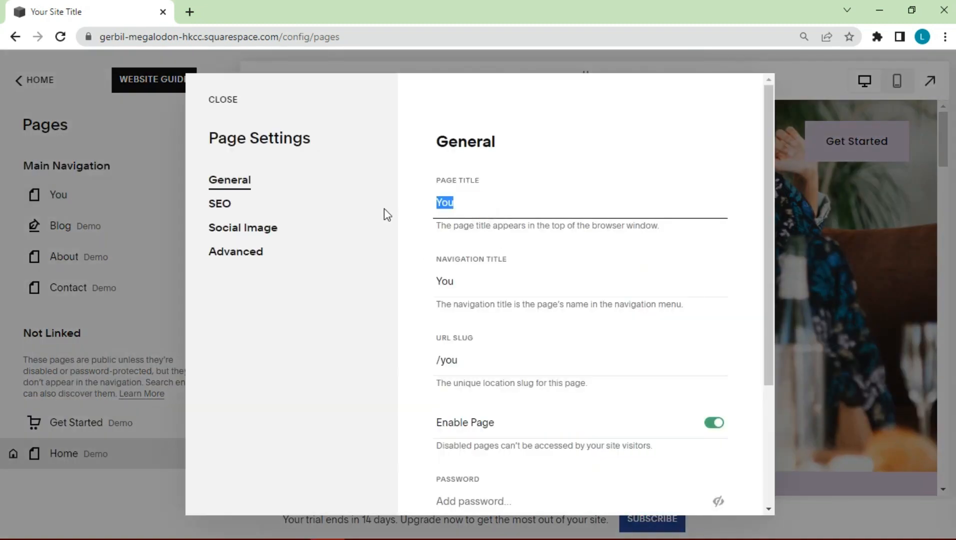
type("Home")
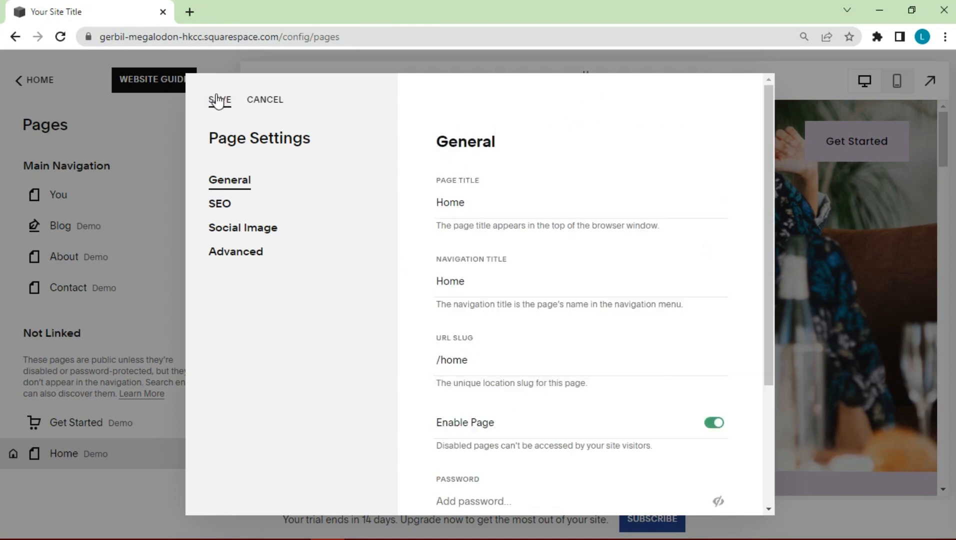
left_click(220, 100)
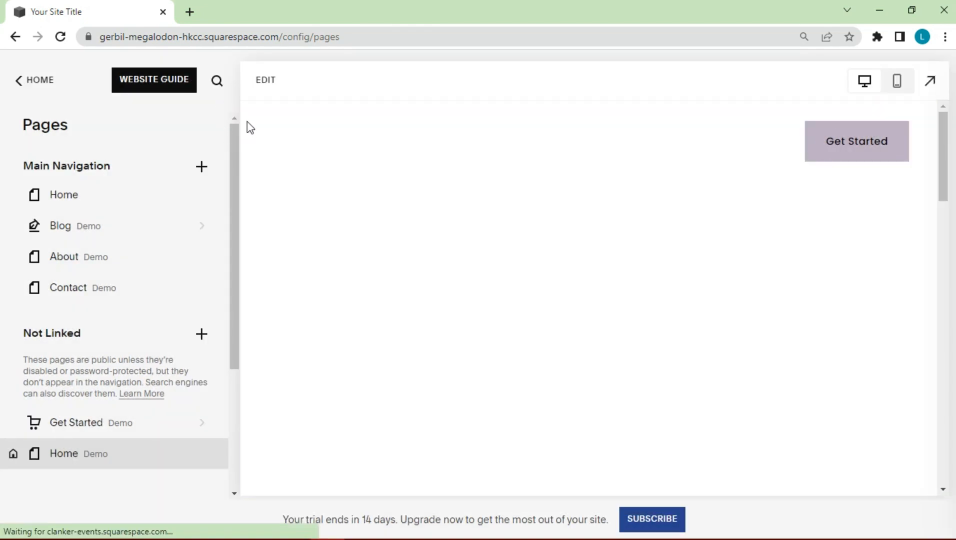
left_click(63, 194)
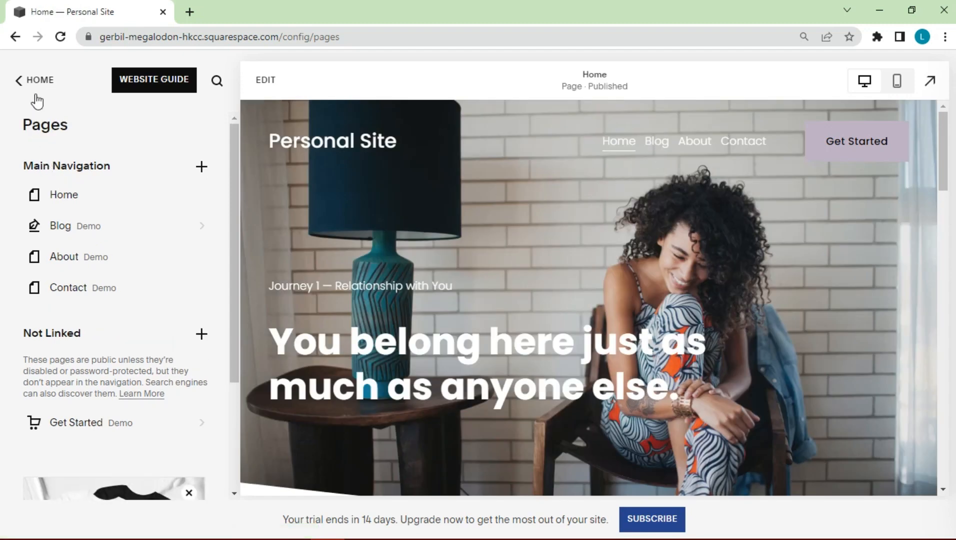
Upload pngegg.png as the site's browser icon, save, and return to the main menu.
left_click(34, 80)
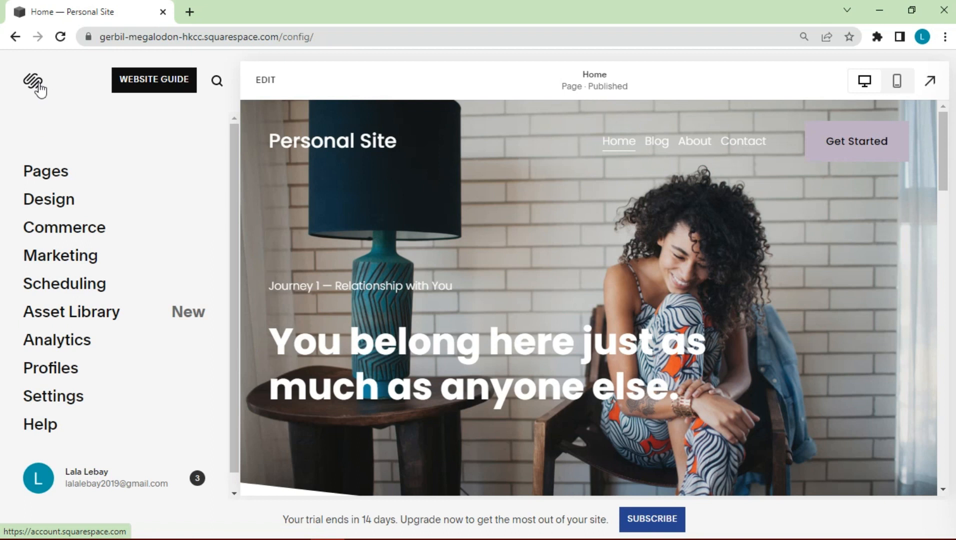
mouse_move(48, 199)
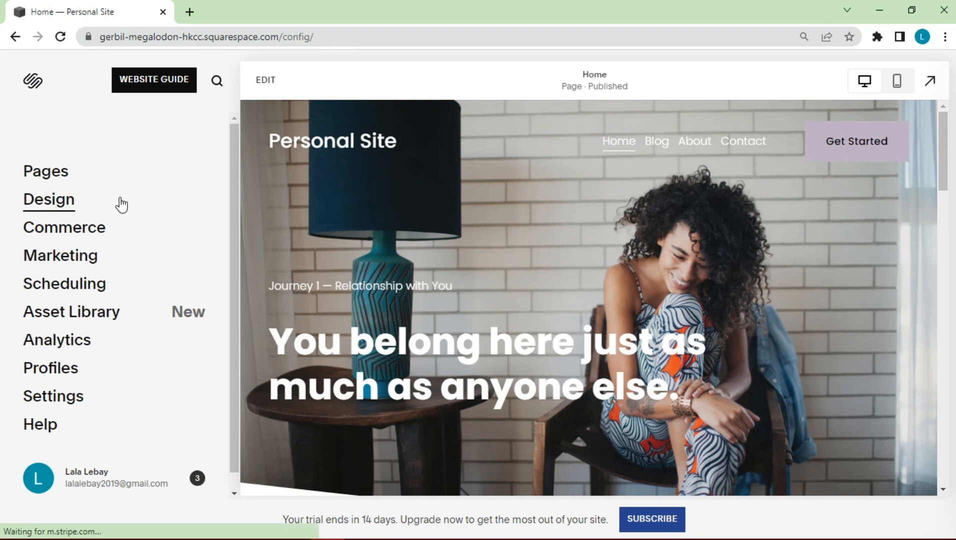
left_click(48, 200)
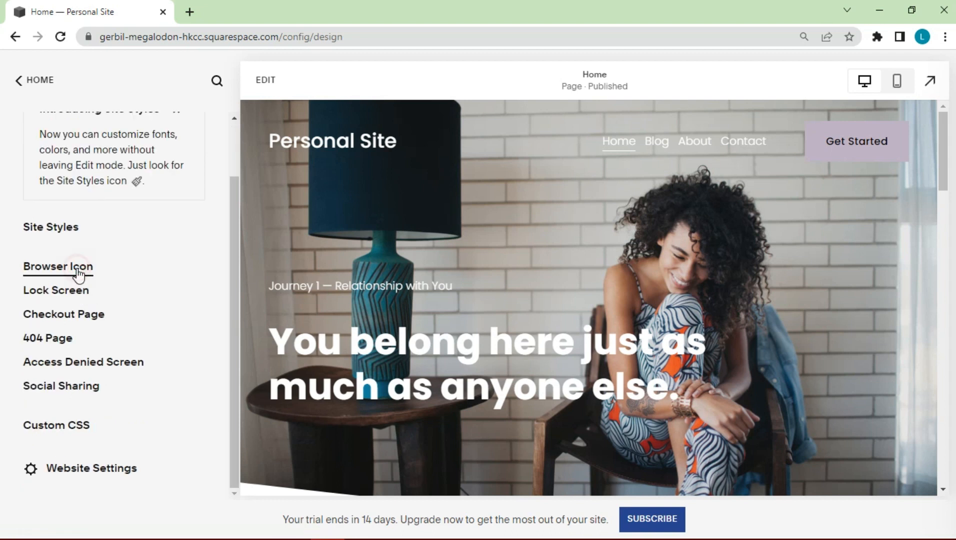
left_click(58, 266)
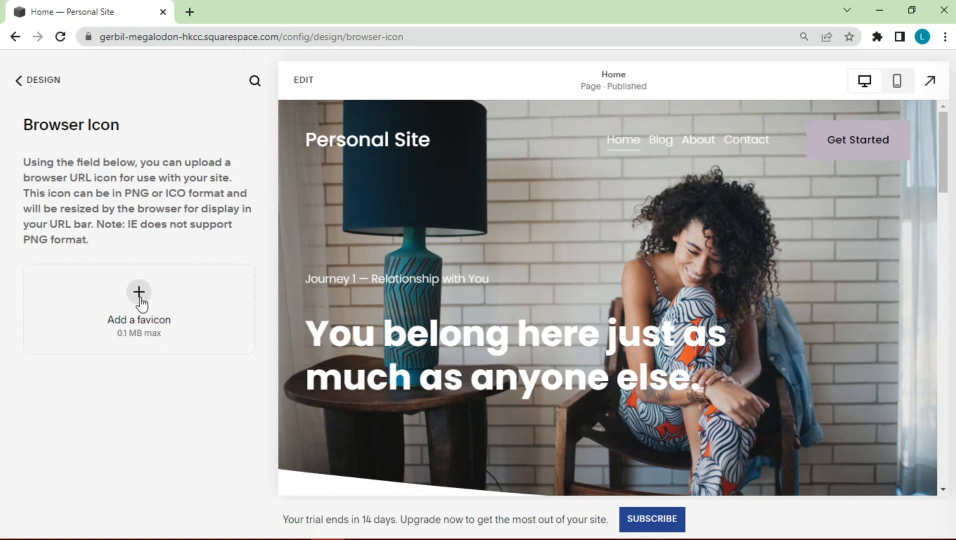
left_click(139, 293)
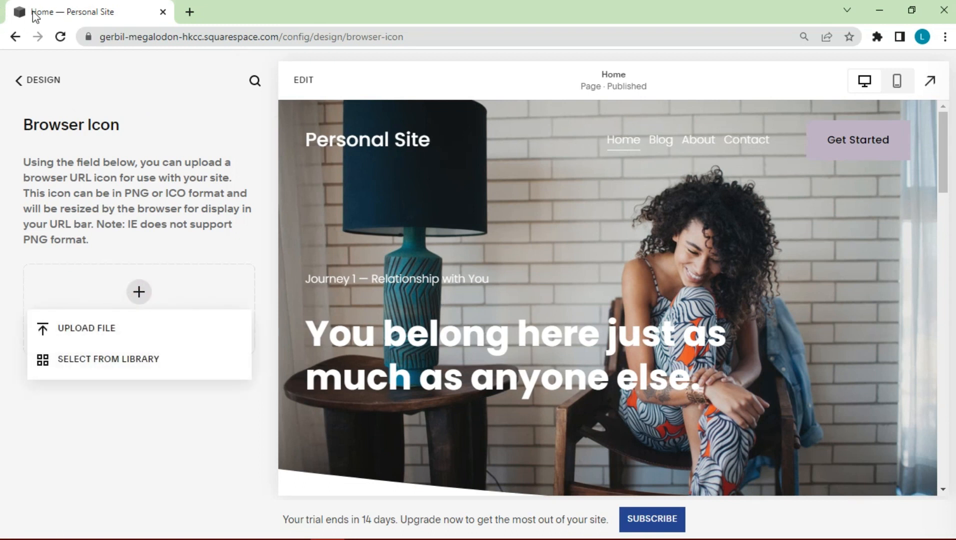
left_click(86, 328)
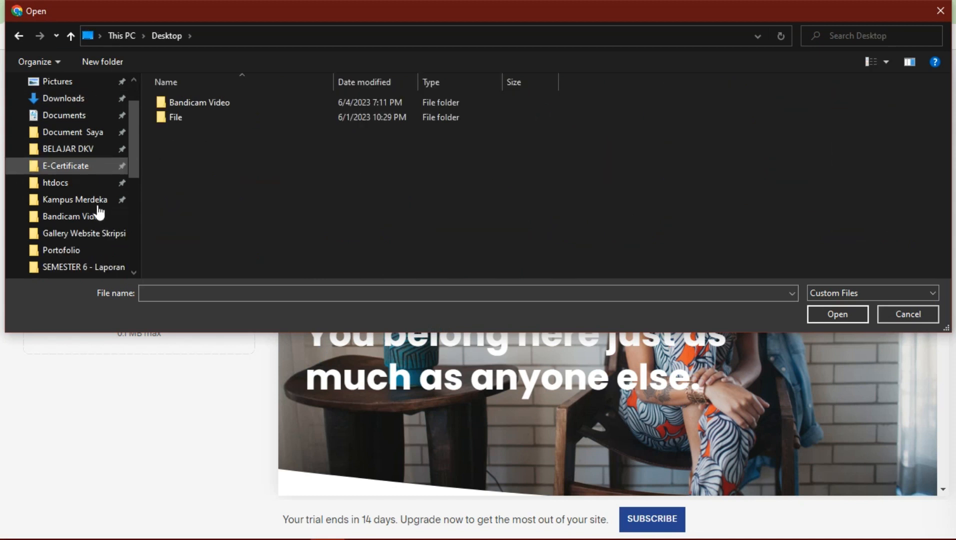
left_click(837, 314)
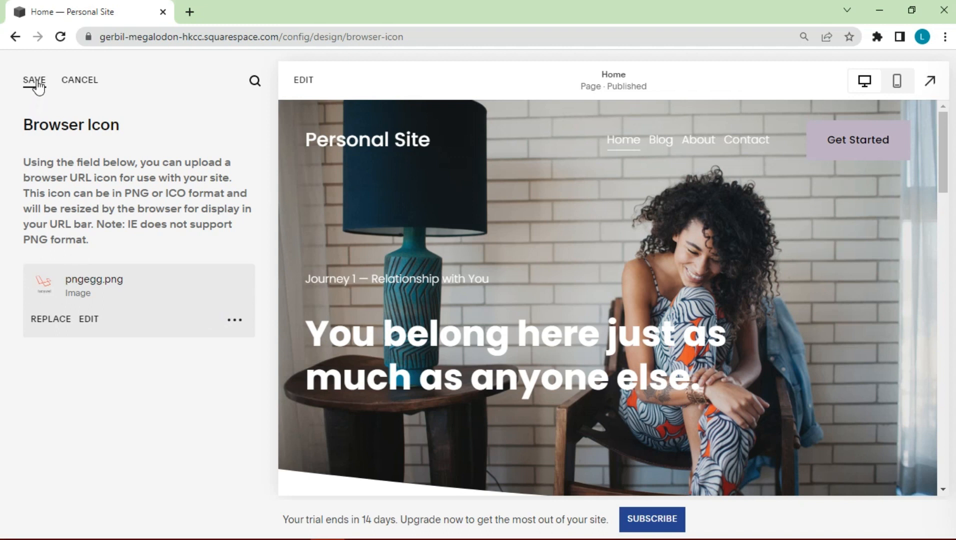
left_click(33, 80)
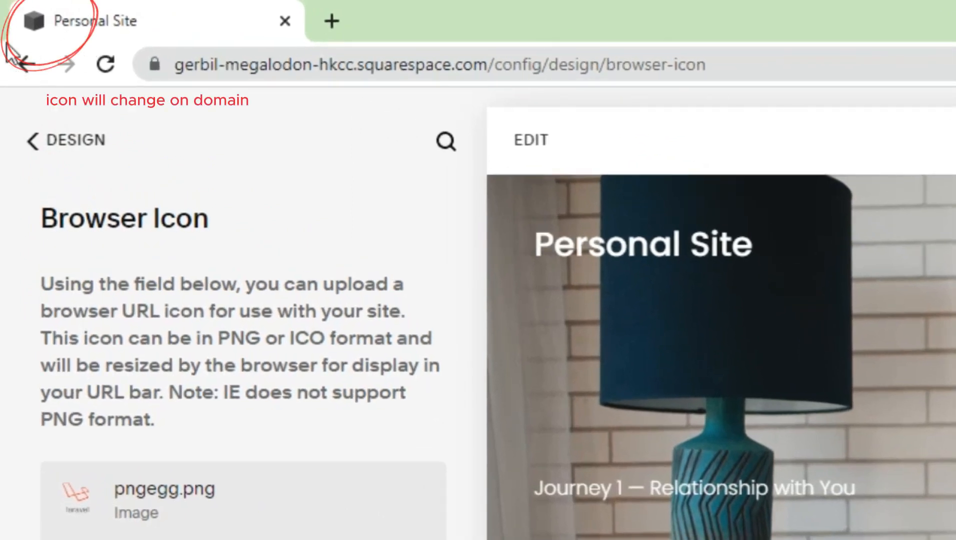
left_click(22, 63)
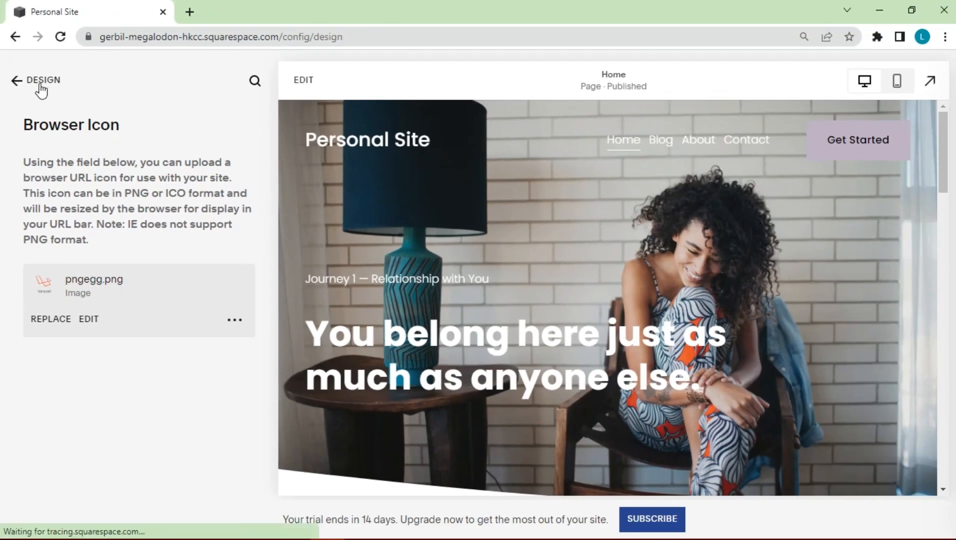
left_click(15, 81)
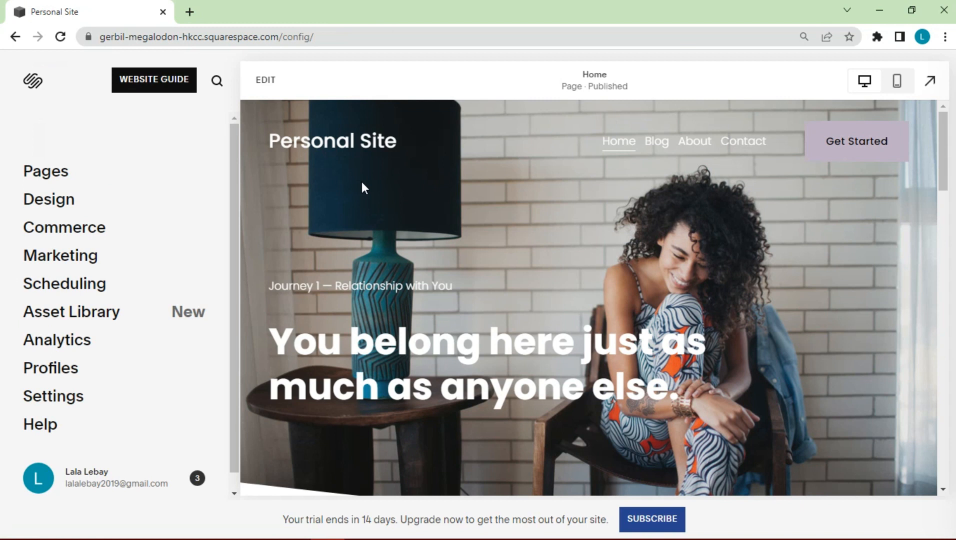
mouse_move(352, 134)
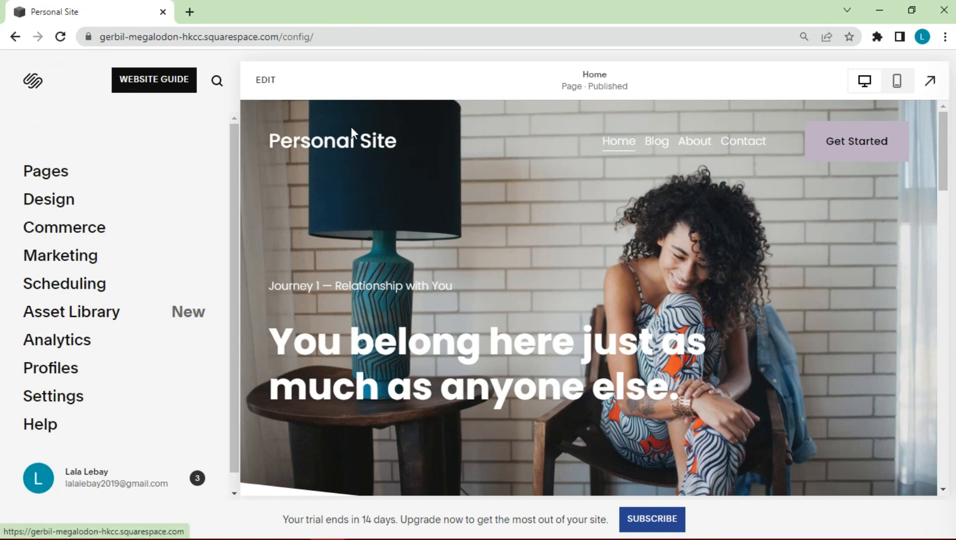
Change the hero heading to 'Welcome to My Personal Site'.
scroll("down", 3)
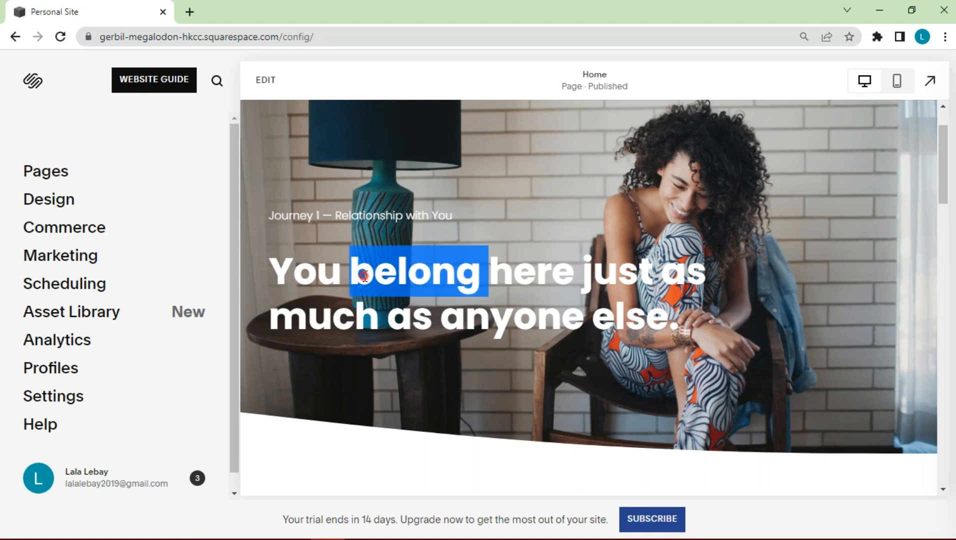
left_click(265, 80)
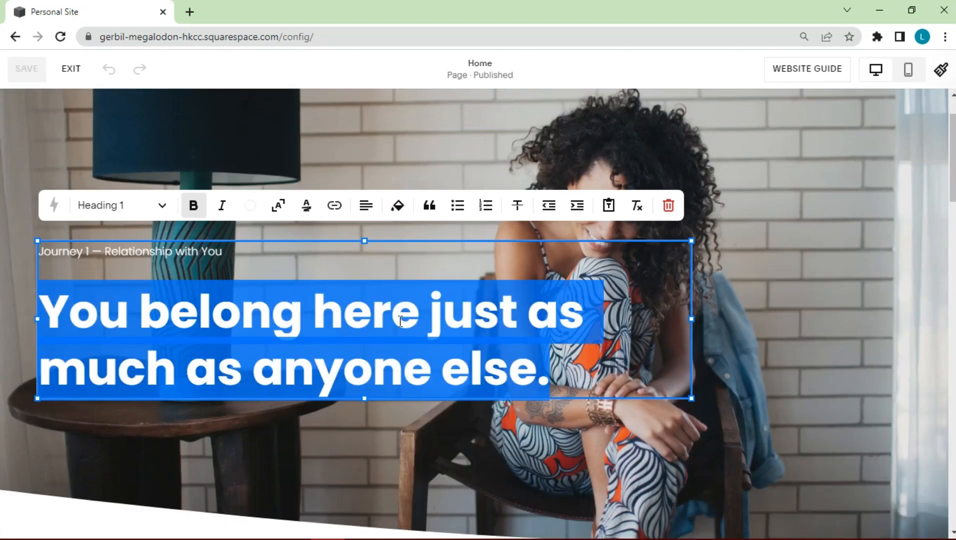
type("Welcome to My Personal Site")
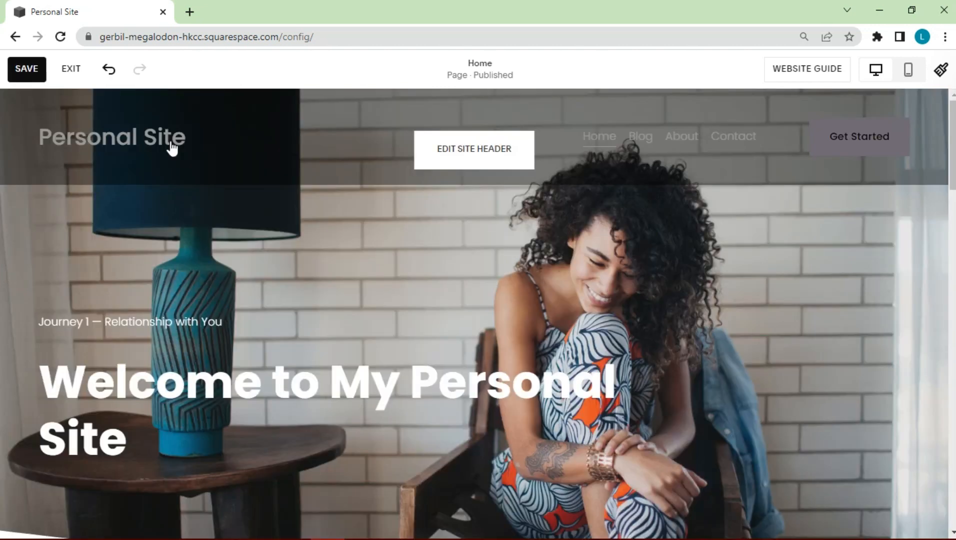
Replace the header's site title text with the uploaded pngegg logo image.
left_click(474, 150)
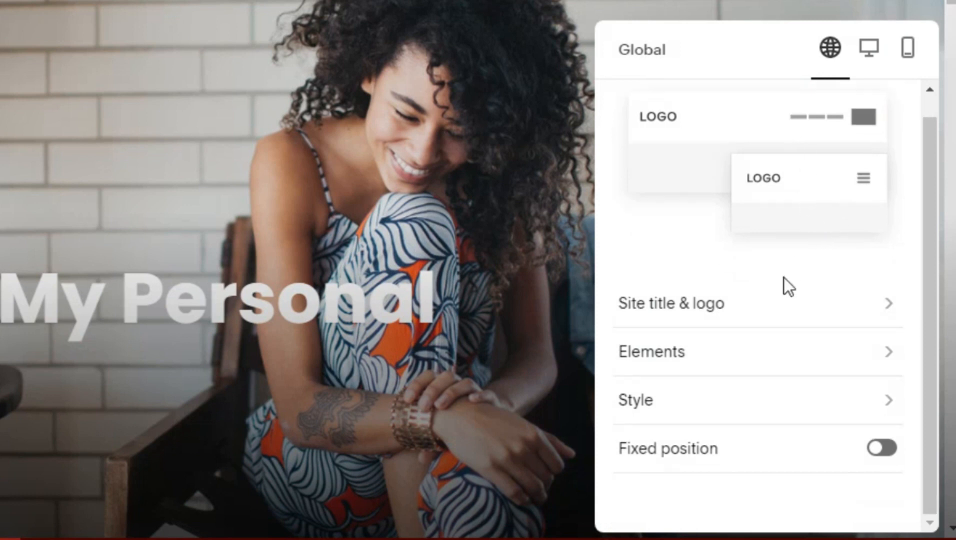
left_click(670, 304)
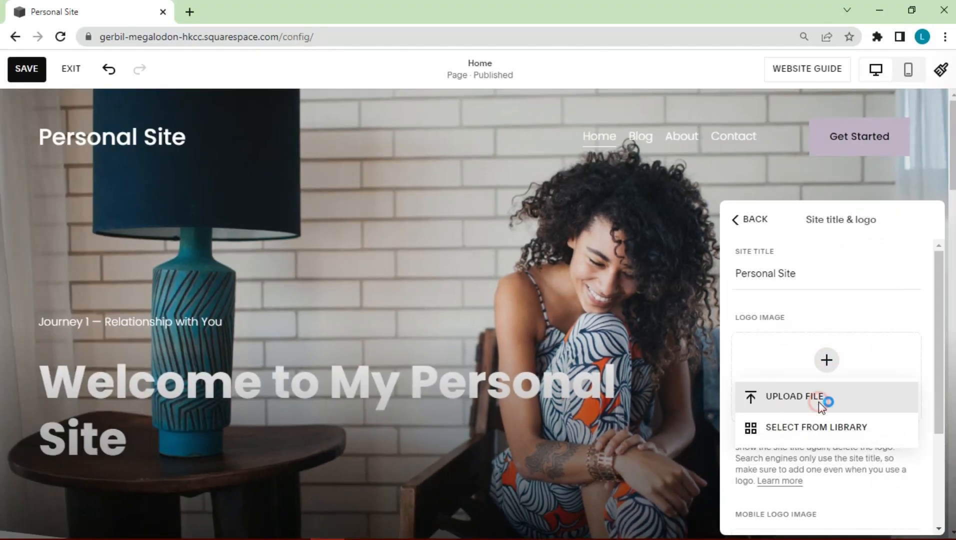
left_click(793, 397)
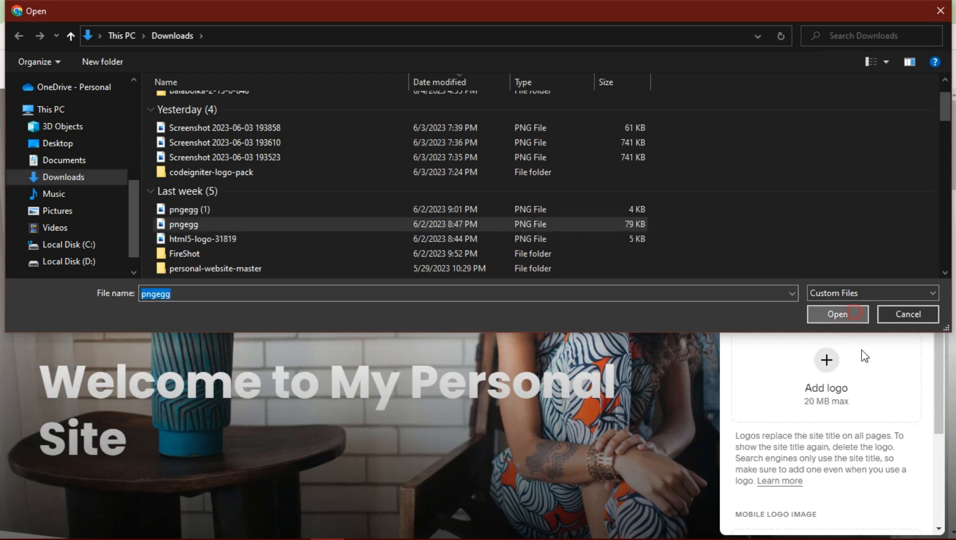
left_click(838, 314)
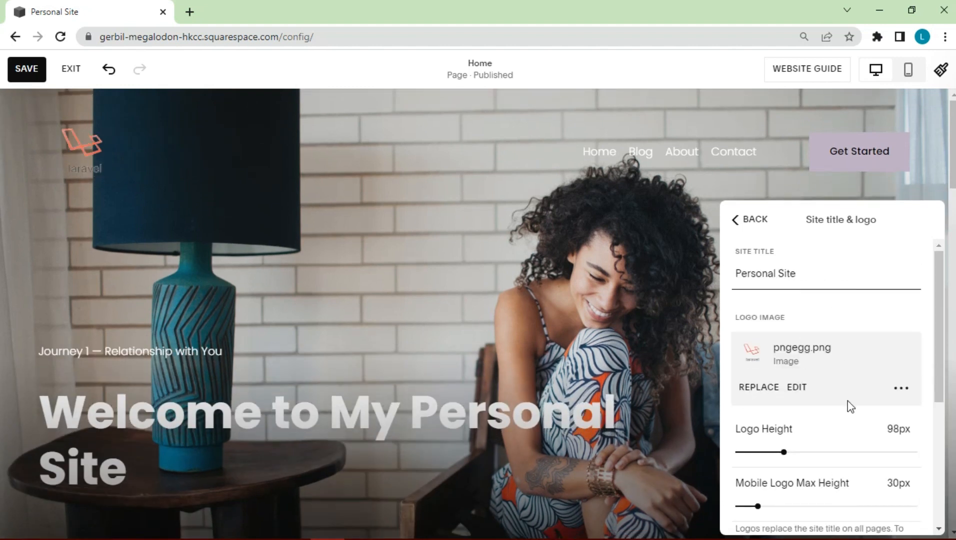
scroll("down", 3)
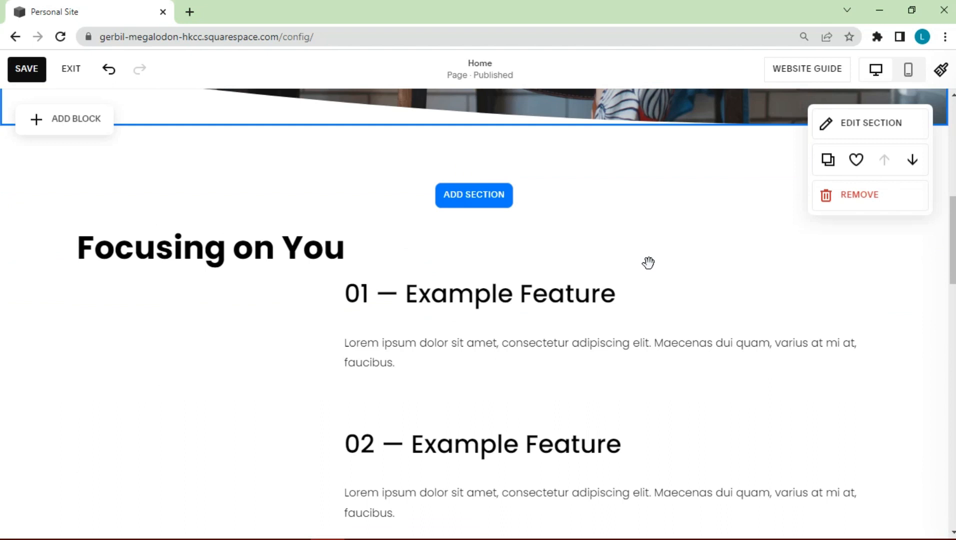
Insert an About image-and-text section below the hero on the home page.
scroll("up", 3)
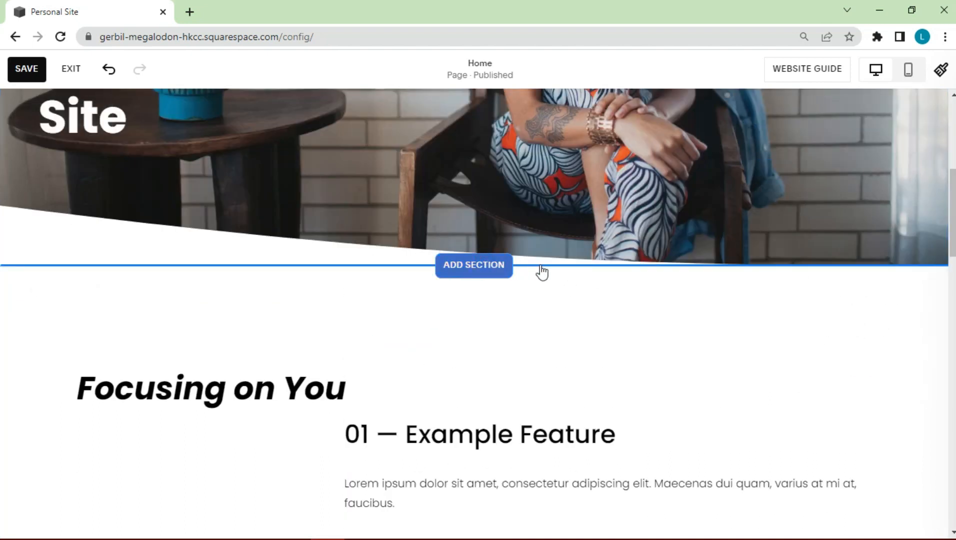
left_click(474, 265)
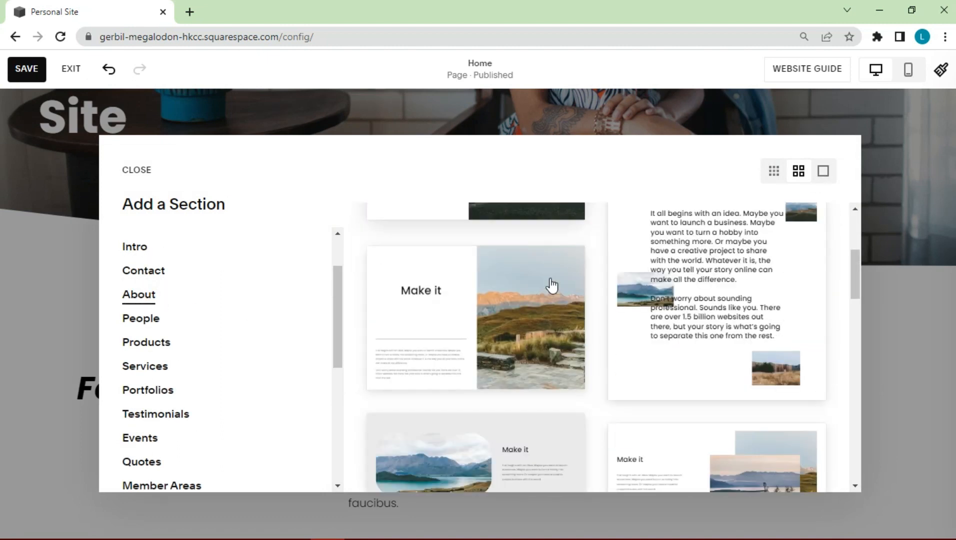
left_click(137, 170)
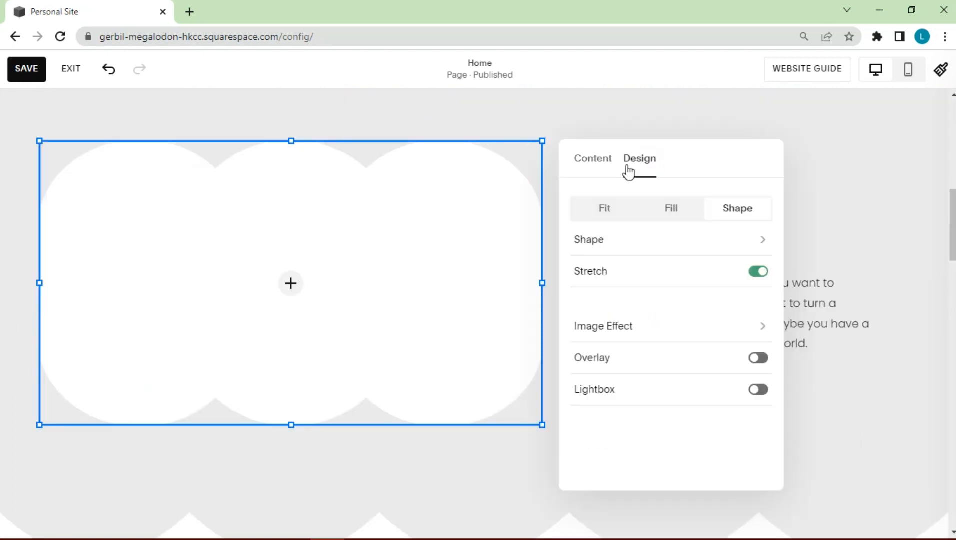
Fill the image block with a snowy mountain Unsplash photo and retitle the heading 'My Project'.
left_click(290, 283)
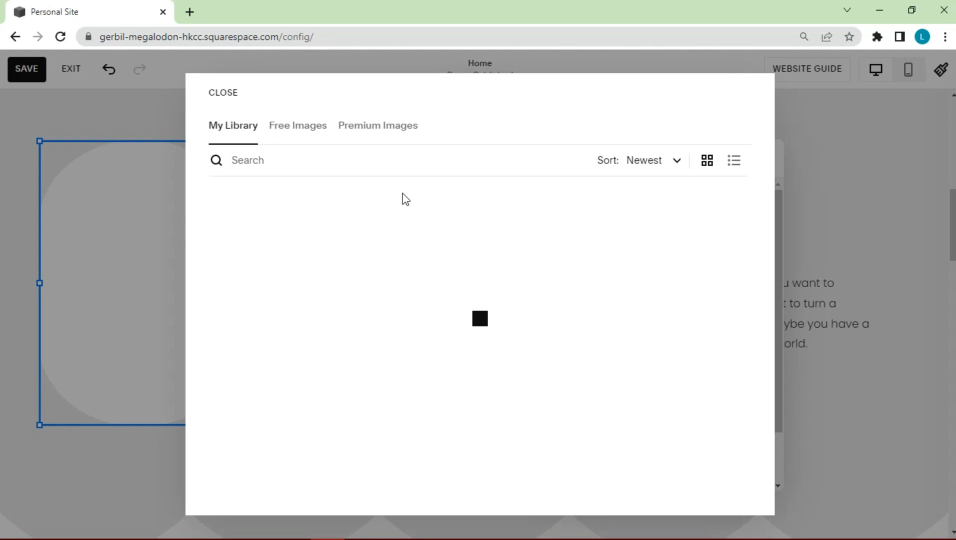
left_click(298, 126)
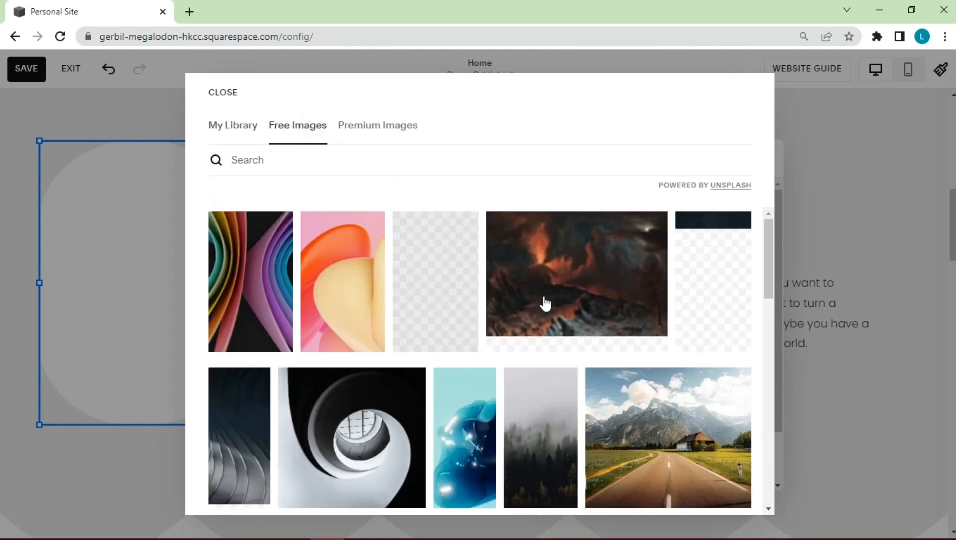
scroll("down", 3)
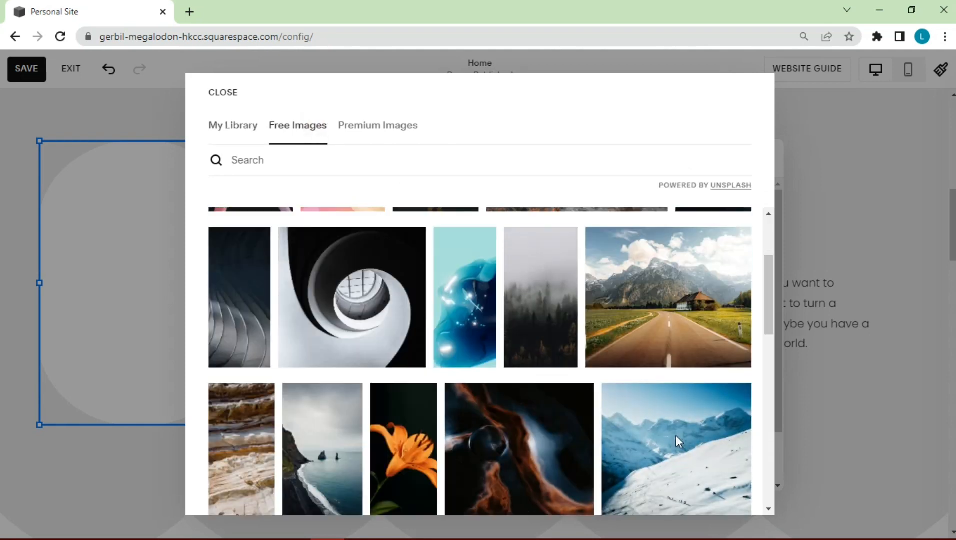
left_click(676, 449)
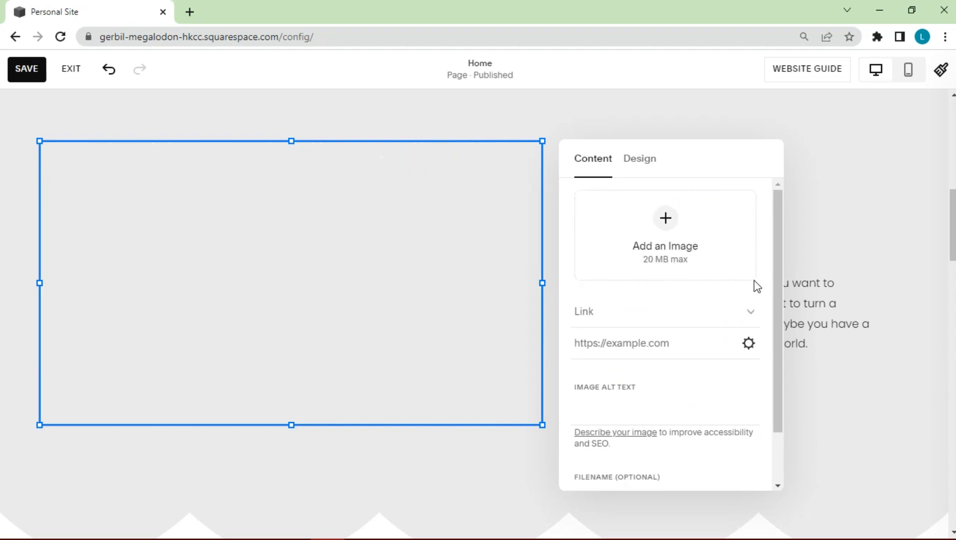
left_click(665, 234)
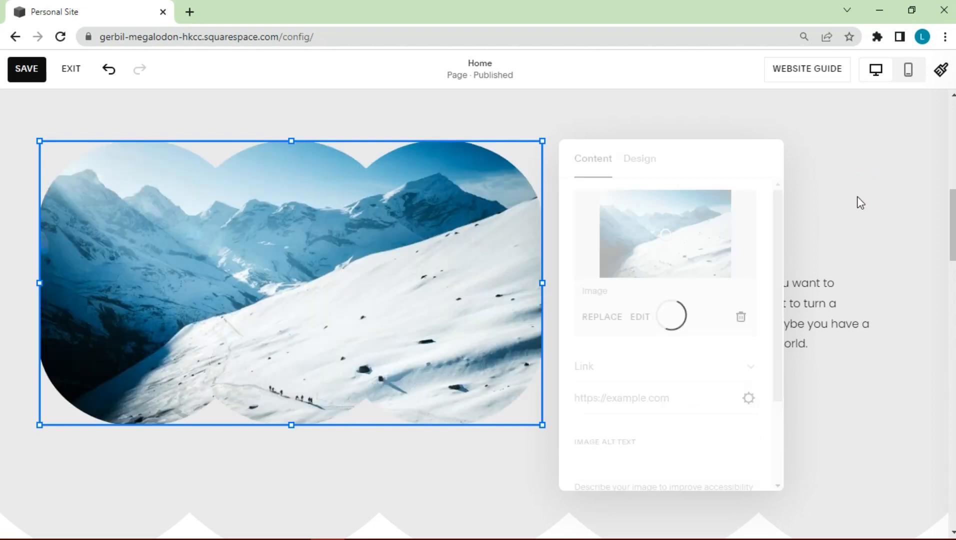
double_click(646, 214)
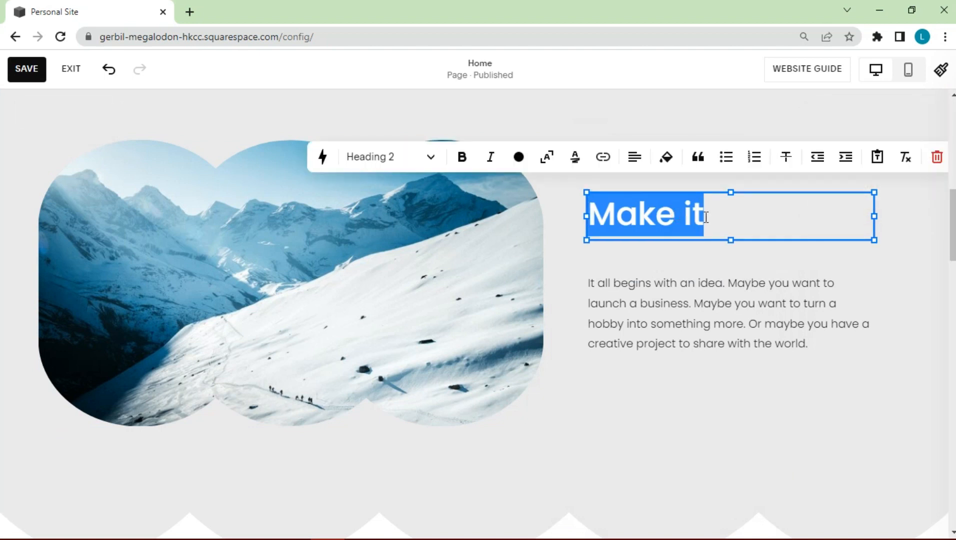
type("My Project")
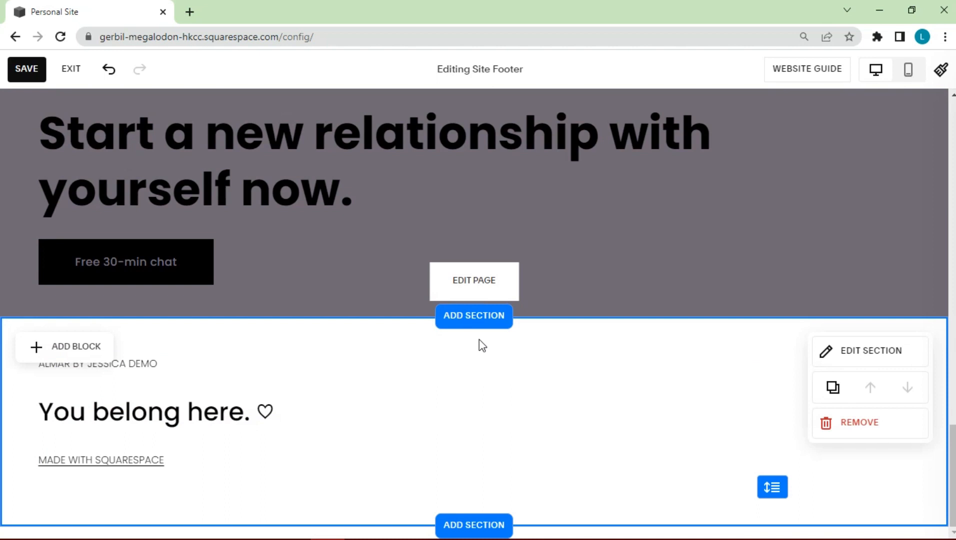
Replace the footer with a Connect With Us newsletter sign-up section and save.
left_click(858, 422)
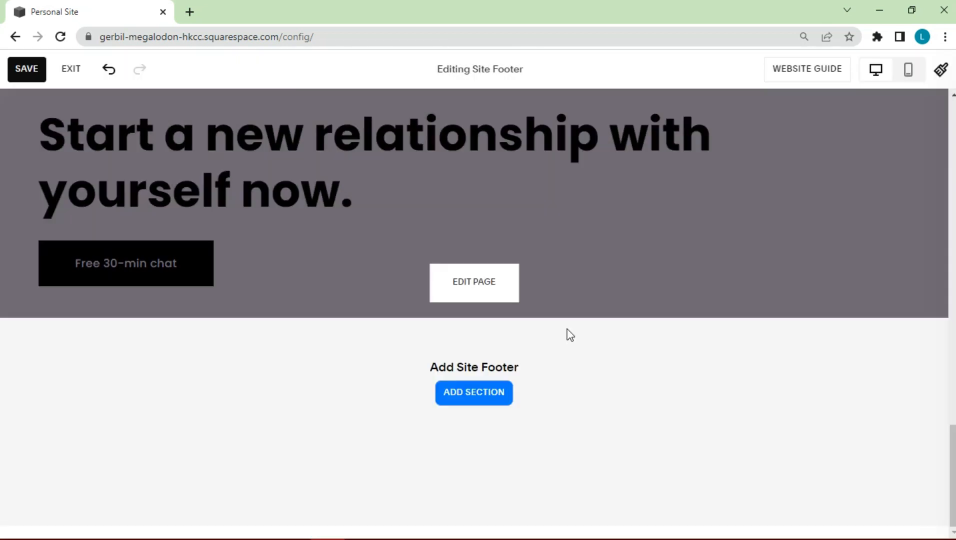
left_click(473, 392)
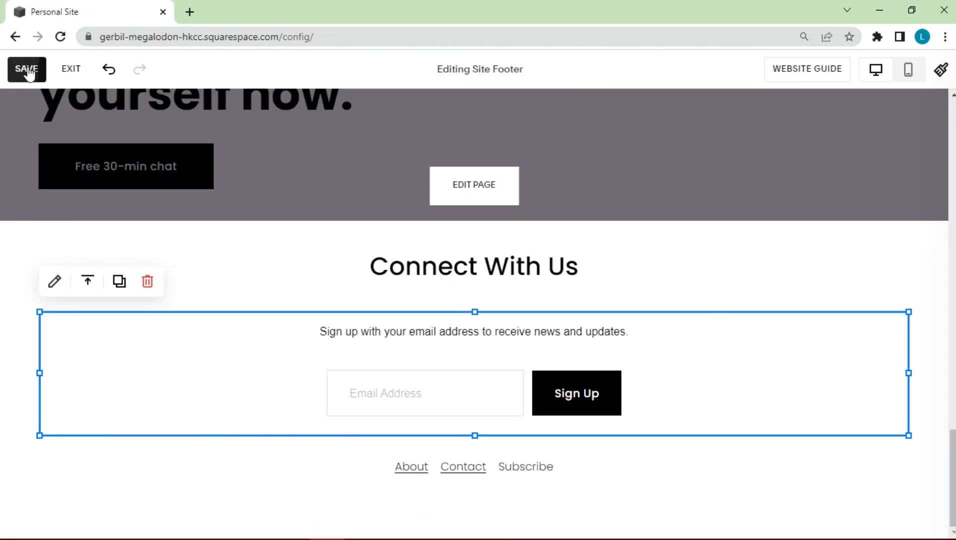
left_click(26, 68)
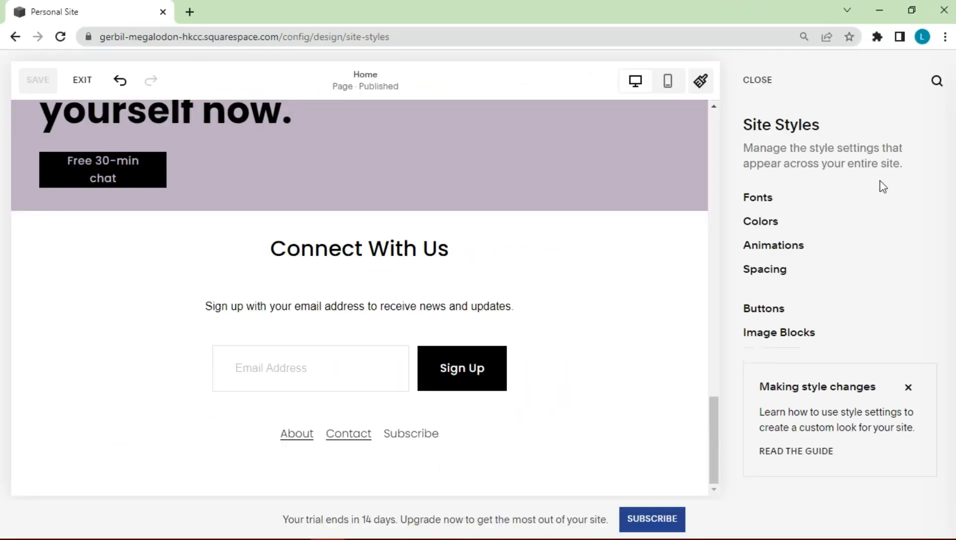
Switch the site fonts to the Brevia font pack.
left_click(757, 197)
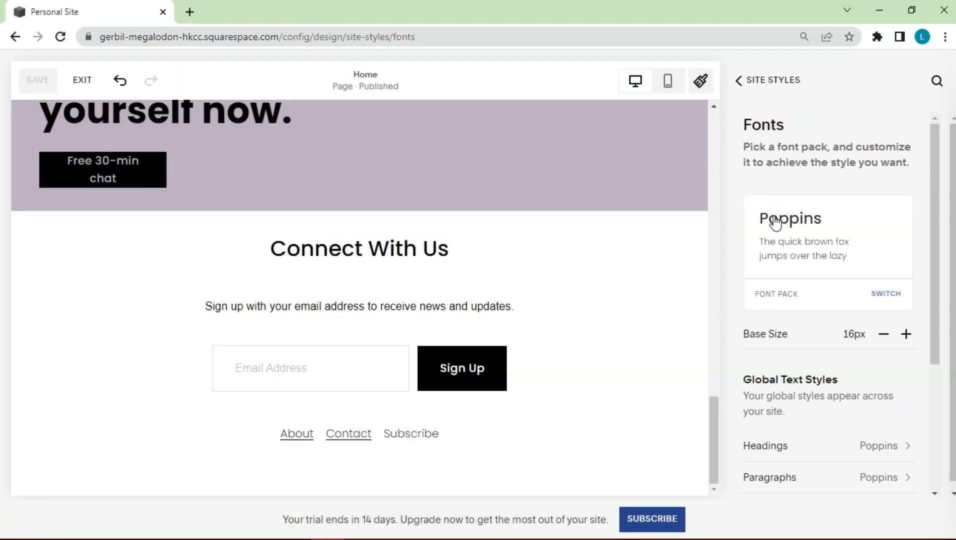
scroll("down", 3)
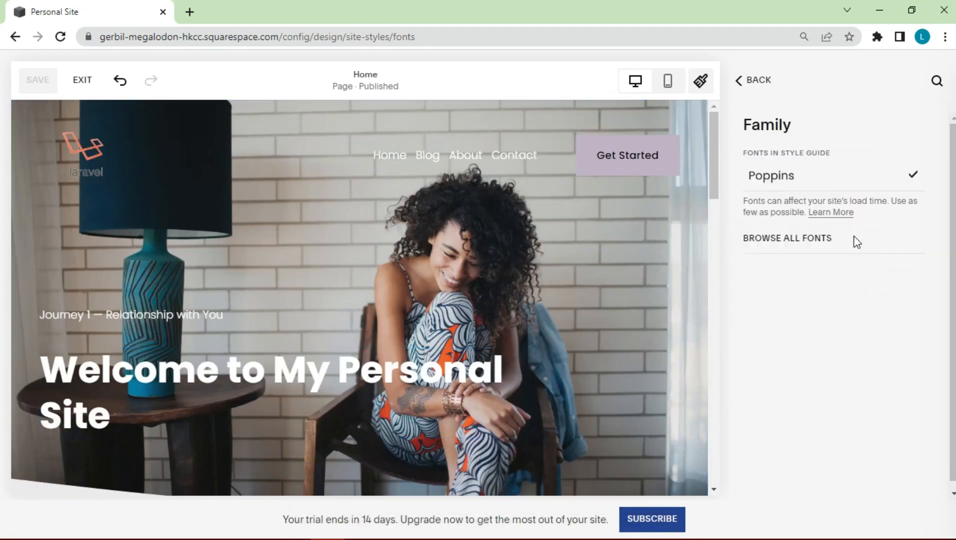
left_click(787, 238)
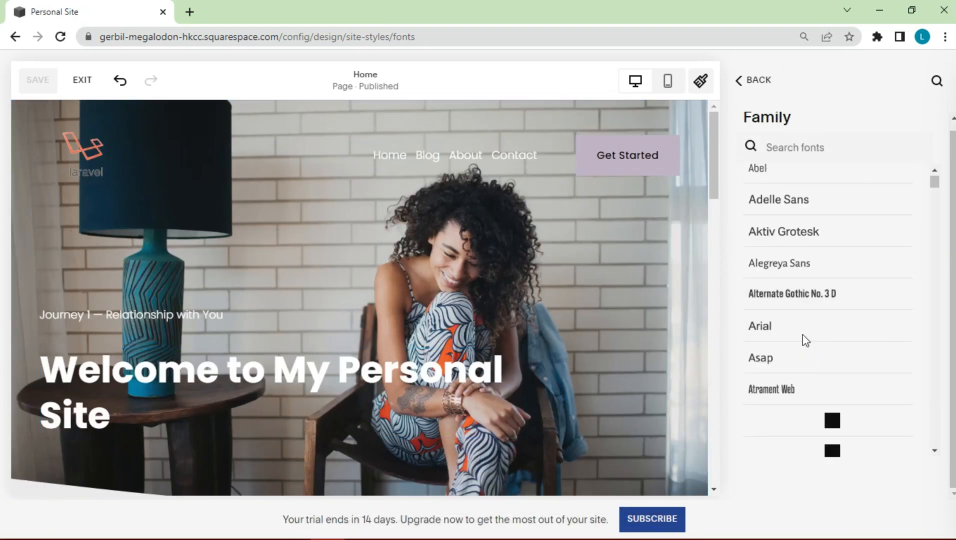
scroll("down", 3)
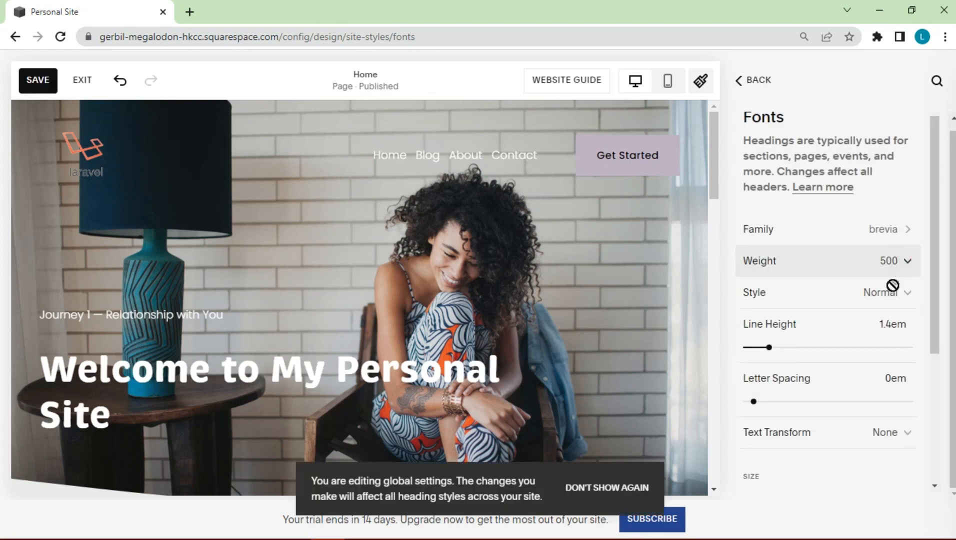
scroll("down", 3)
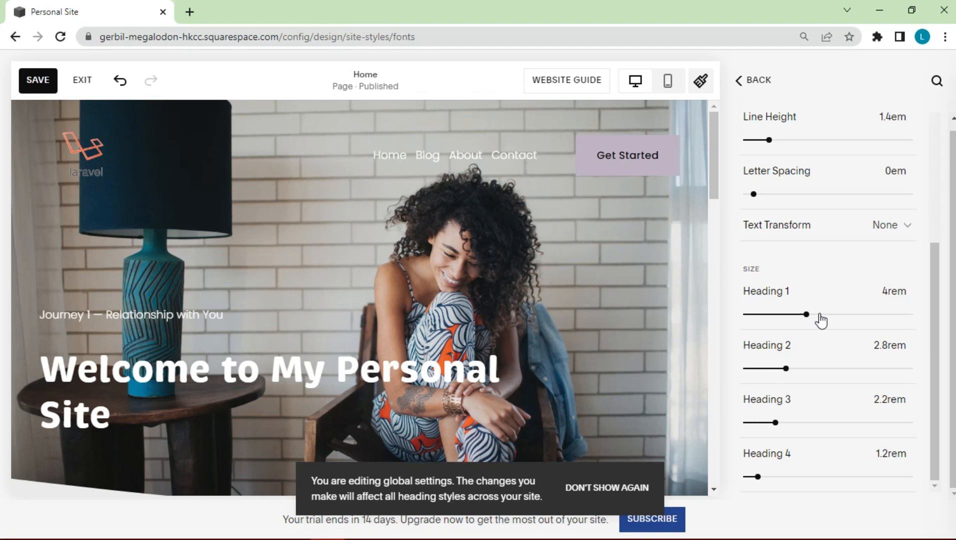
left_click(757, 80)
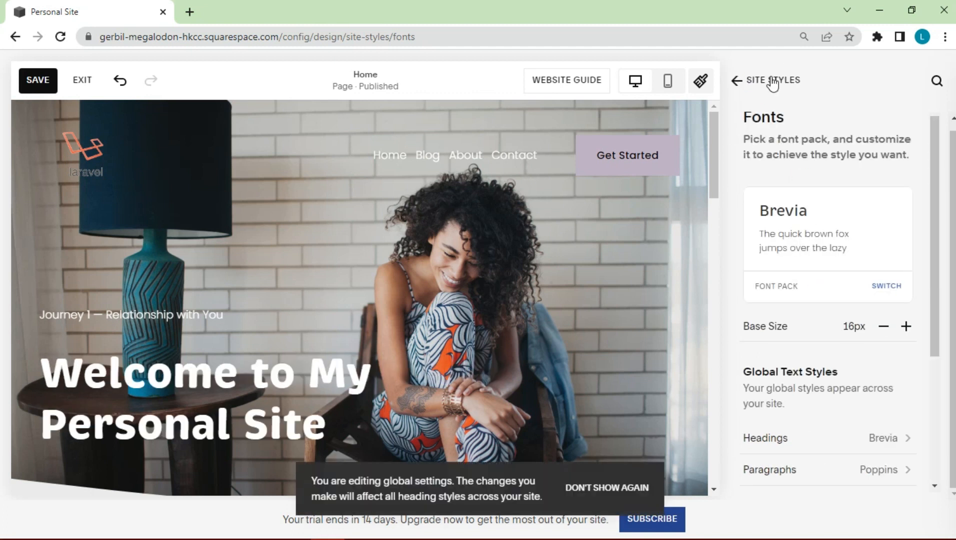
Apply the blue colour palette to the site.
left_click(738, 80)
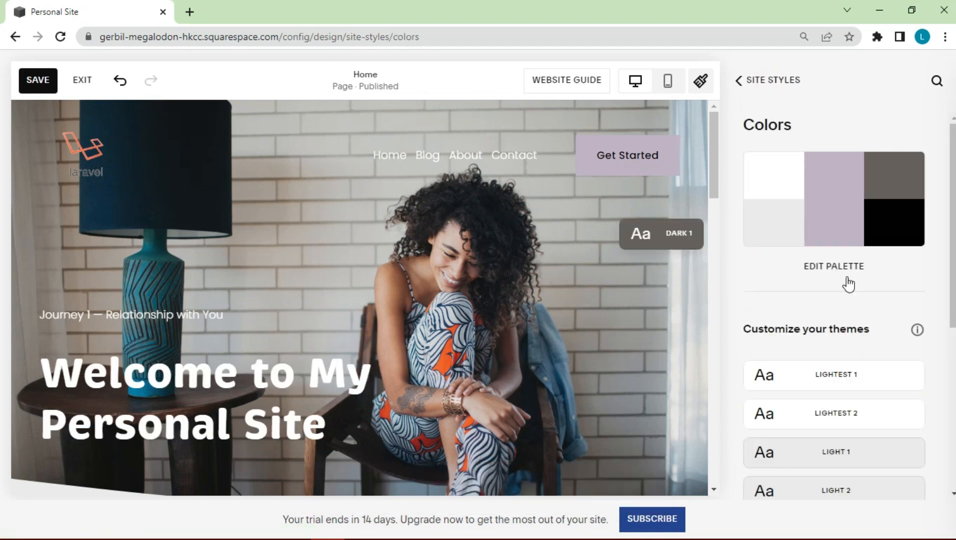
left_click(833, 266)
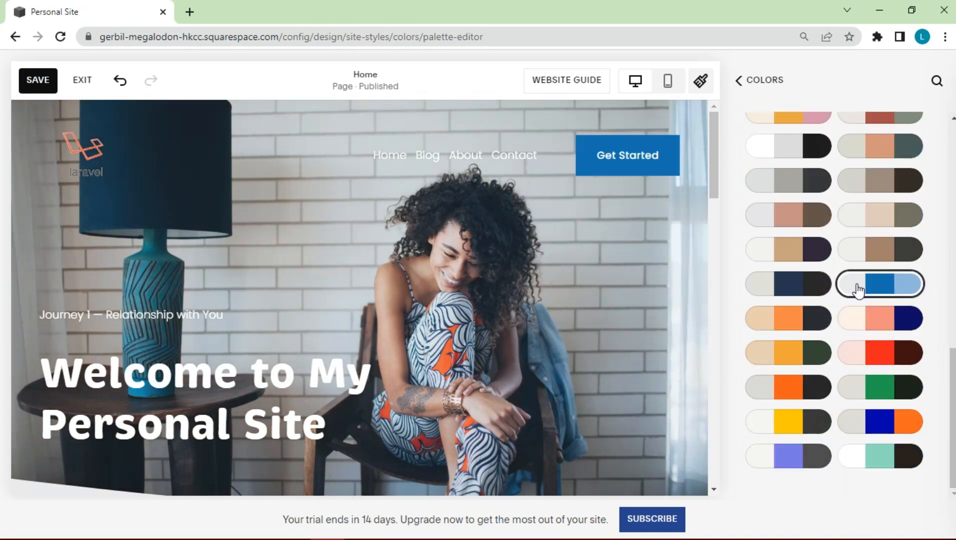
left_click(740, 80)
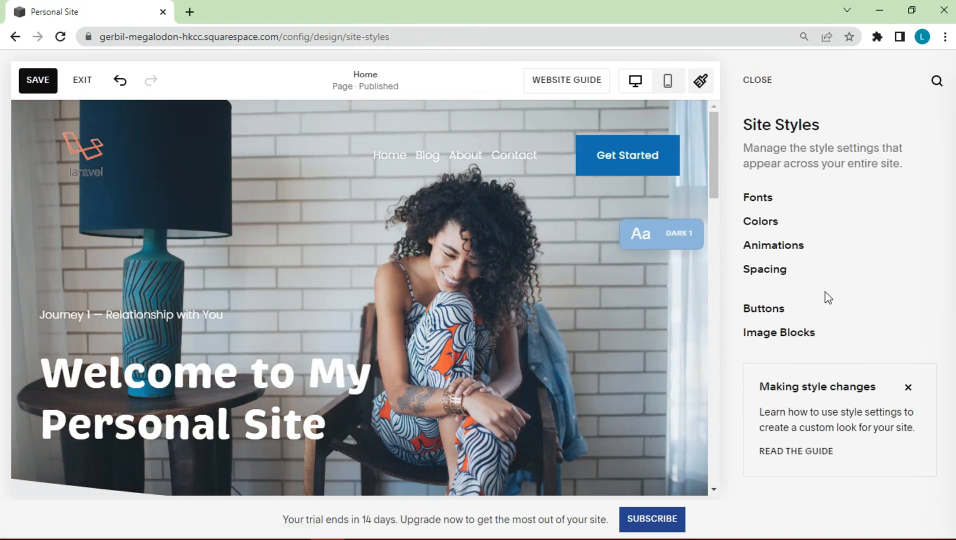
Set the primary button shape to Rounded Rectangle and close Site Styles.
left_click(772, 245)
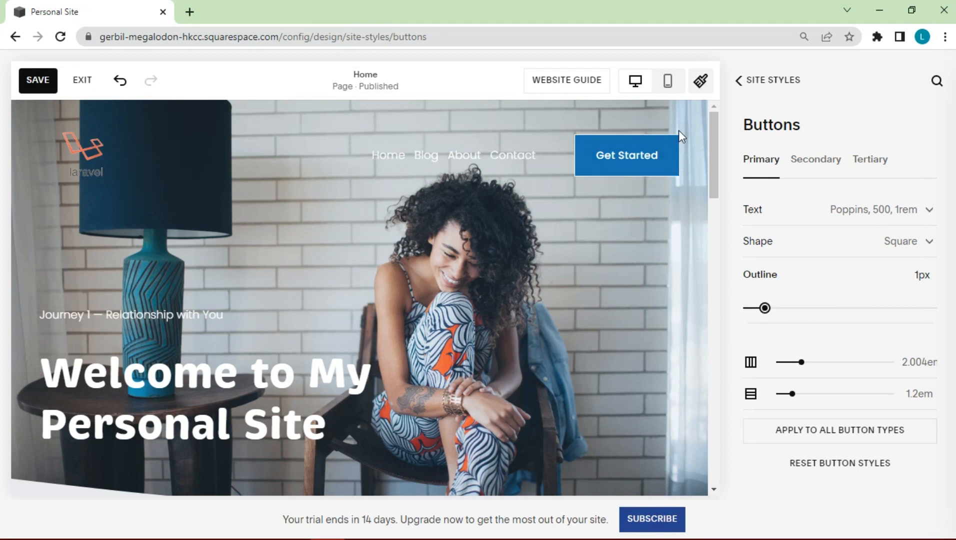
left_click(909, 241)
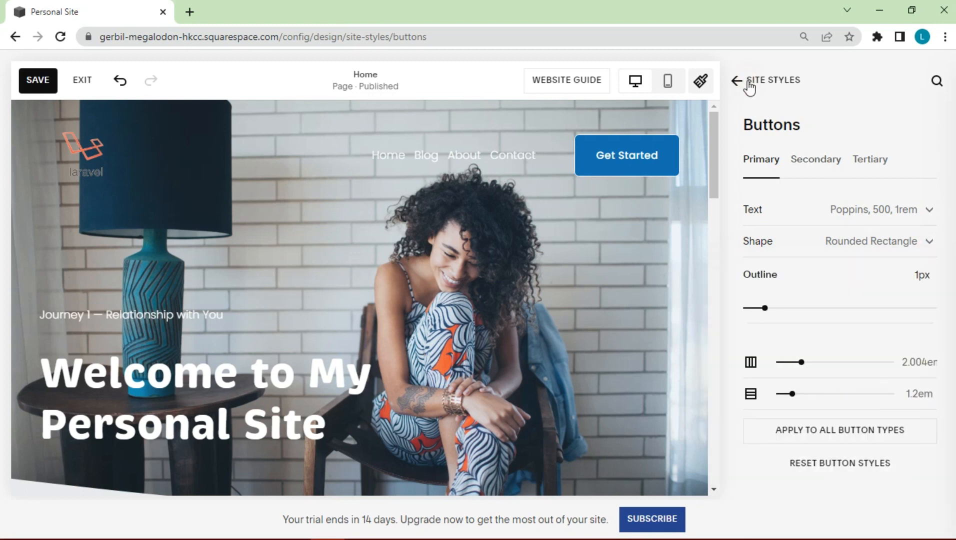
left_click(737, 80)
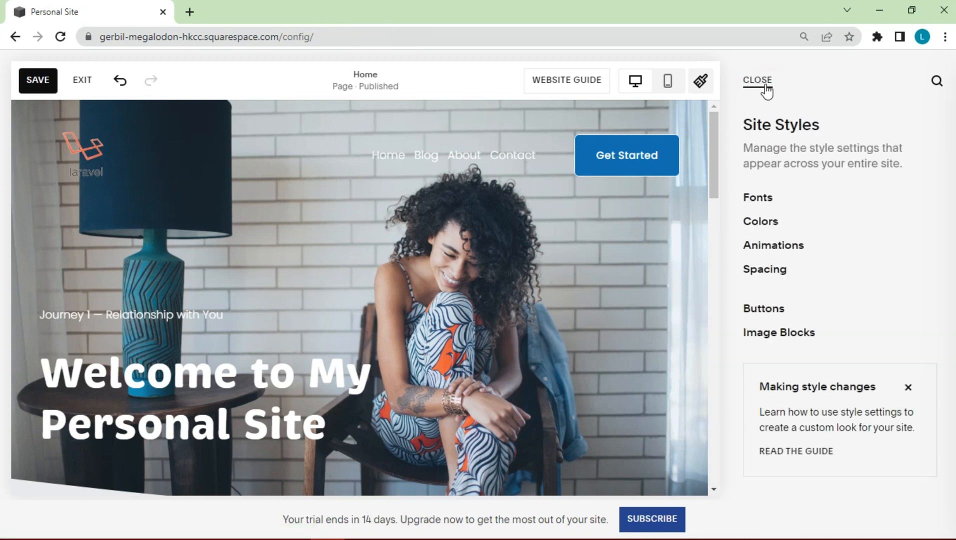
left_click(757, 80)
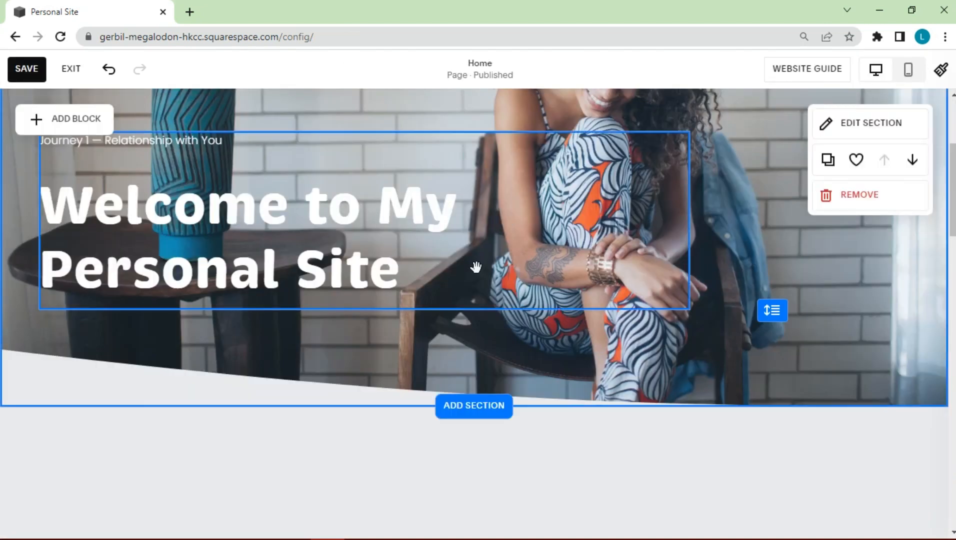
scroll("down", 3)
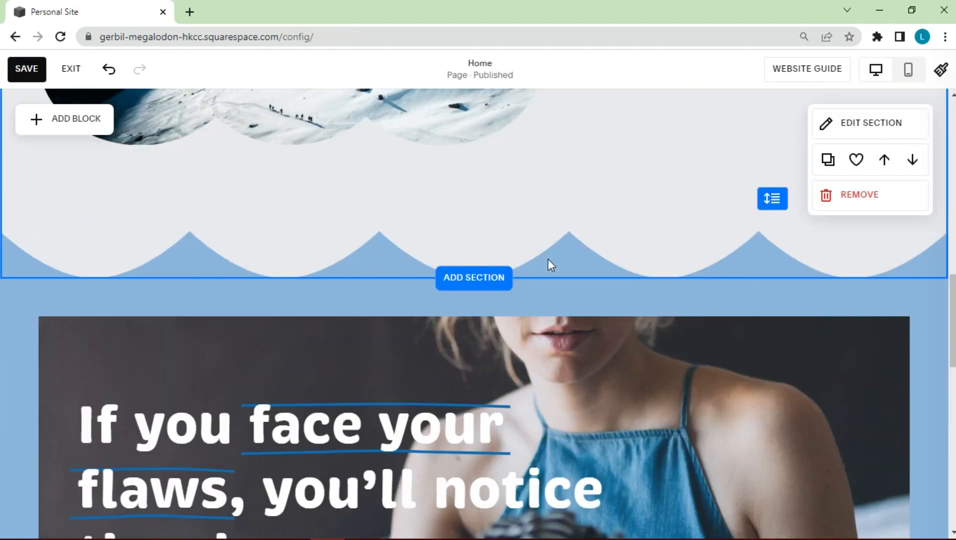
scroll("down", 3)
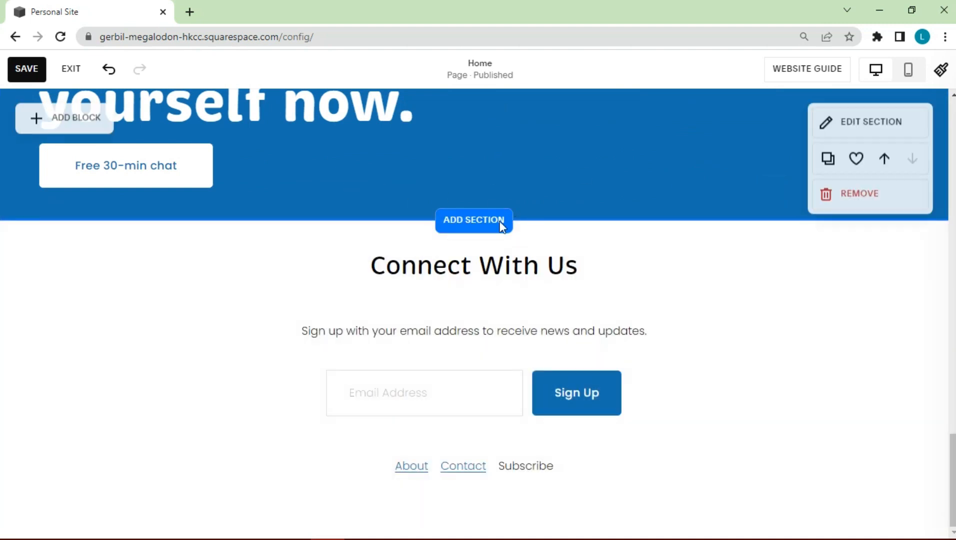
scroll("up", 3)
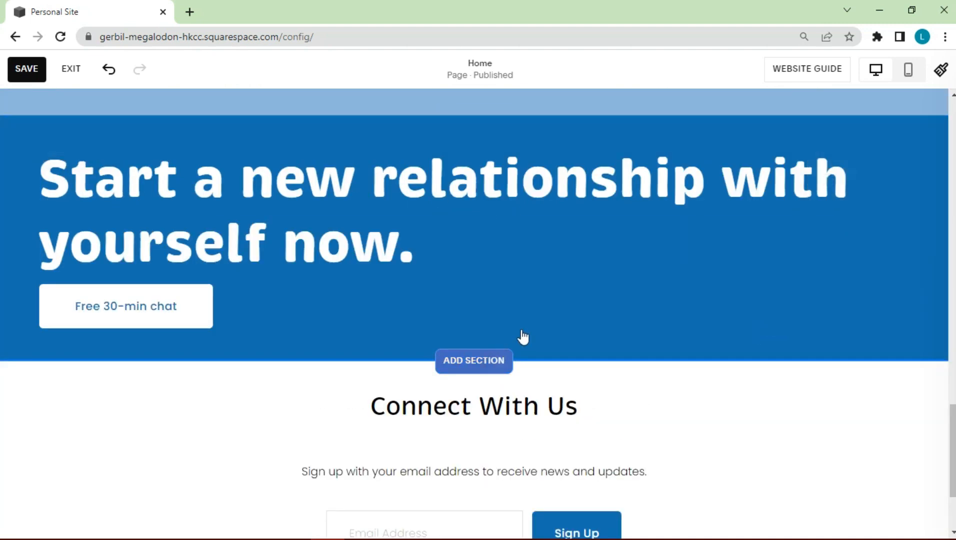
Insert the People 'Join the team' layout below the blue banner.
left_click(473, 360)
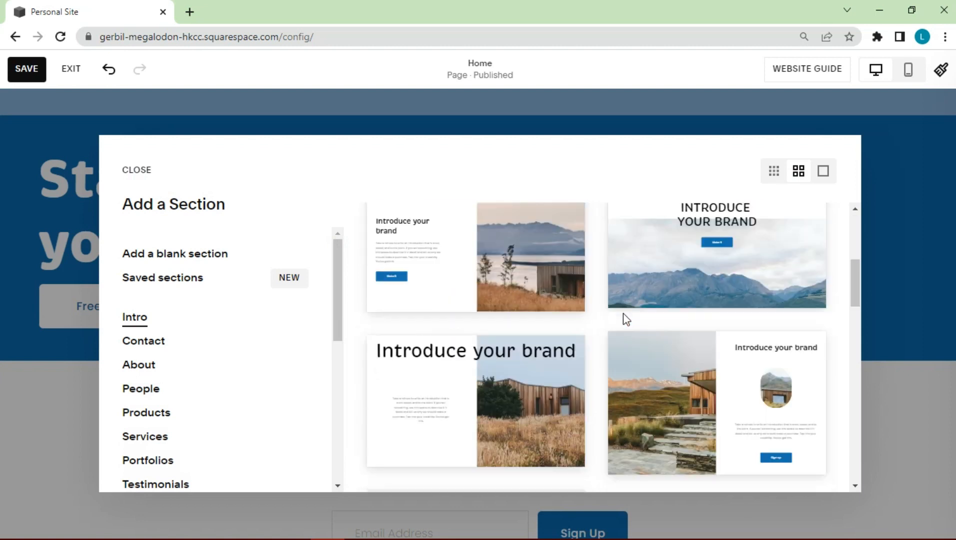
left_click(140, 318)
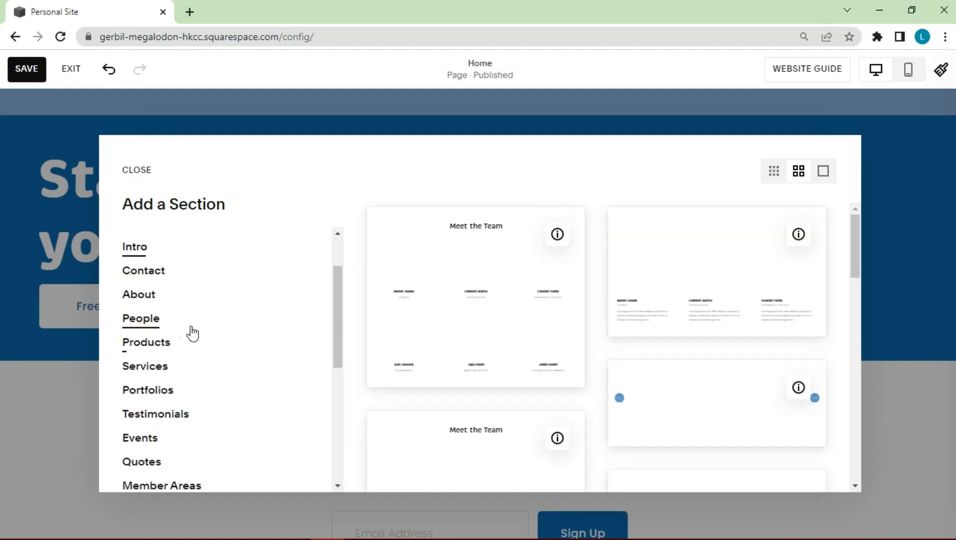
scroll("down", 3)
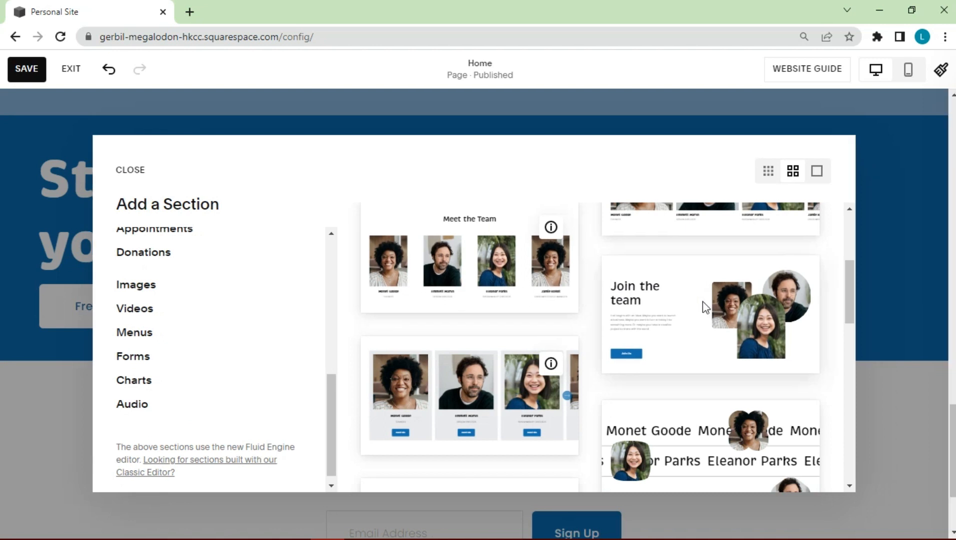
left_click(709, 314)
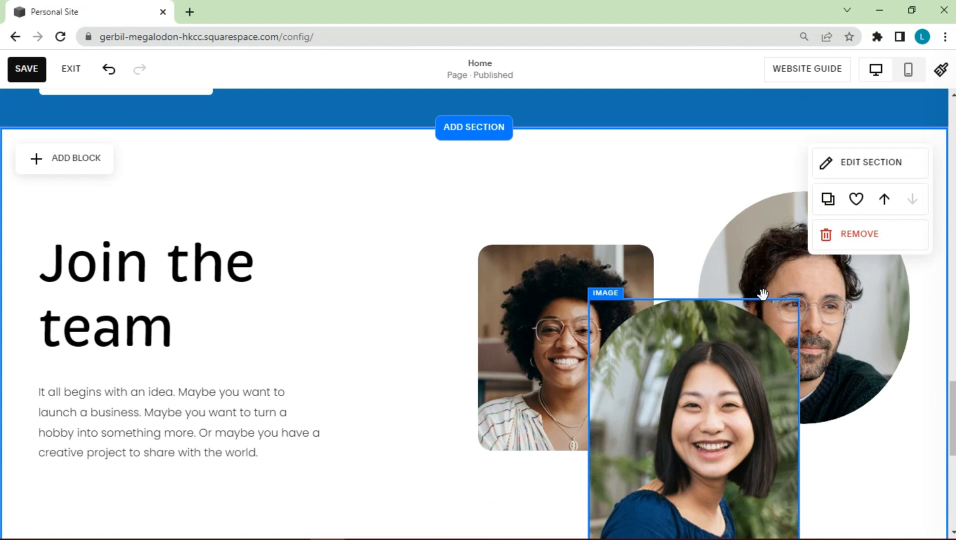
left_click(564, 348)
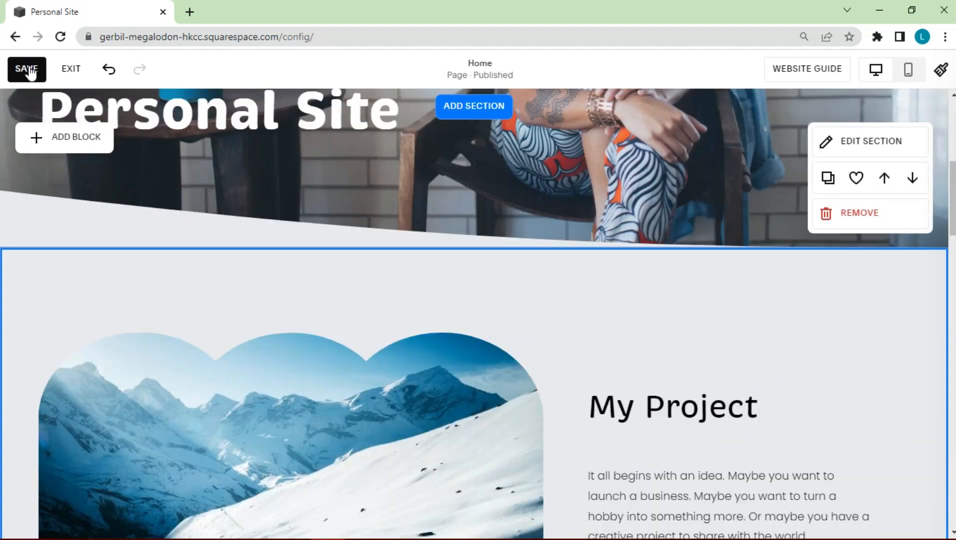
Save the home page, scroll through it in Mobile View, then return to Desktop View.
left_click(26, 69)
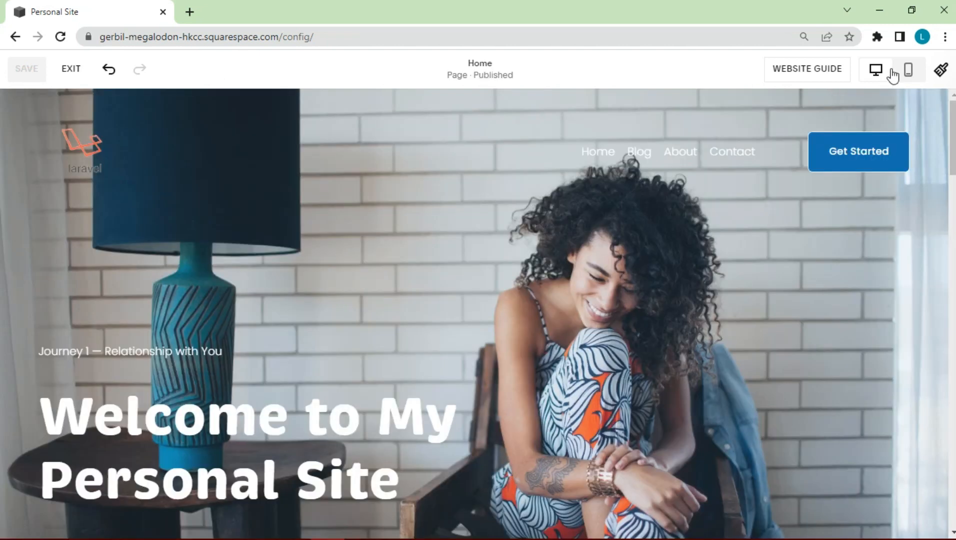
left_click(909, 69)
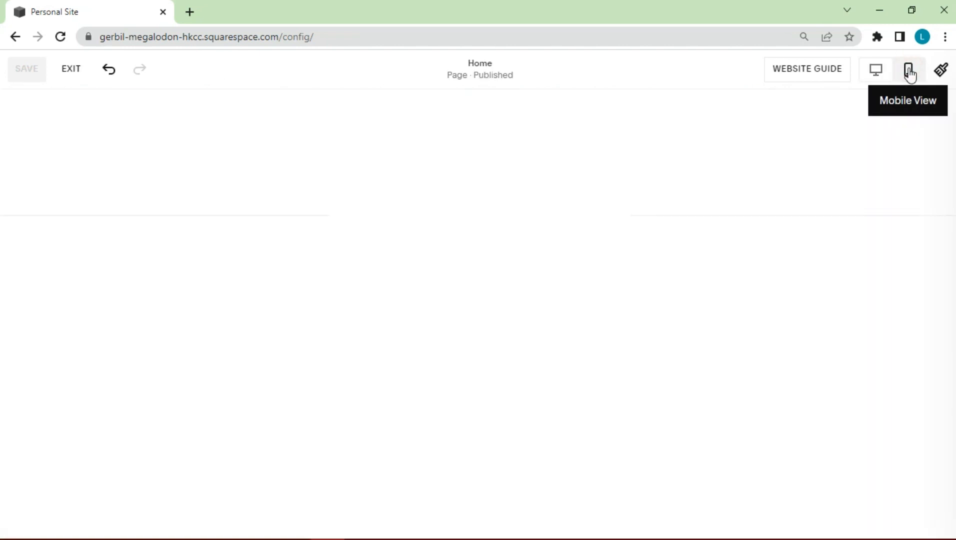
left_click(909, 69)
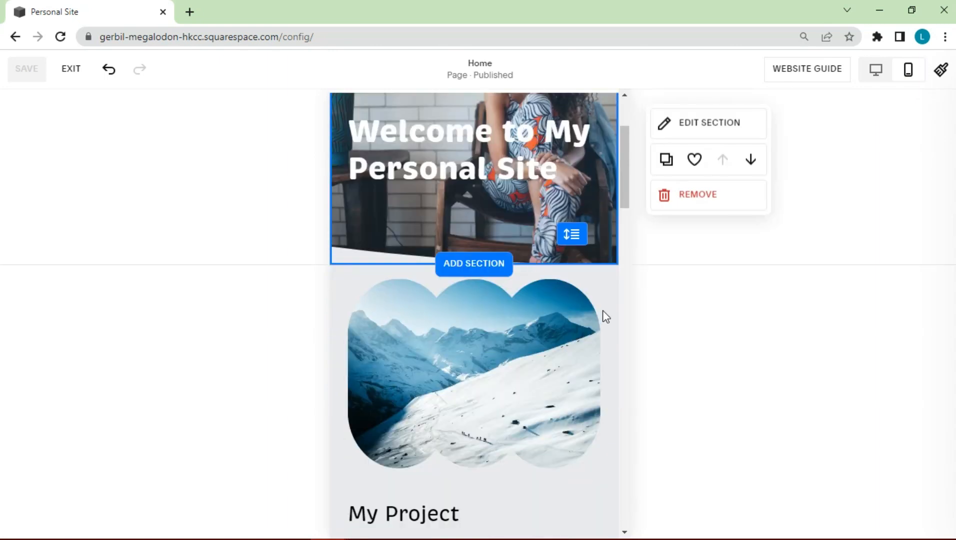
scroll("down", 3)
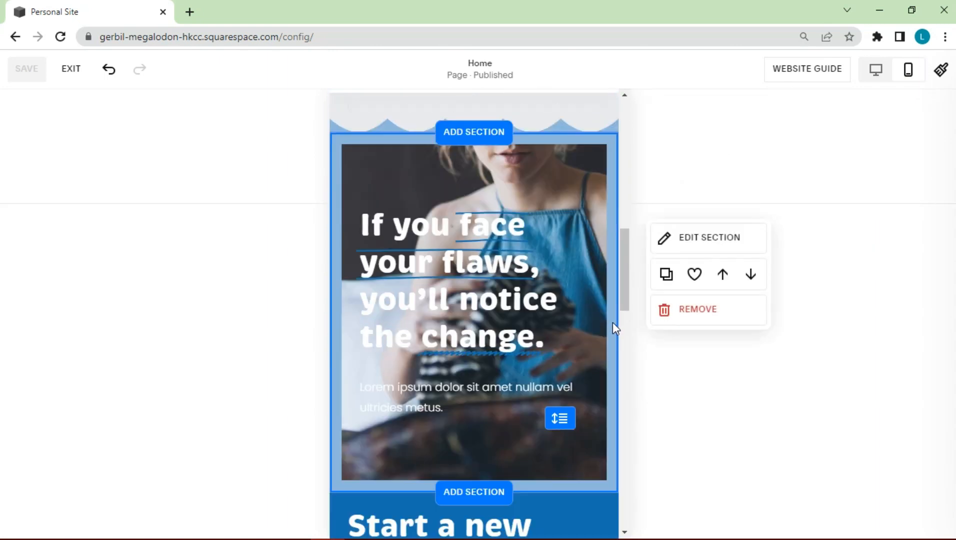
scroll("down", 3)
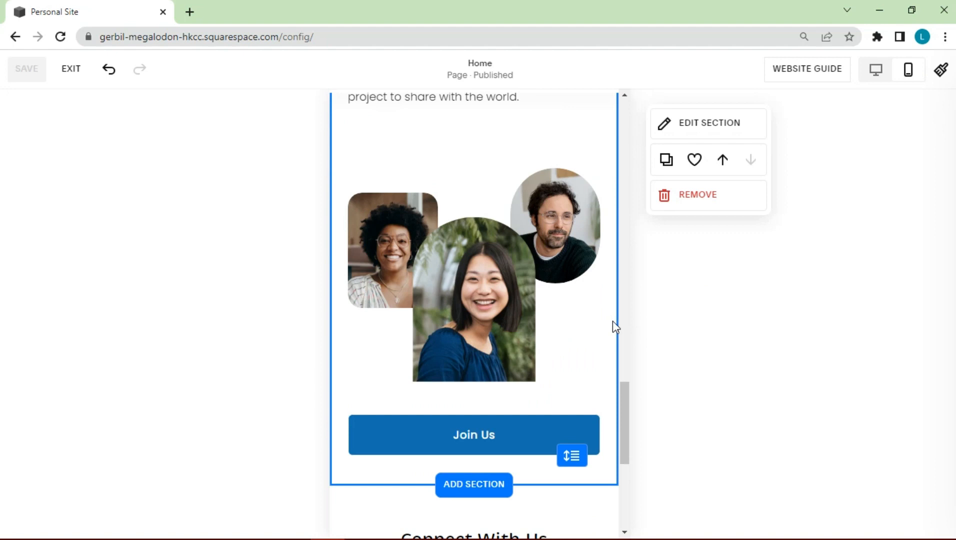
scroll("up", 3)
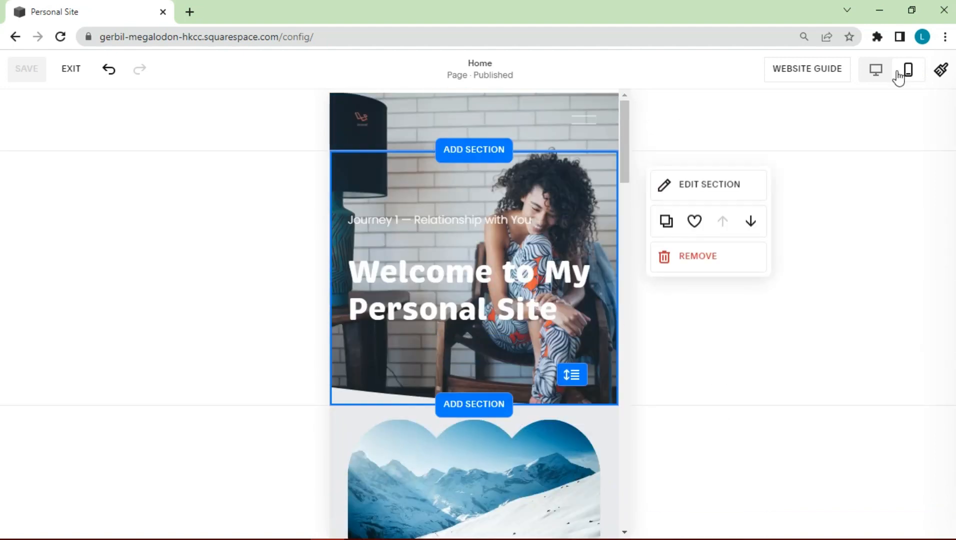
left_click(875, 70)
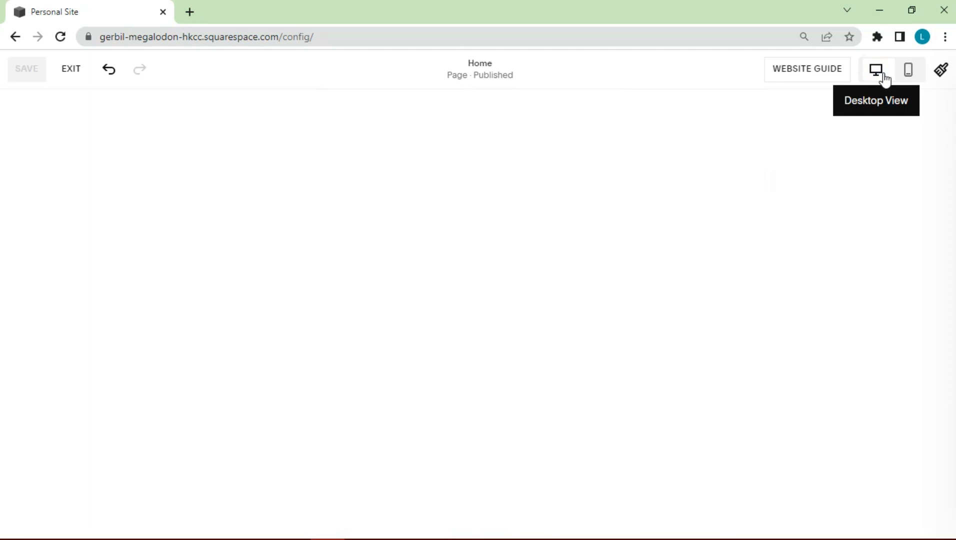
left_click(876, 69)
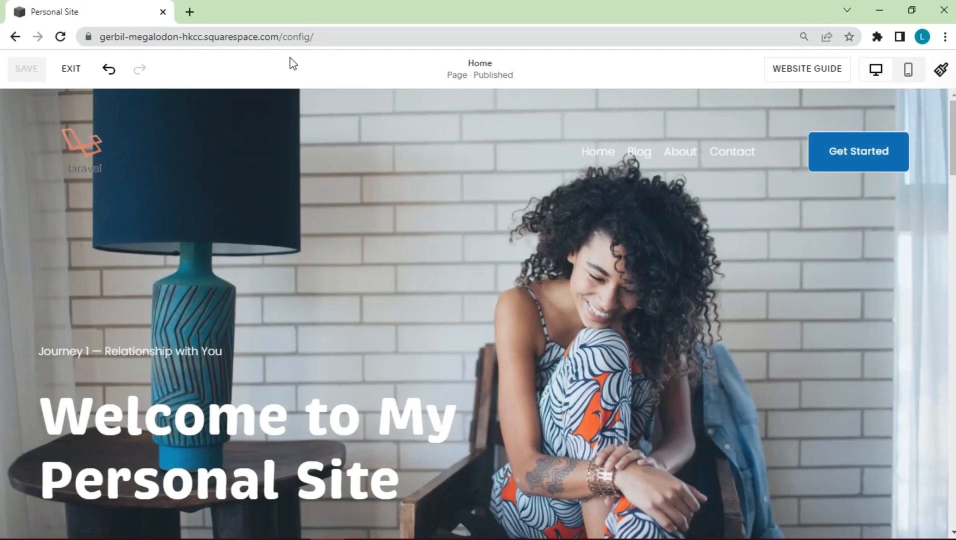
mouse_move(62, 69)
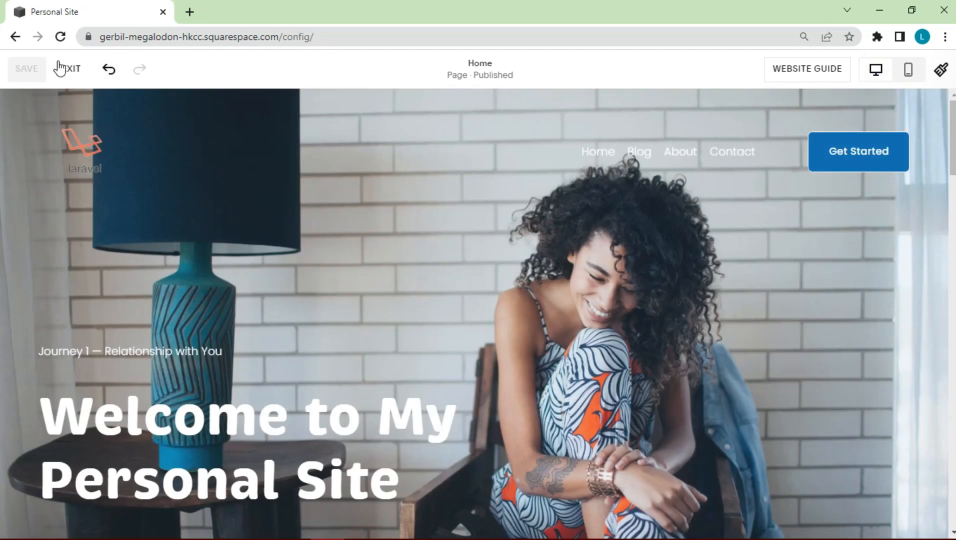
mouse_move(307, 135)
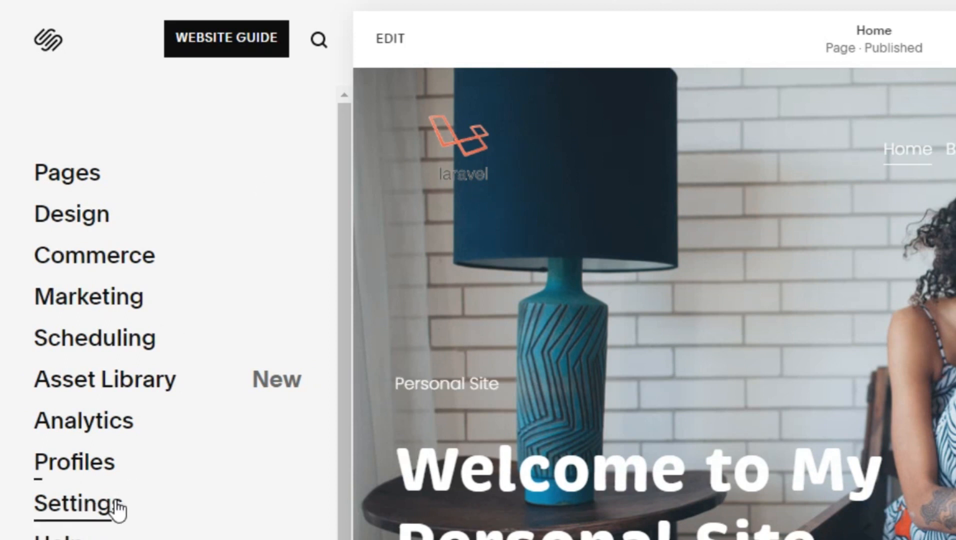
Rename the built-in domain's Site ID to mafti-tech under Settings > Domains.
left_click(74, 504)
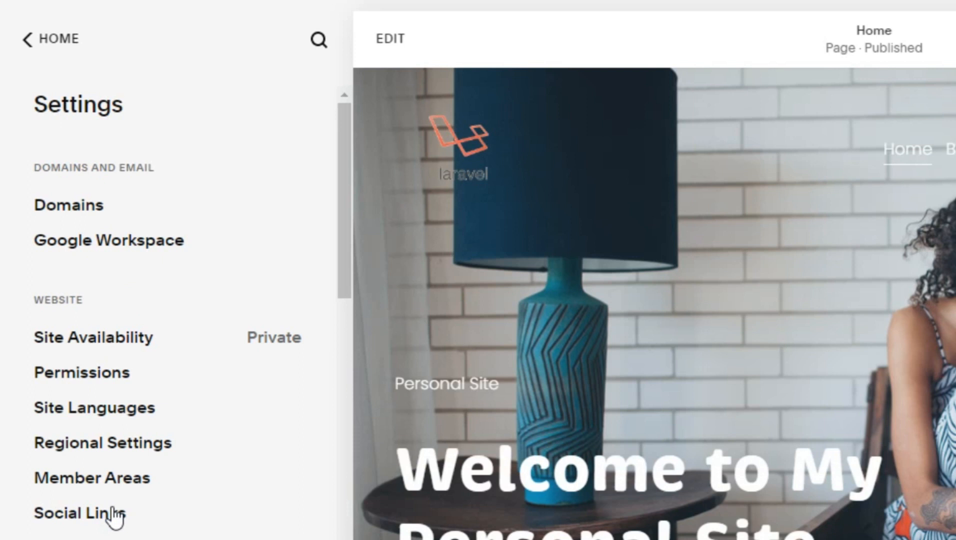
left_click(69, 204)
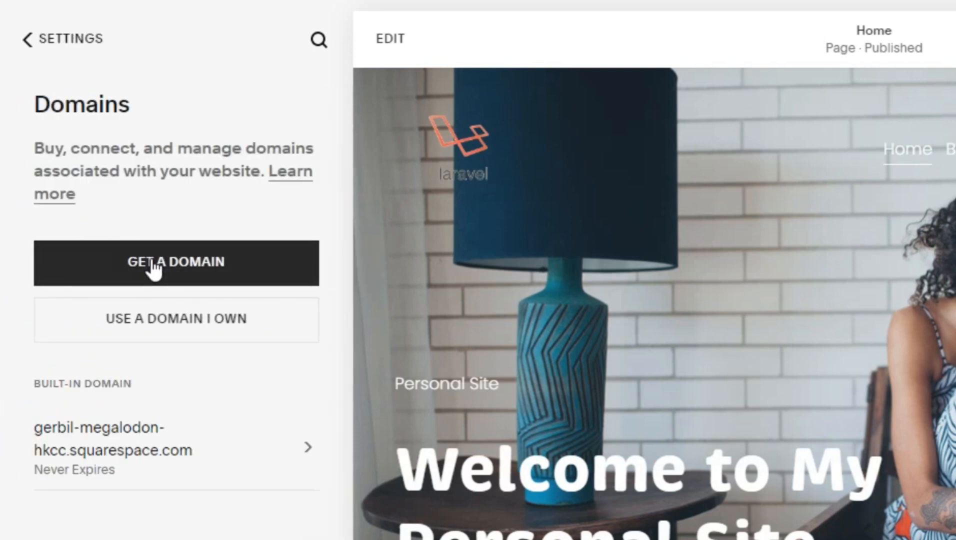
mouse_move(177, 442)
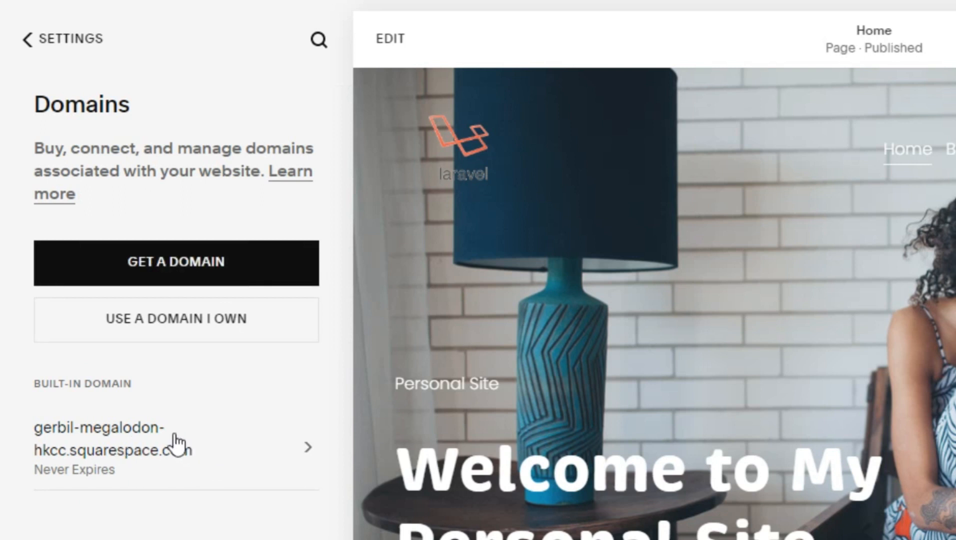
left_click(175, 439)
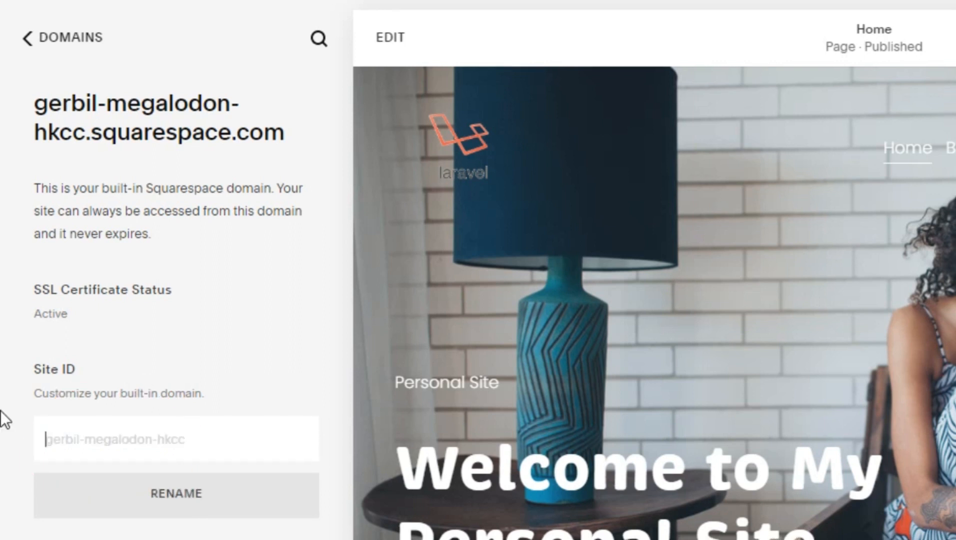
type("mafti-tech")
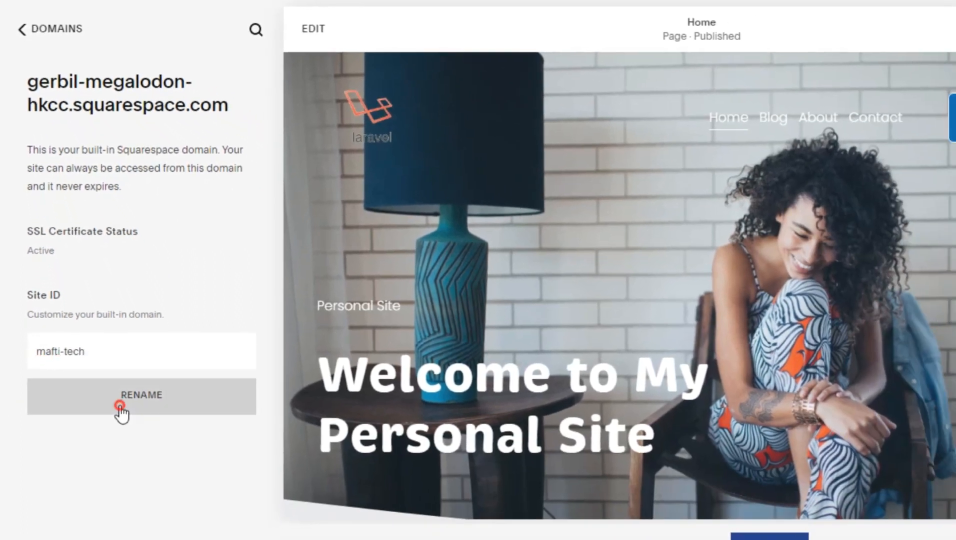
left_click(141, 396)
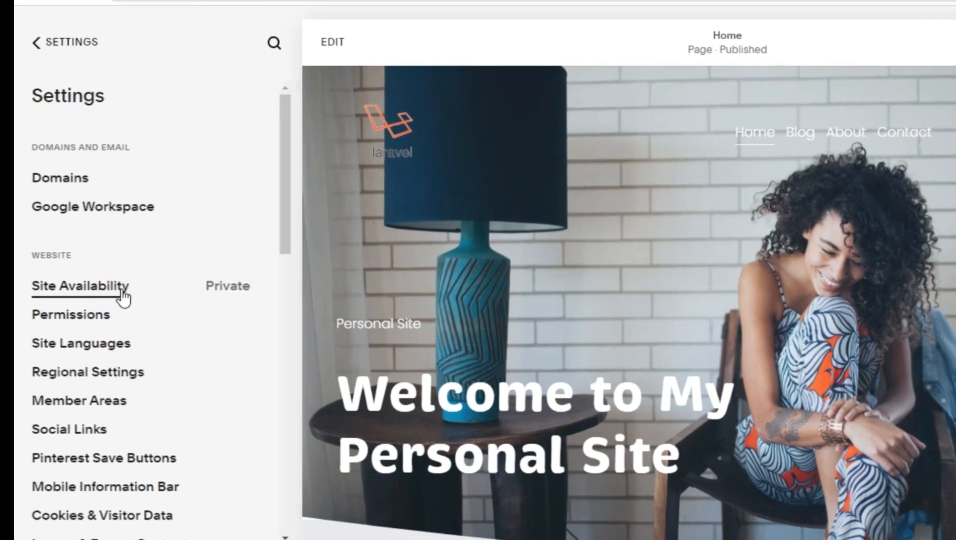
Set Site Availability to Password Protected with a password and save.
left_click(81, 286)
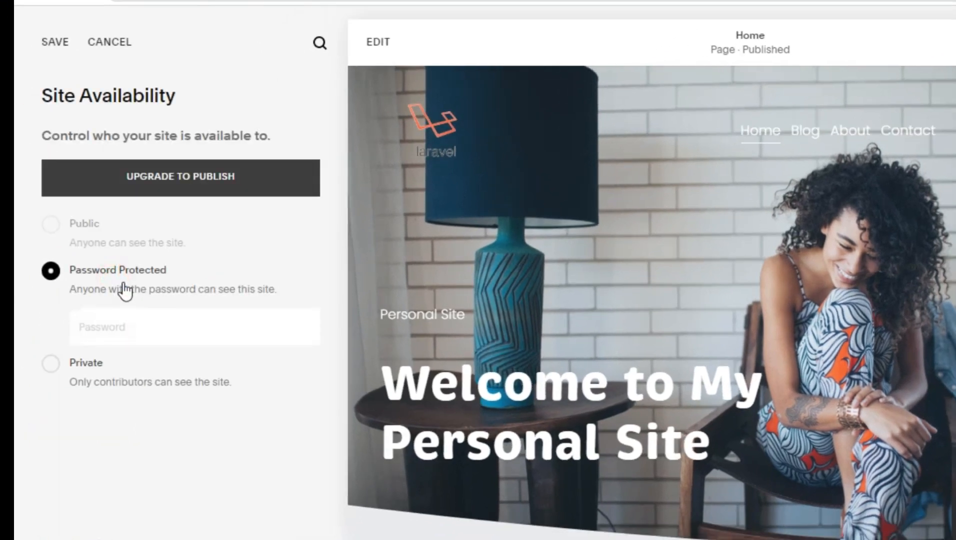
left_click(194, 327)
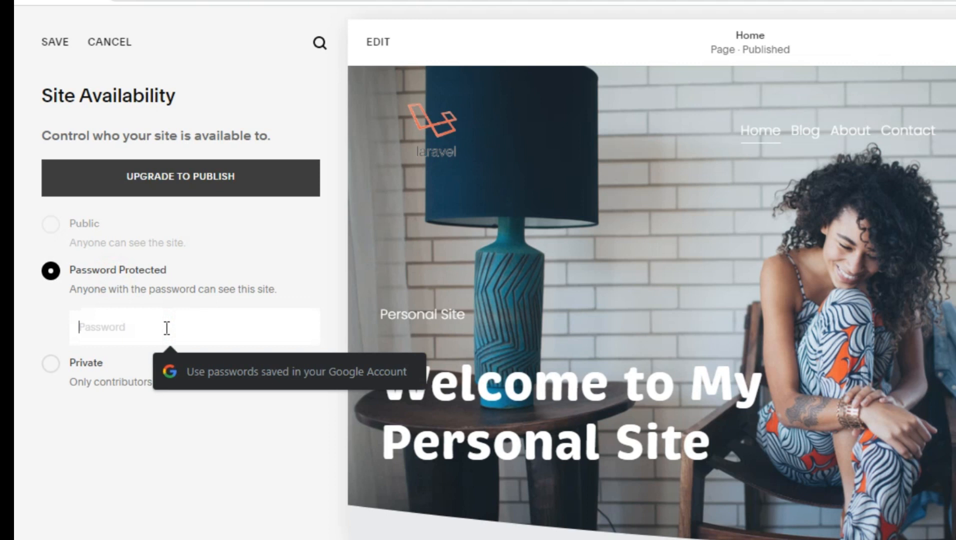
type("•")
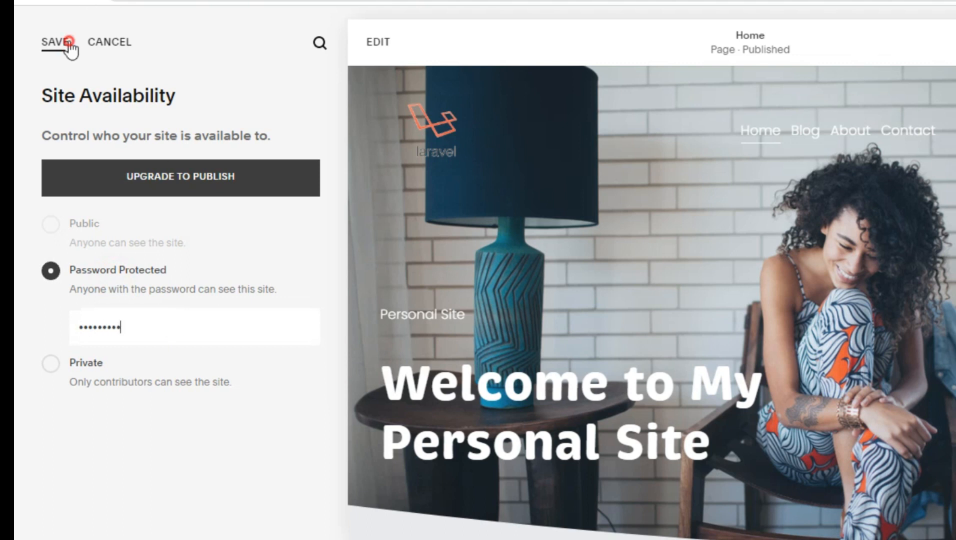
left_click(58, 43)
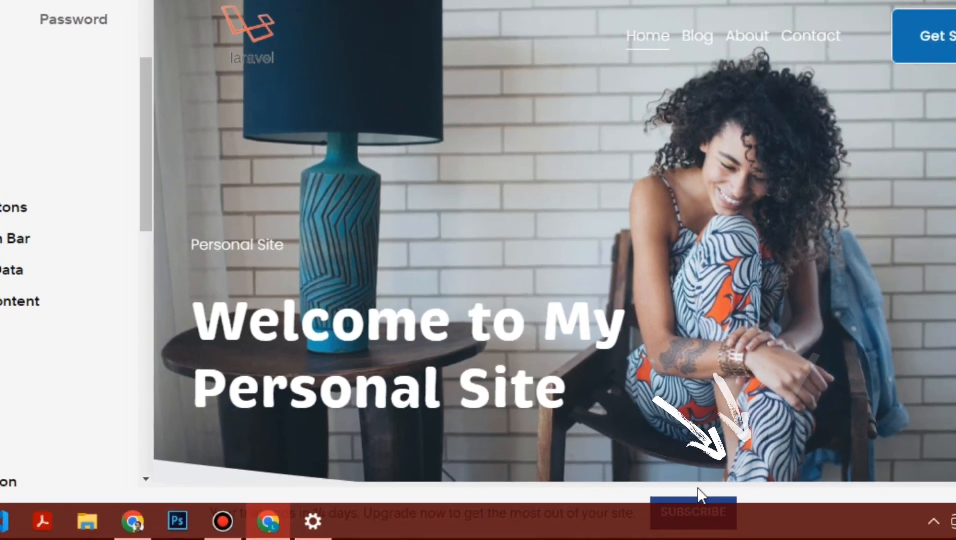
Compare Personal, Business and Commerce plan prices monthly, then return to annual pricing.
left_click(692, 512)
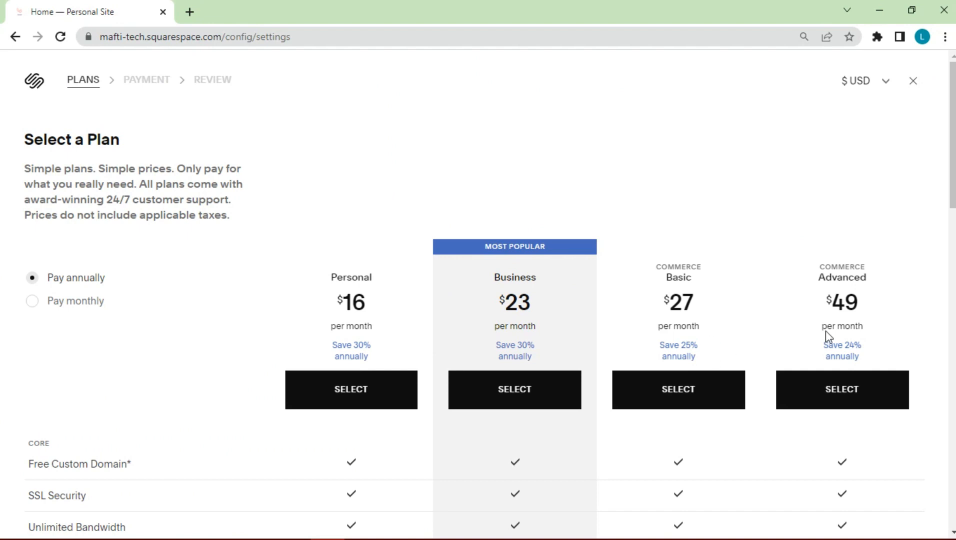
scroll("down", 3)
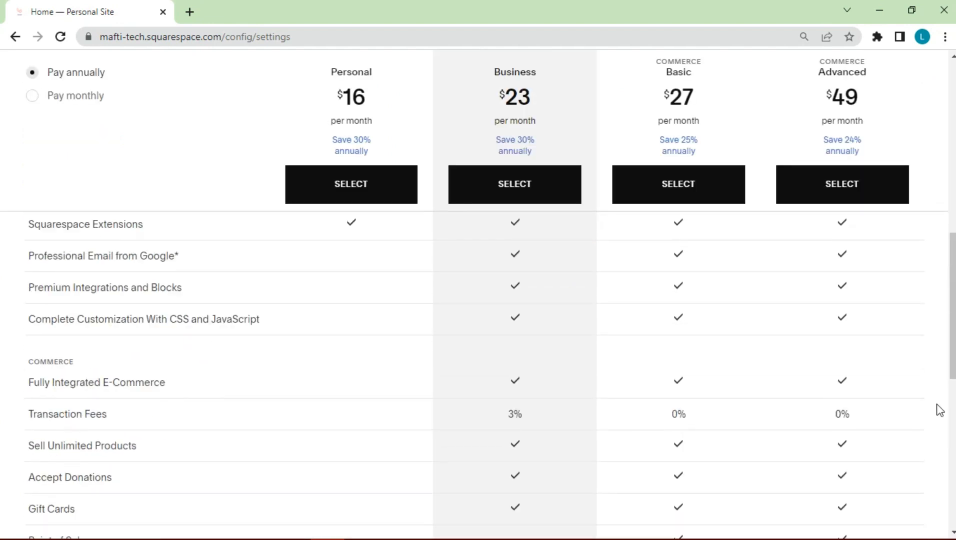
scroll("up", 3)
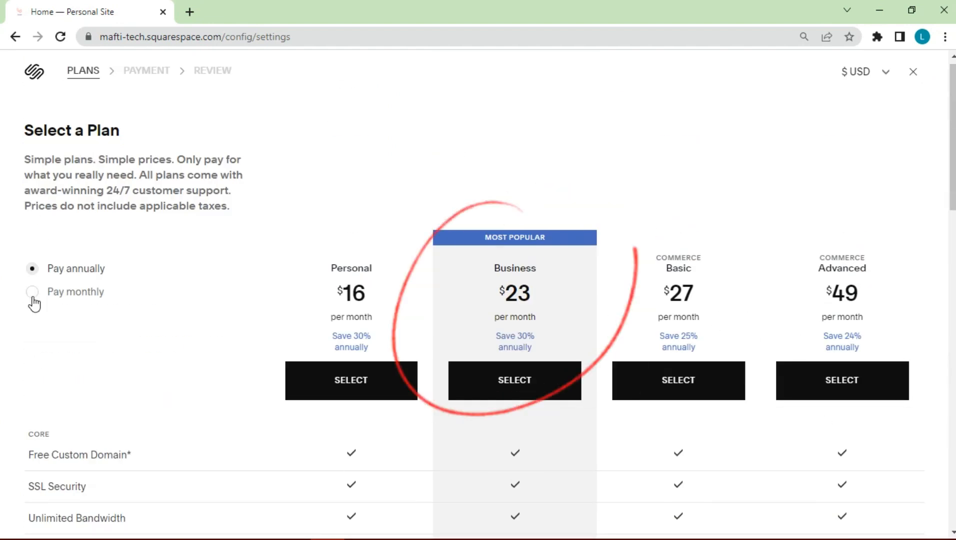
left_click(31, 291)
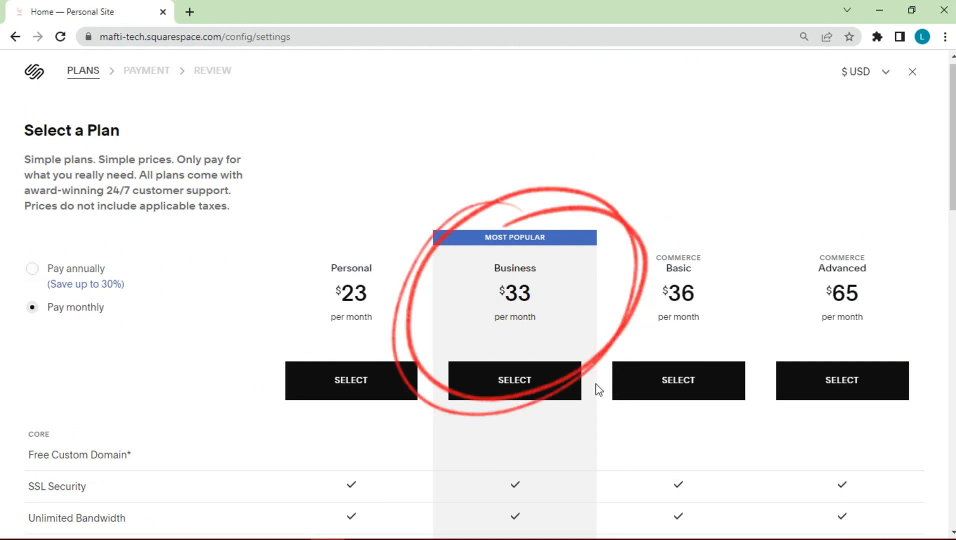
scroll("down", 3)
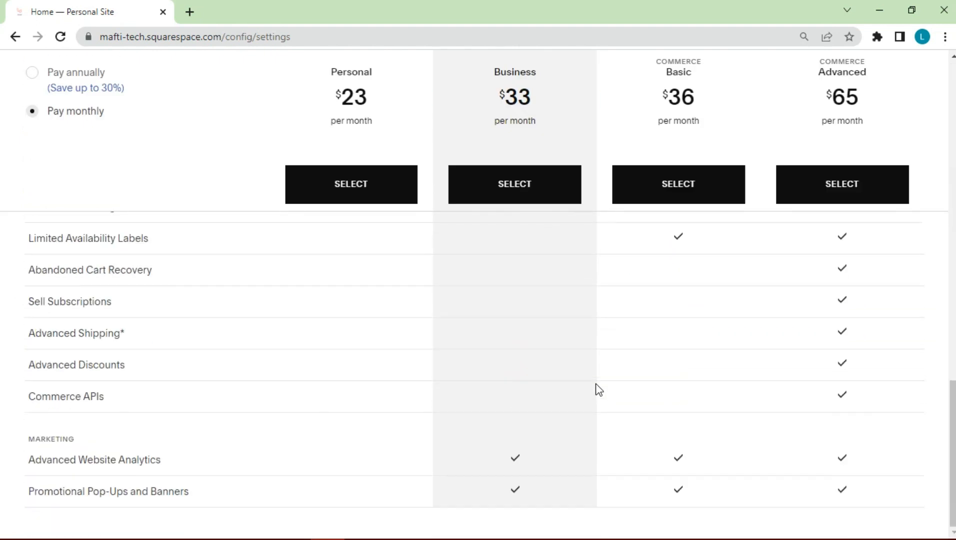
scroll("up", 3)
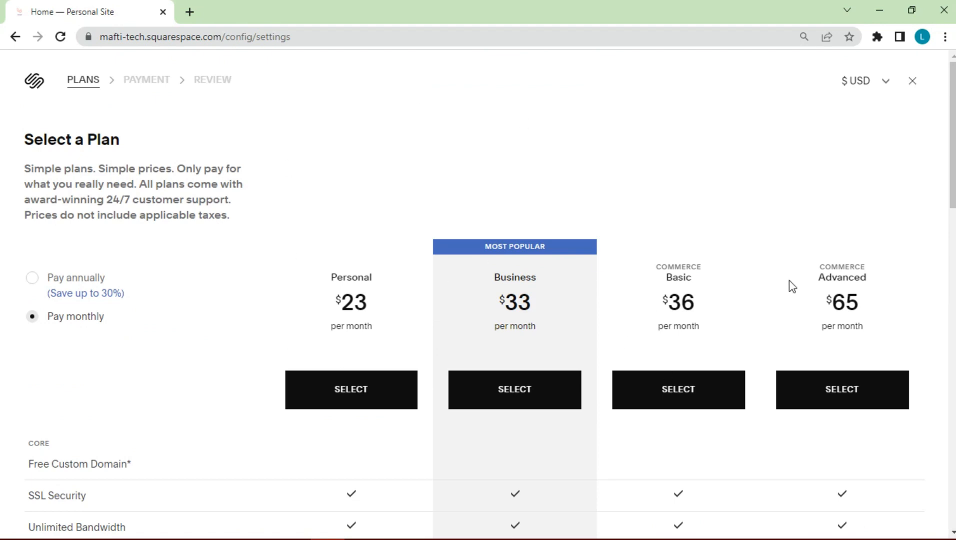
left_click(31, 277)
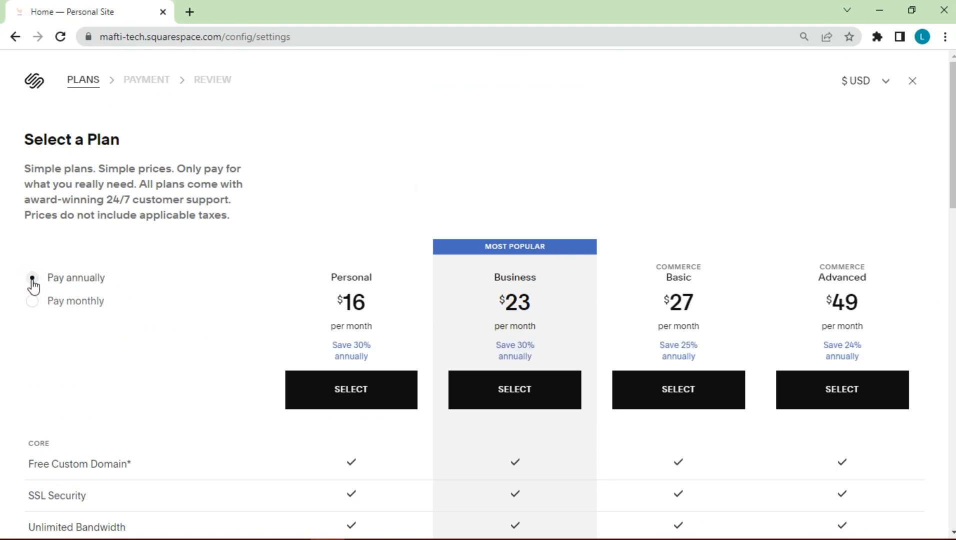
left_click(32, 278)
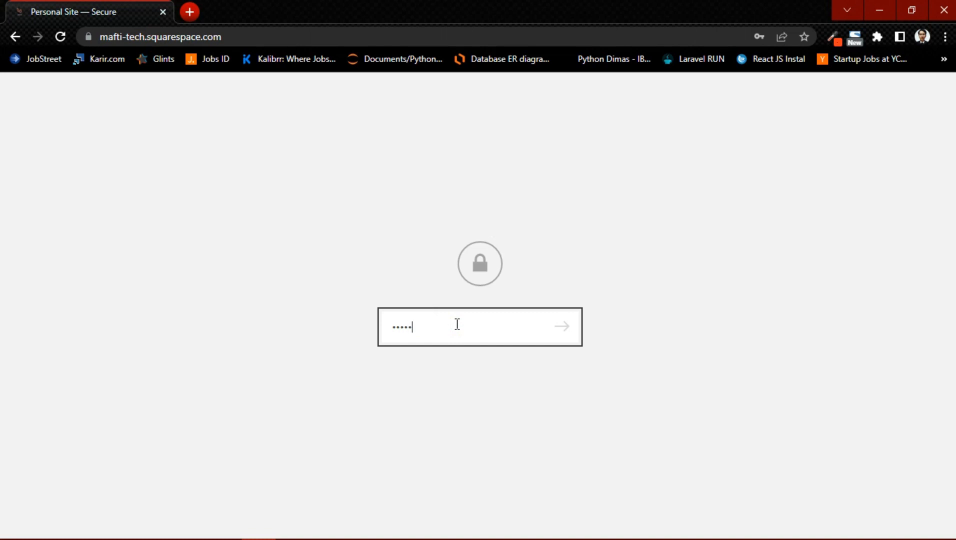
Unlock mafti-tech.squarespace.com with its password and scroll down to Connect With Us.
type("····")
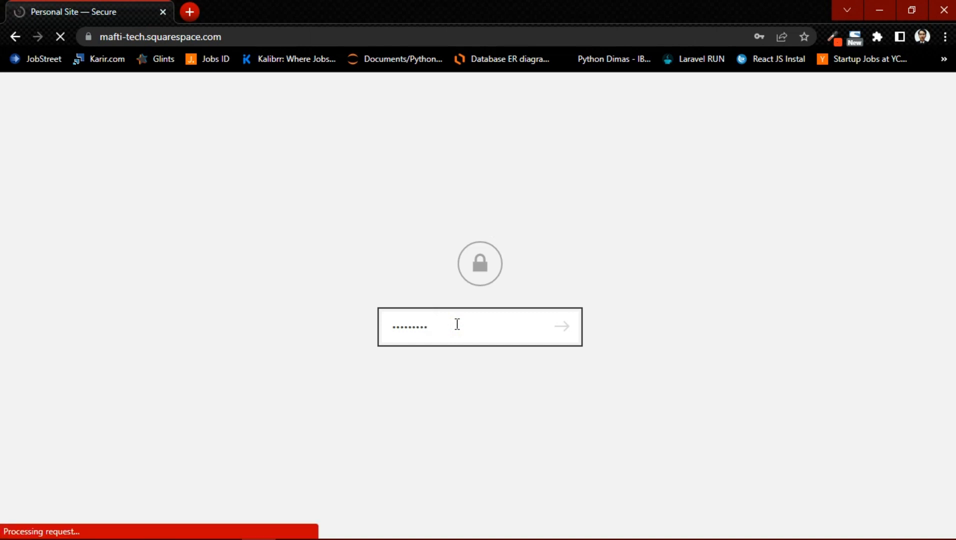
left_click(561, 326)
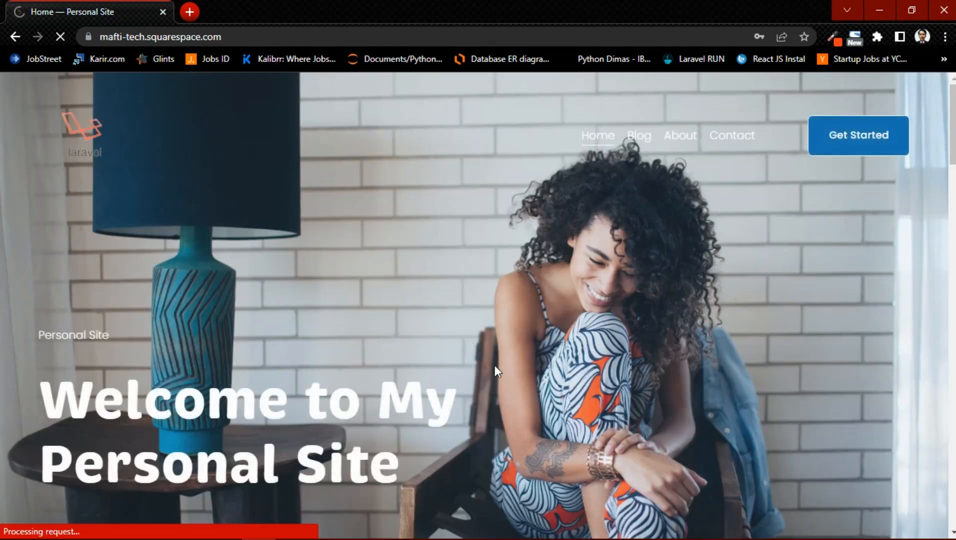
scroll("down", 3)
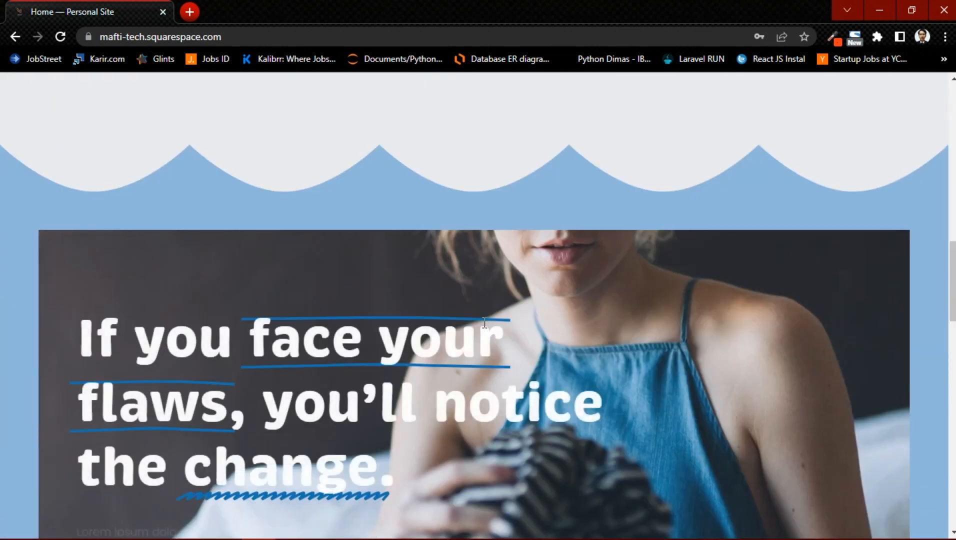
scroll("down", 3)
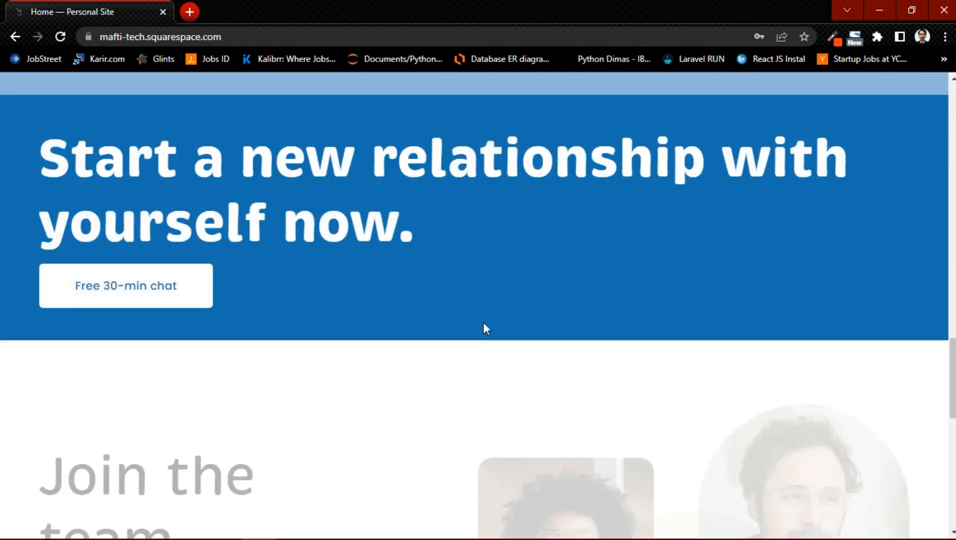
scroll("down", 3)
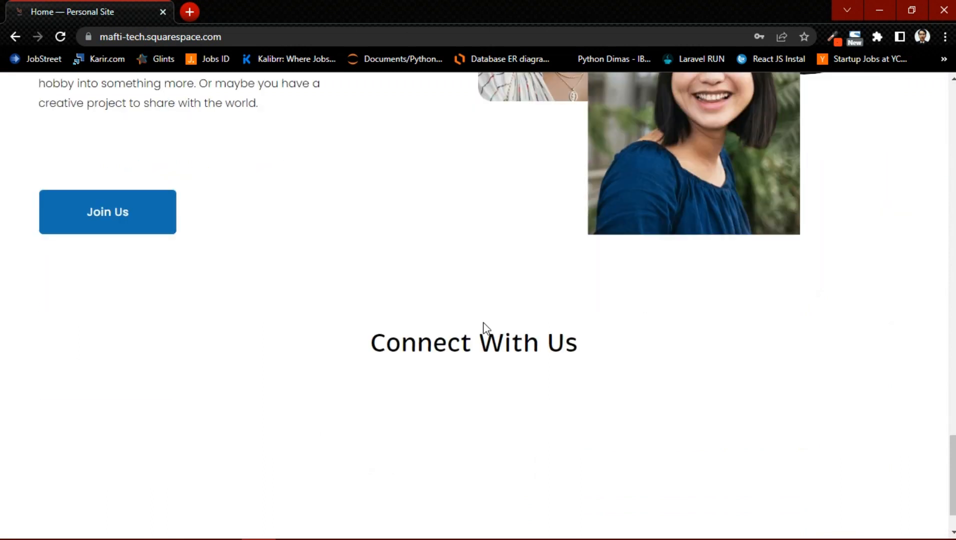
scroll("down", 3)
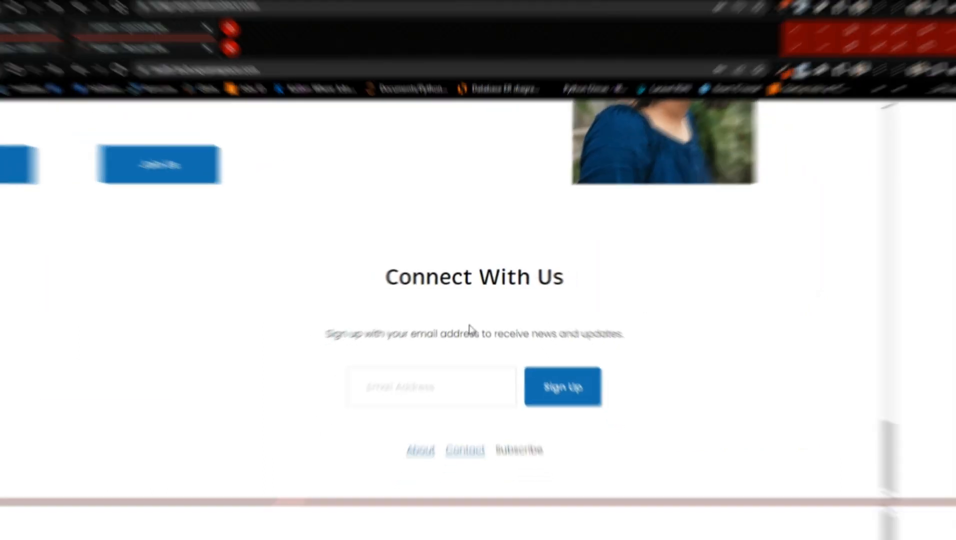